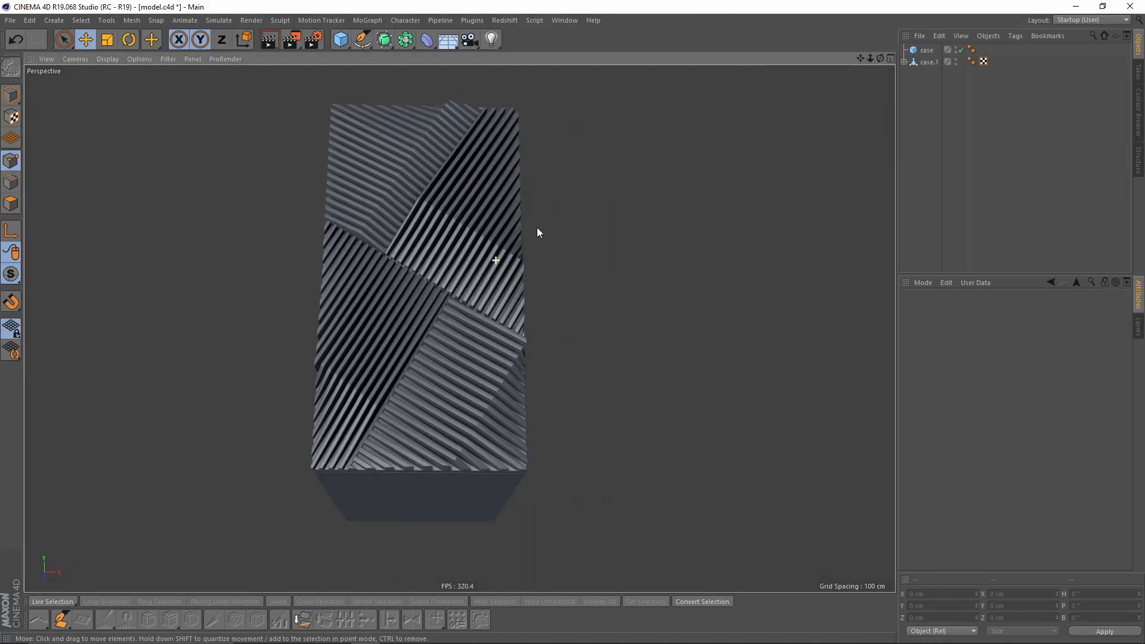
Orbit around the finished slatted case model to inspect it
left_click_drag(539, 232, 493, 296)
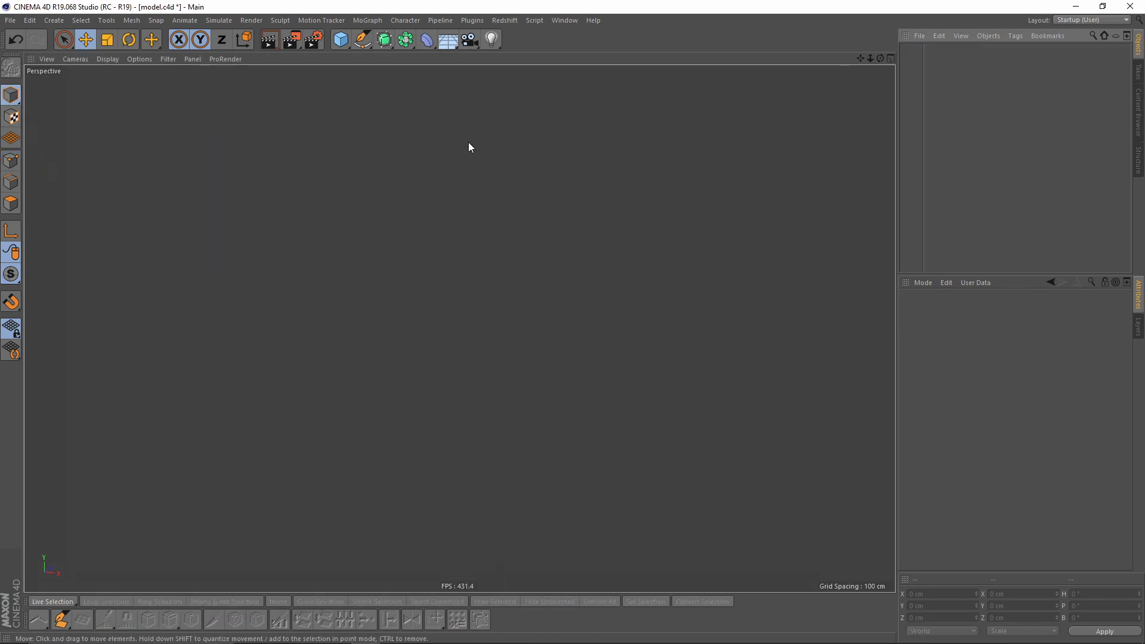
Add a cube, set its width to 100 cm, and rename it 'case'
left_click(339, 39)
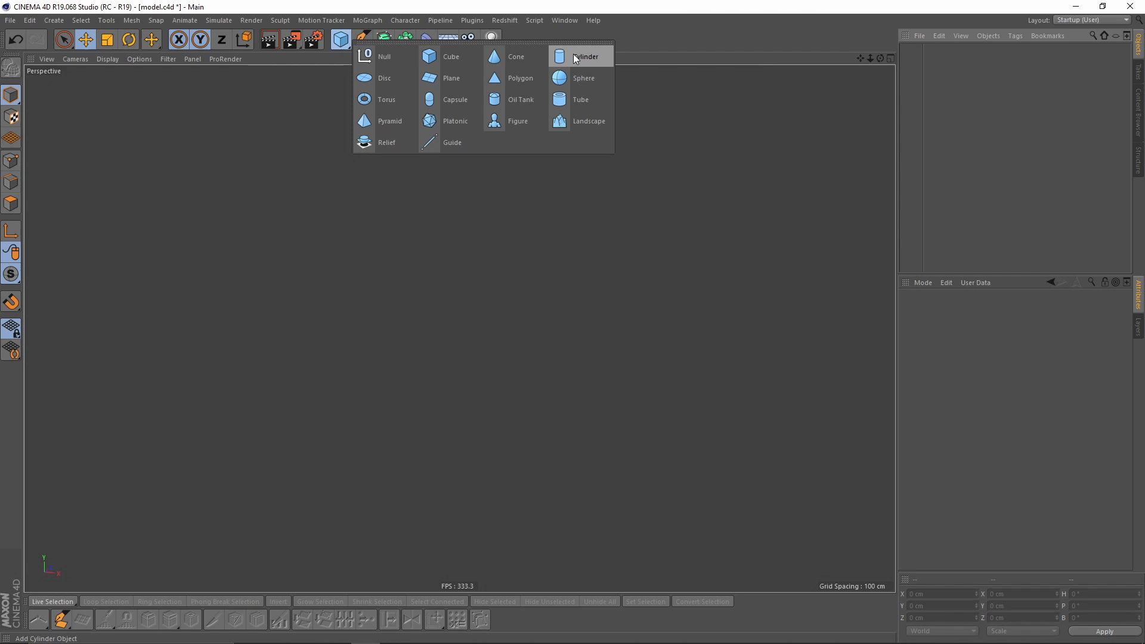
left_click(450, 56)
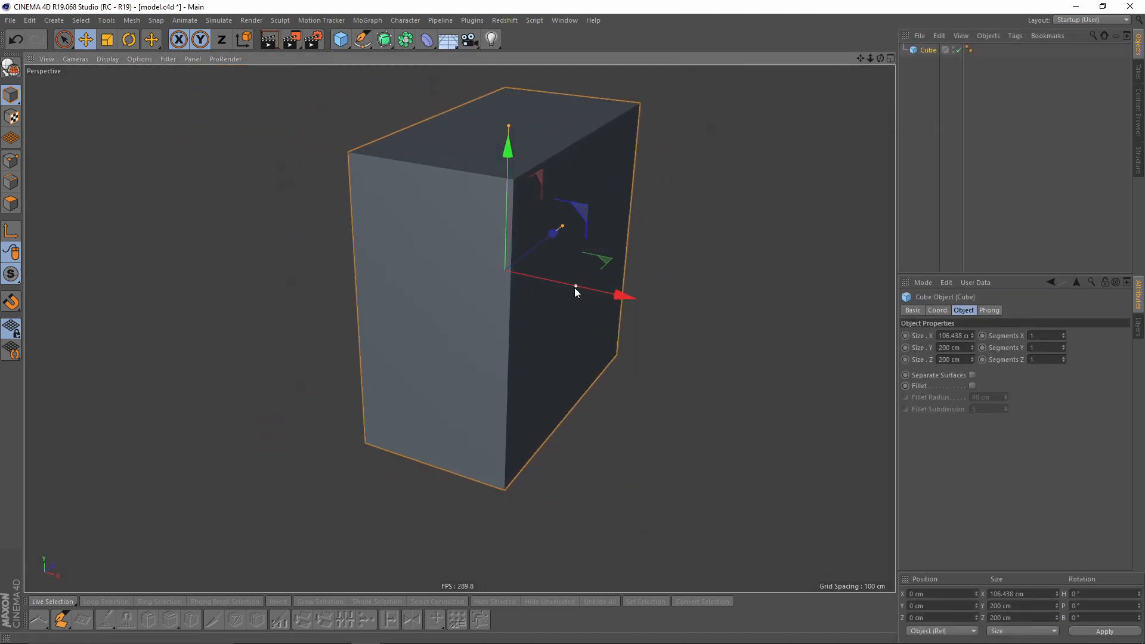
left_click_drag(624, 295, 576, 287)
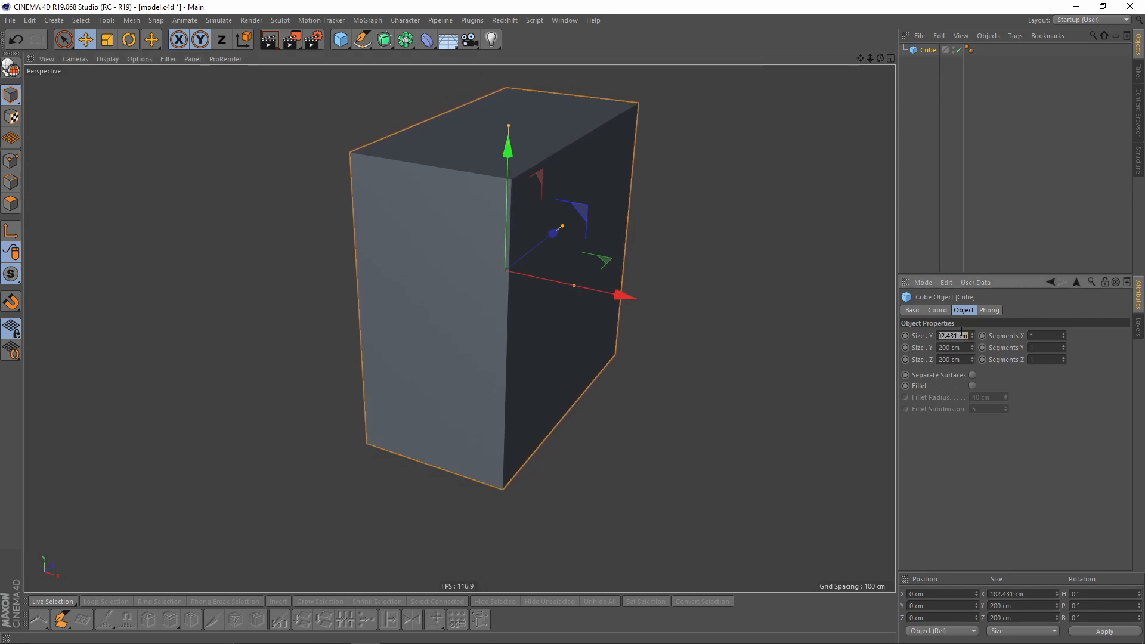
type("100")
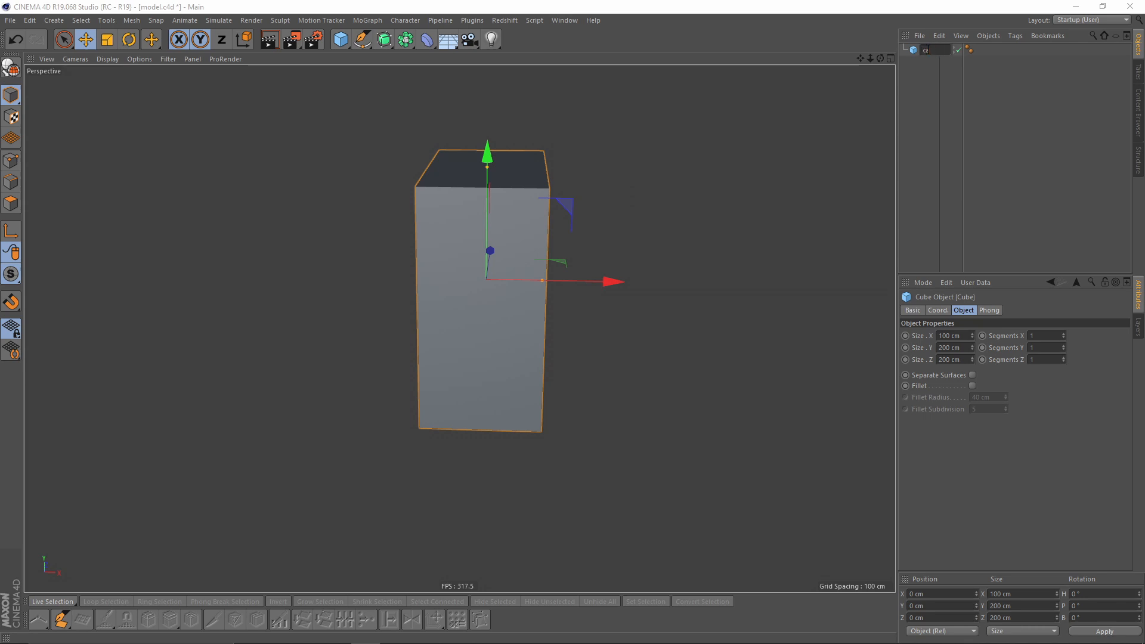
type("case")
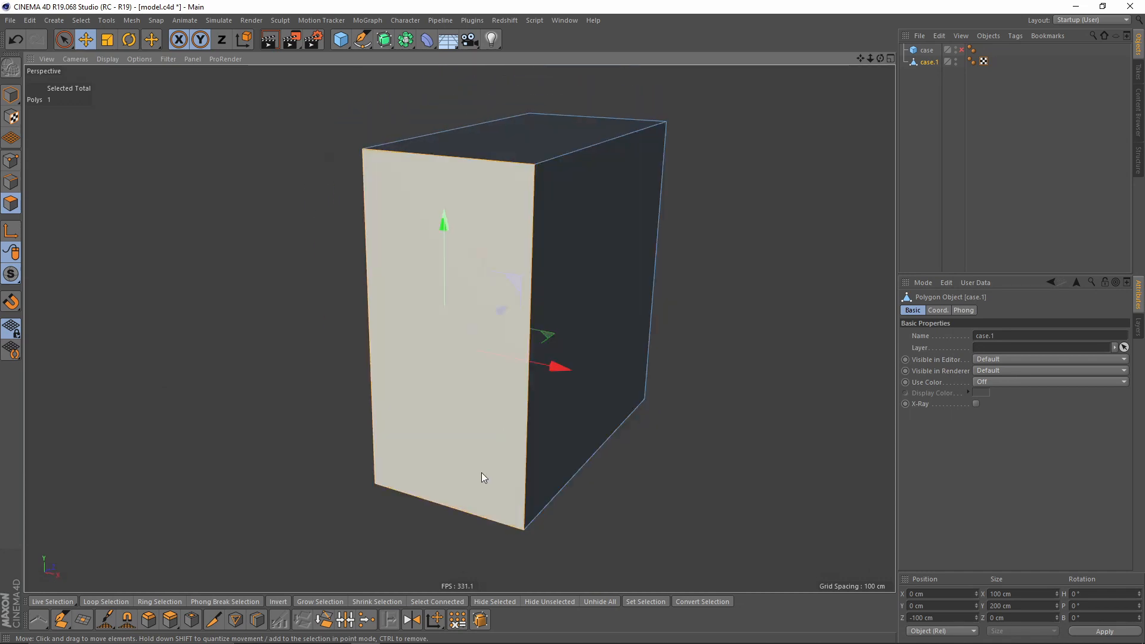
Select the front polygon of the editable copy case.1
left_click(548, 601)
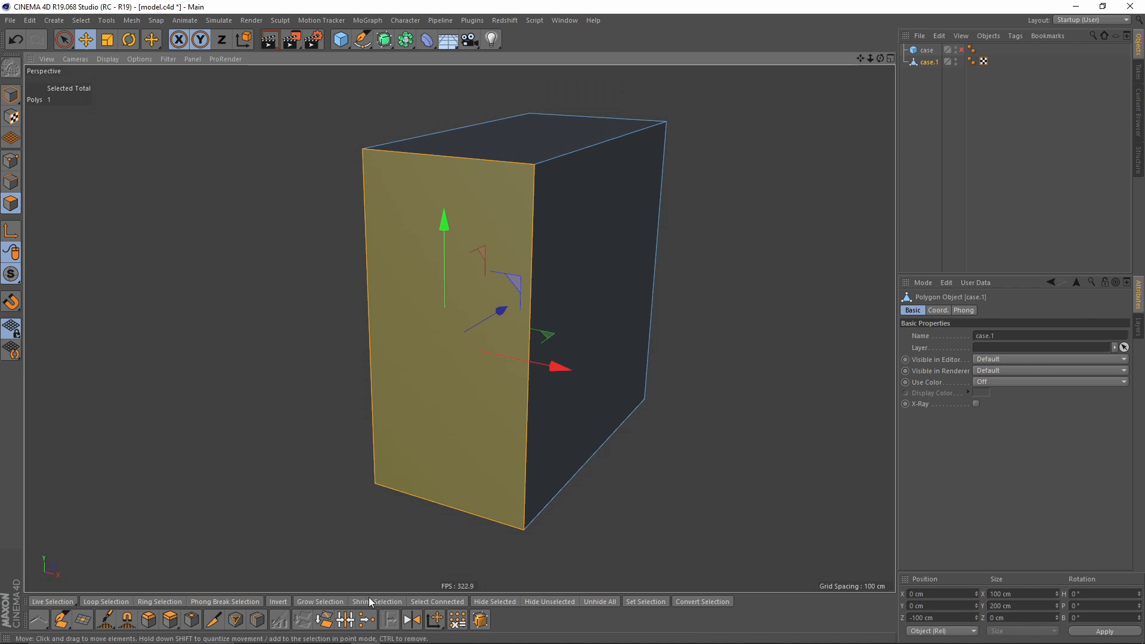
mouse_move(277, 609)
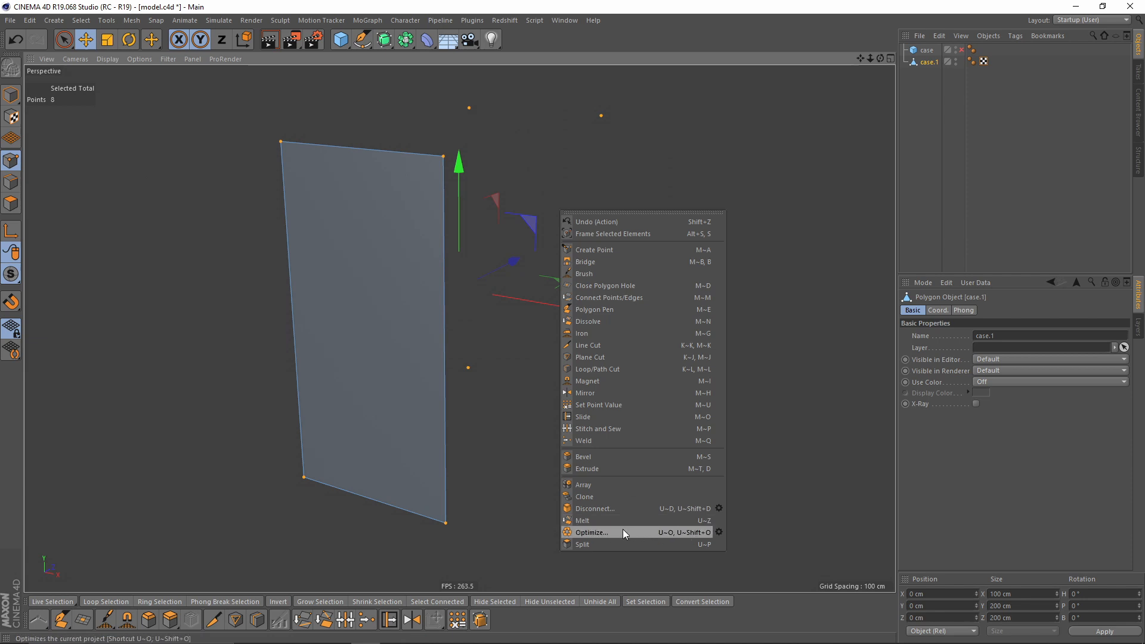
Optimize the front panel and draw angled Line Cuts across it
left_click(592, 531)
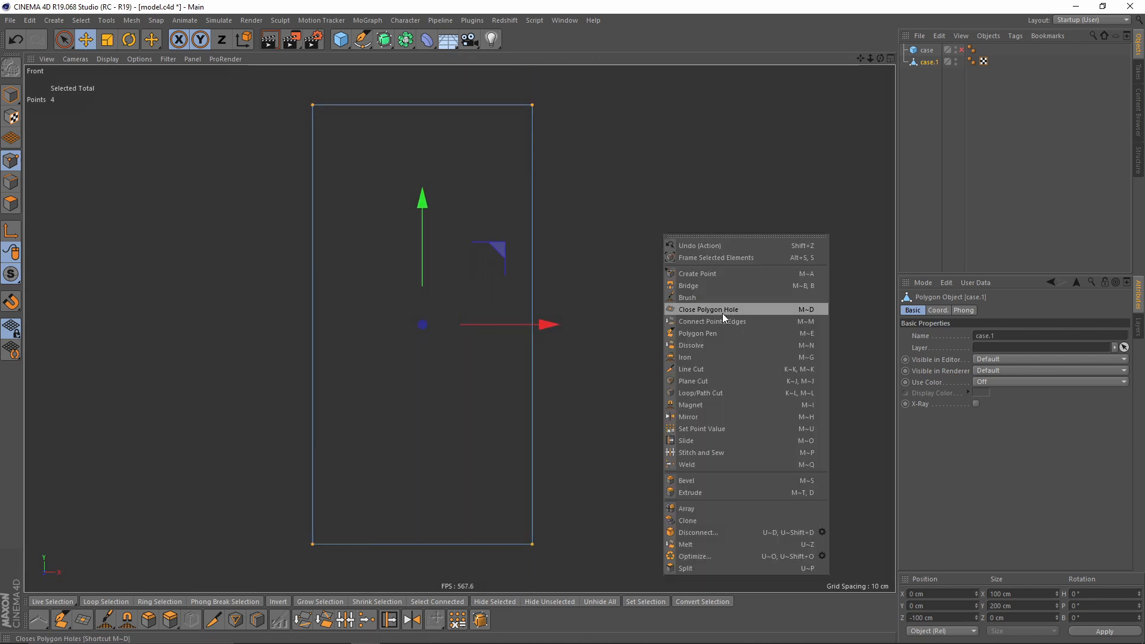
left_click(690, 368)
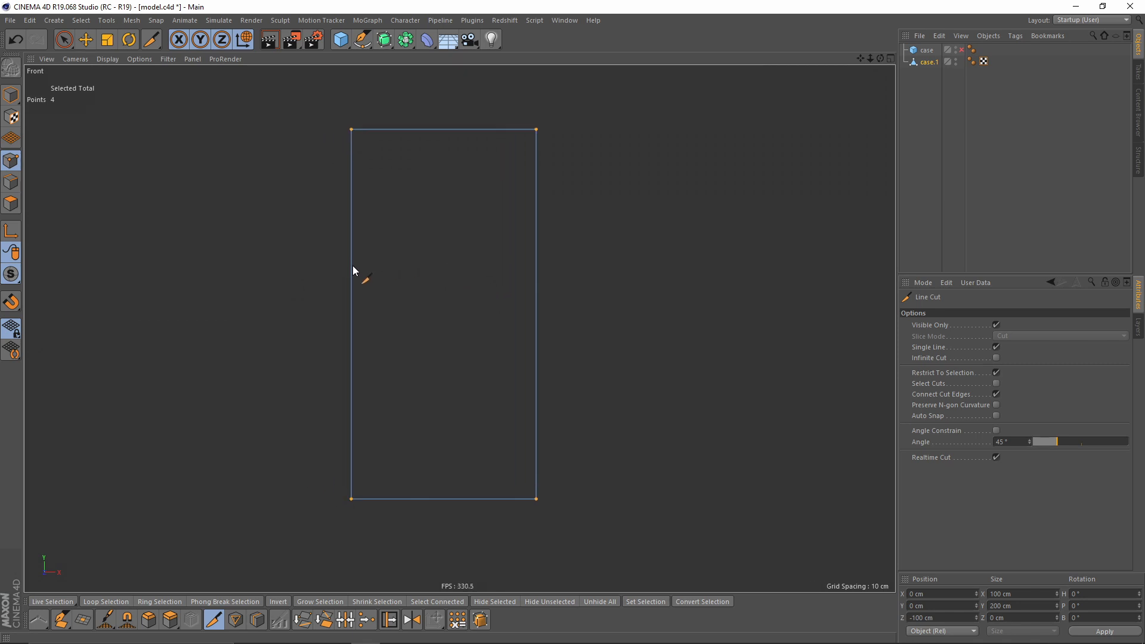
left_click_drag(349, 287, 531, 344)
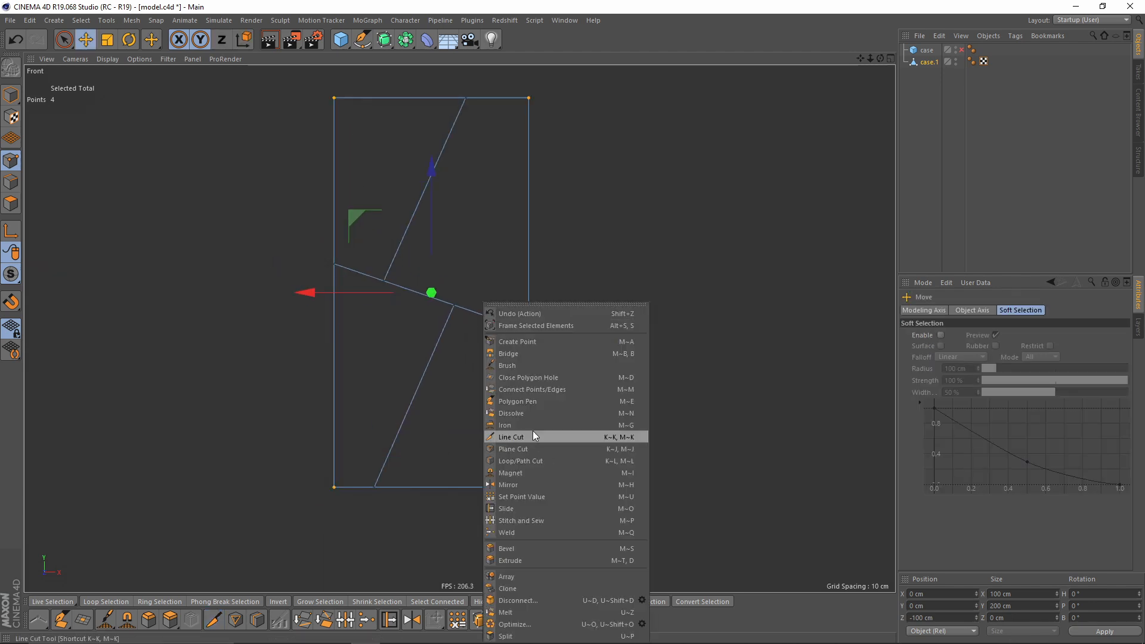
mouse_move(515, 507)
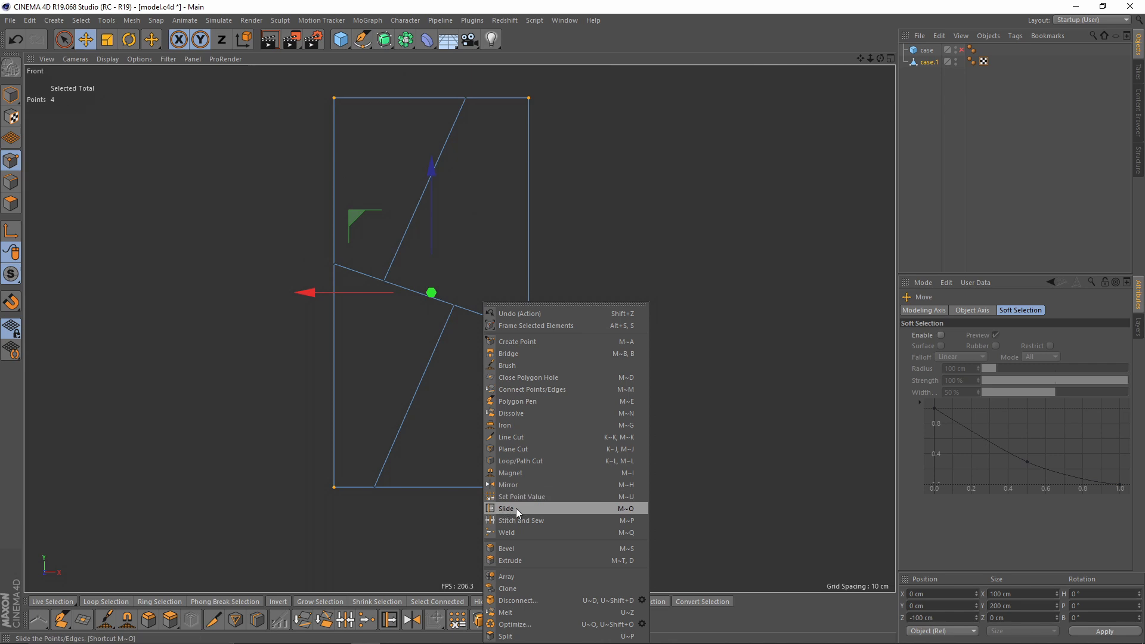
Slide the cut endpoints along the top edge and the middle cut
left_click(507, 508)
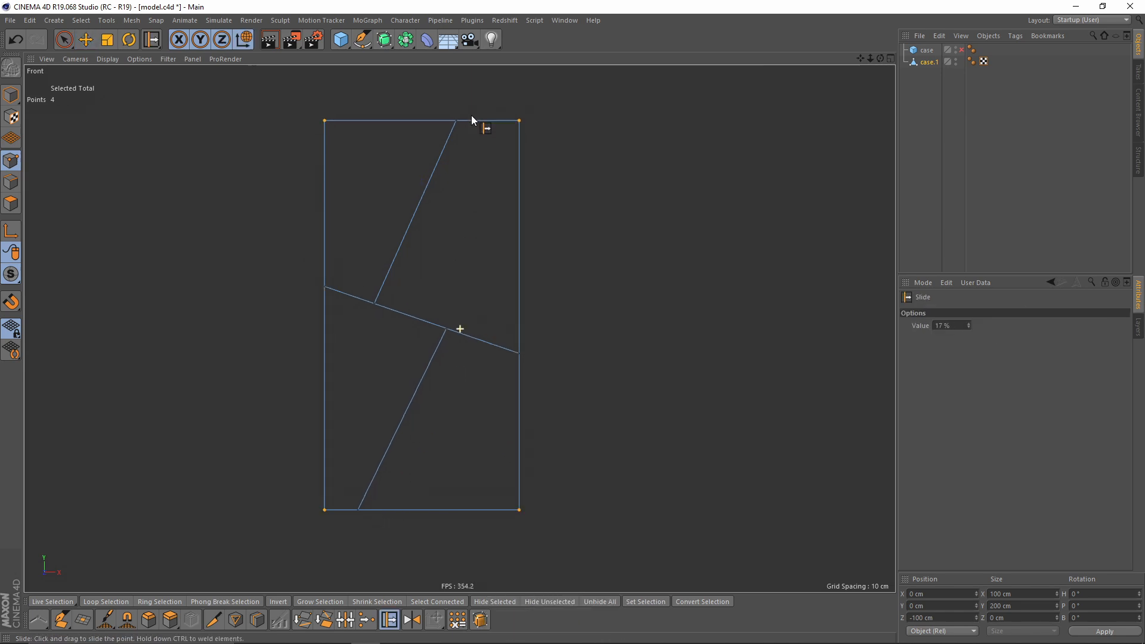
left_click_drag(458, 121, 468, 134)
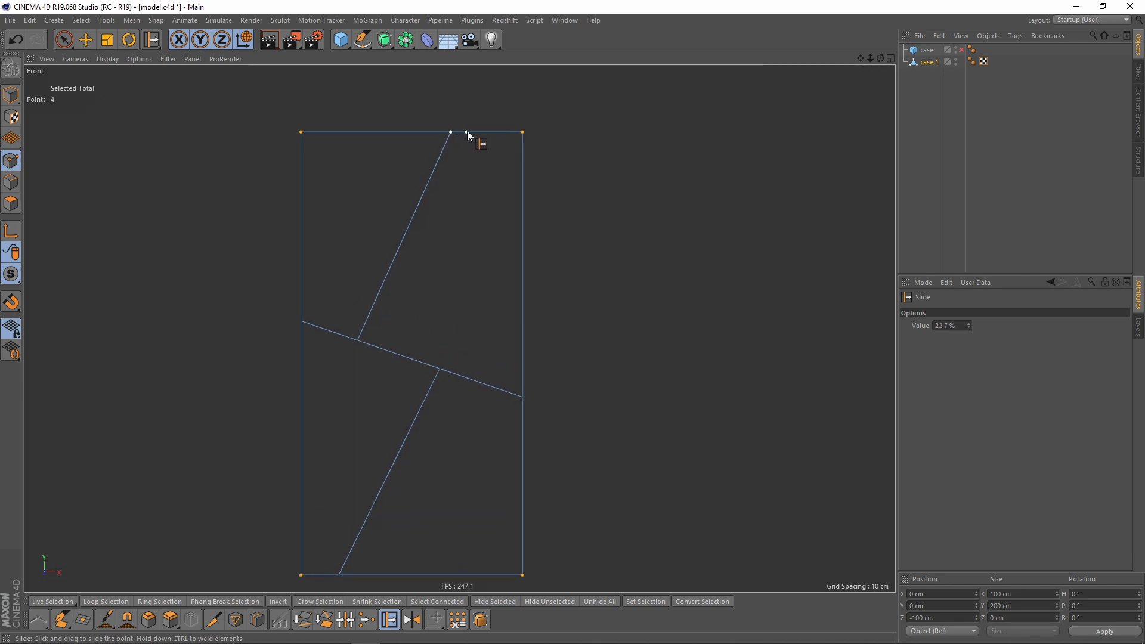
left_click_drag(467, 135, 397, 298)
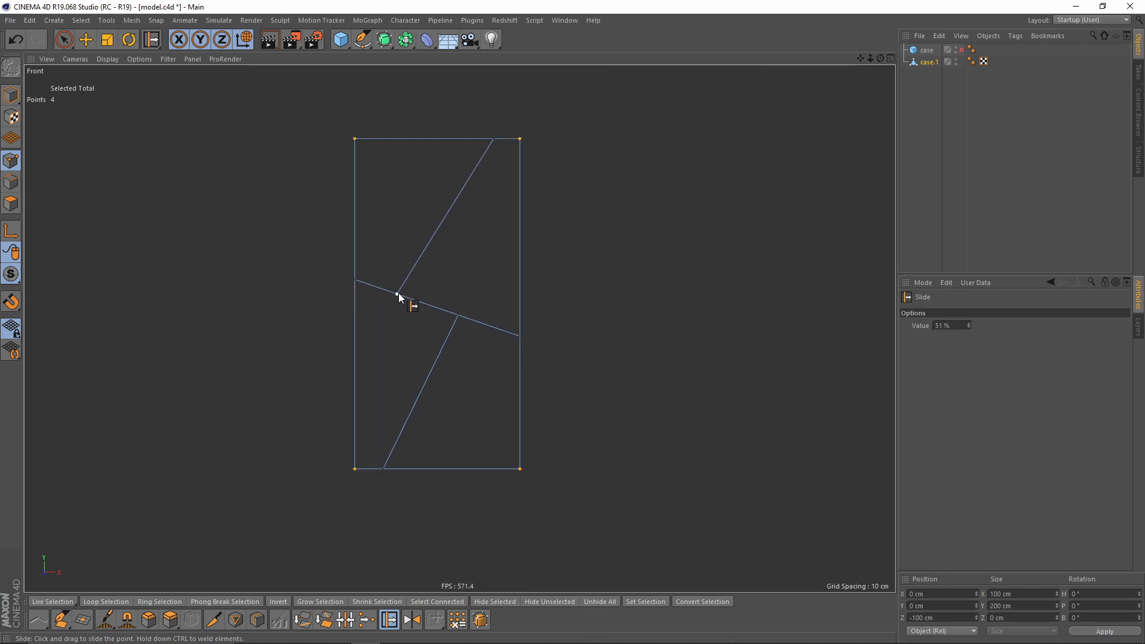
left_click_drag(397, 296, 430, 314)
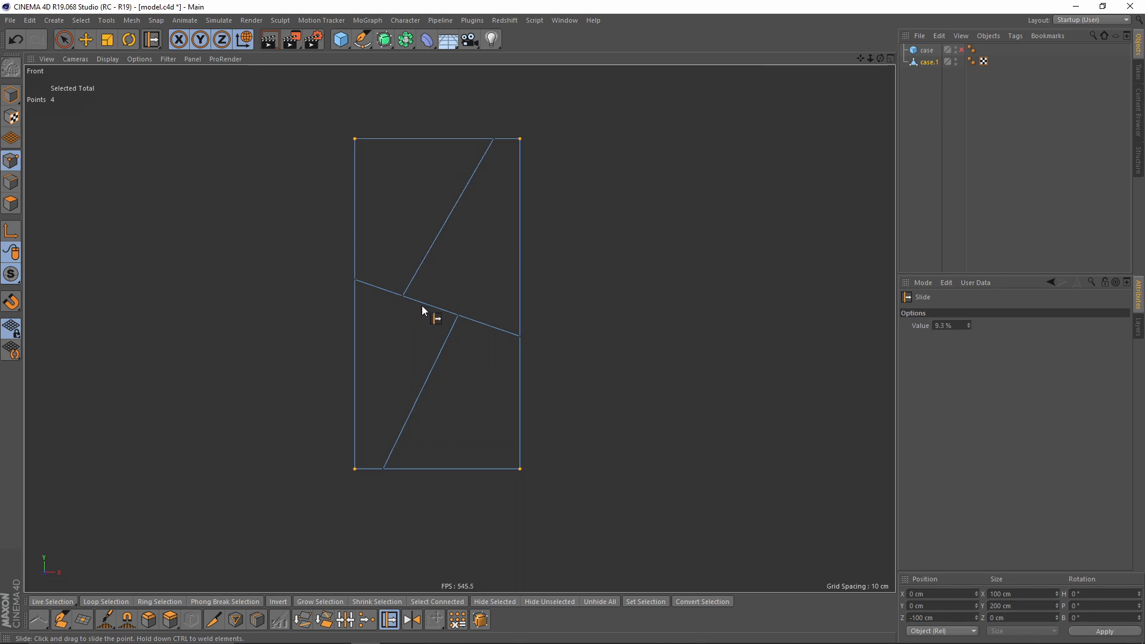
left_click_drag(434, 315, 460, 321)
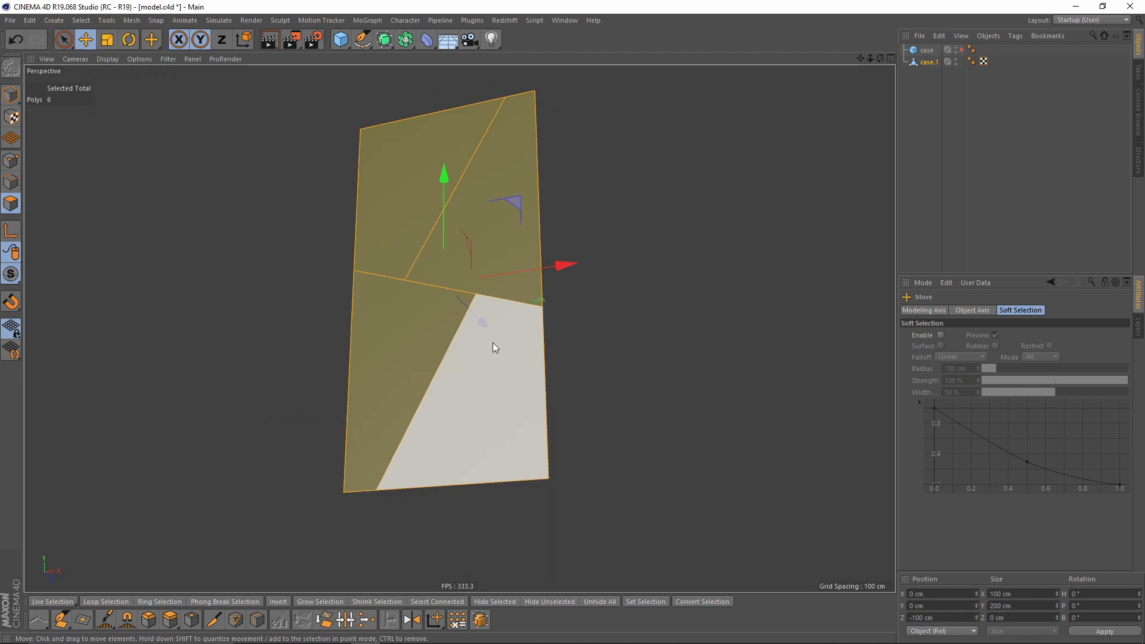
Disconnect the panel sections without preserving groups, then pull one forward to verify
right_click(495, 347)
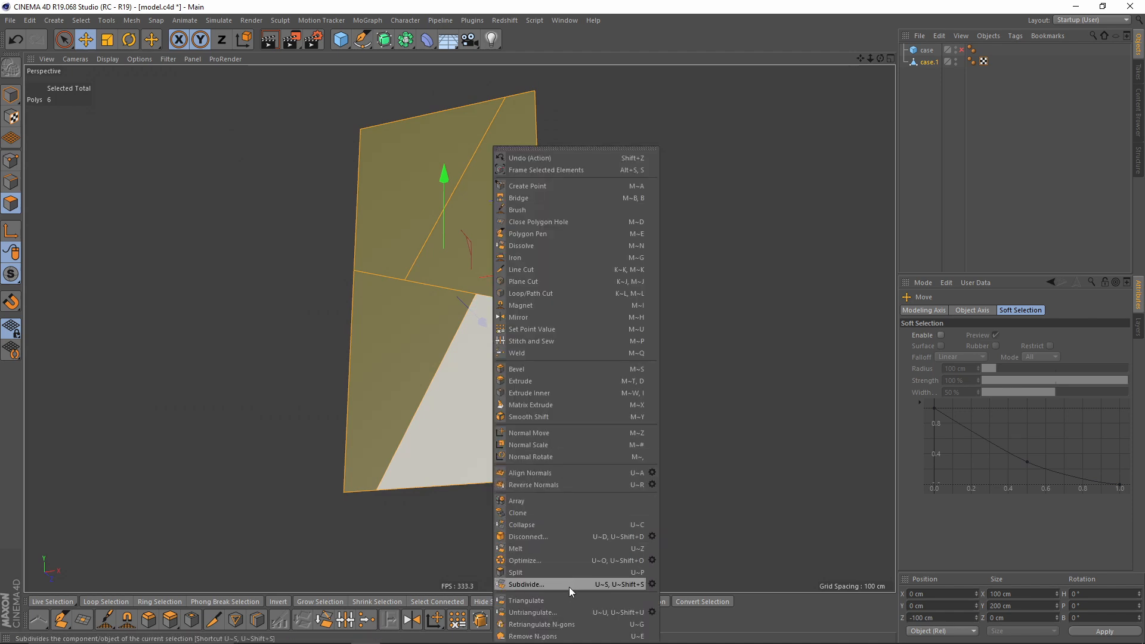
mouse_move(654, 535)
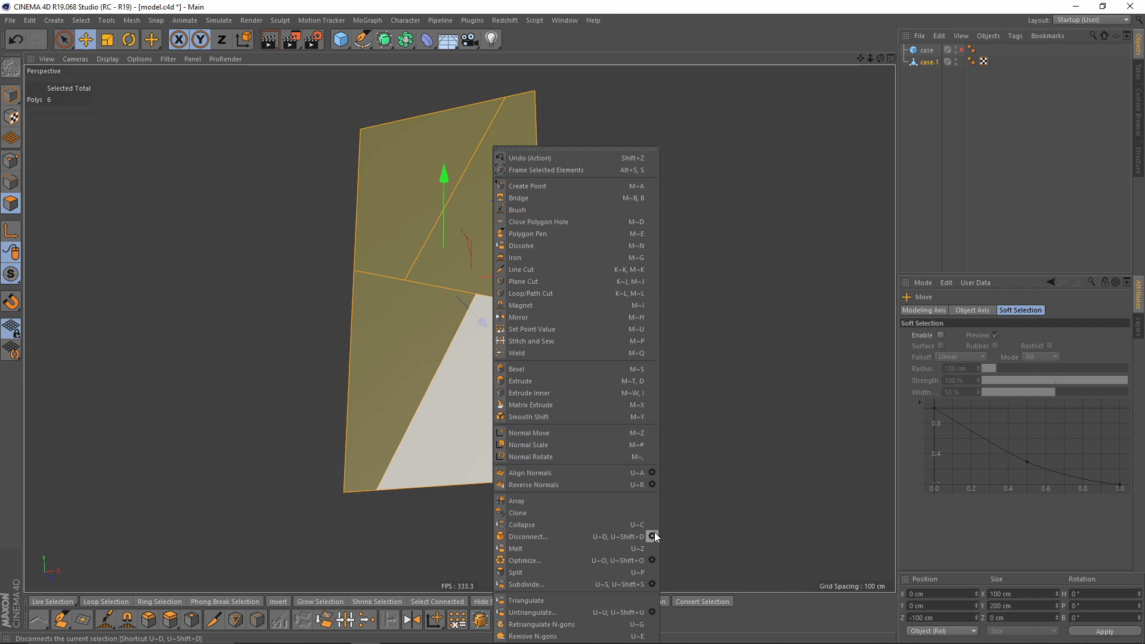
left_click(652, 536)
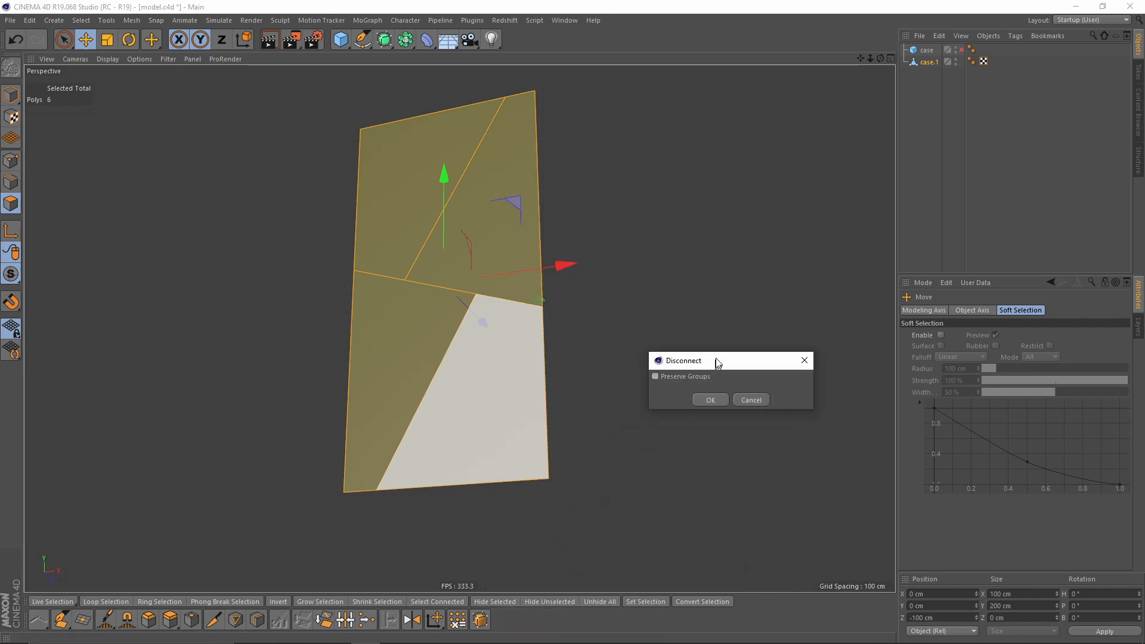
left_click_drag(715, 360, 718, 348)
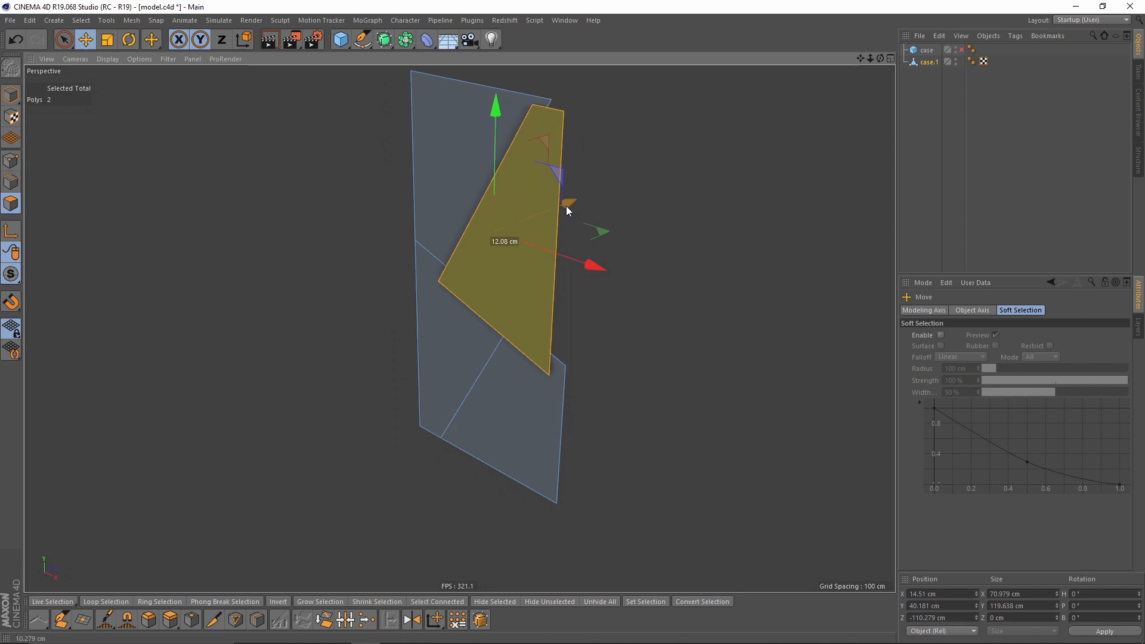
left_click_drag(569, 212, 480, 394)
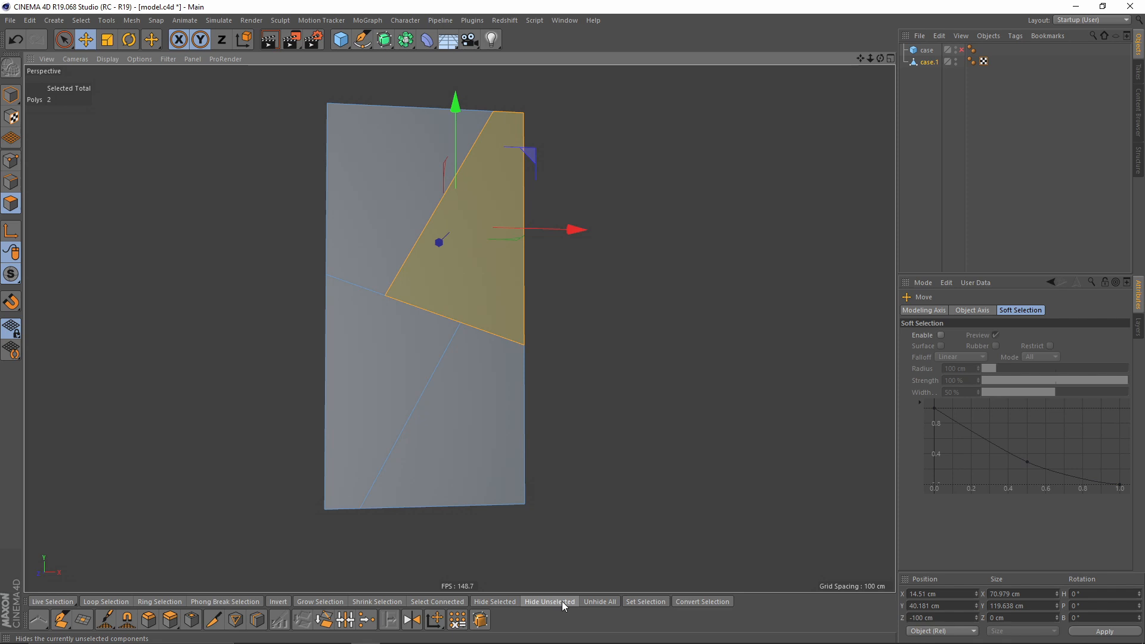
Isolate one angled section with Hide Unselected and choose Plane Cut for it
left_click(549, 601)
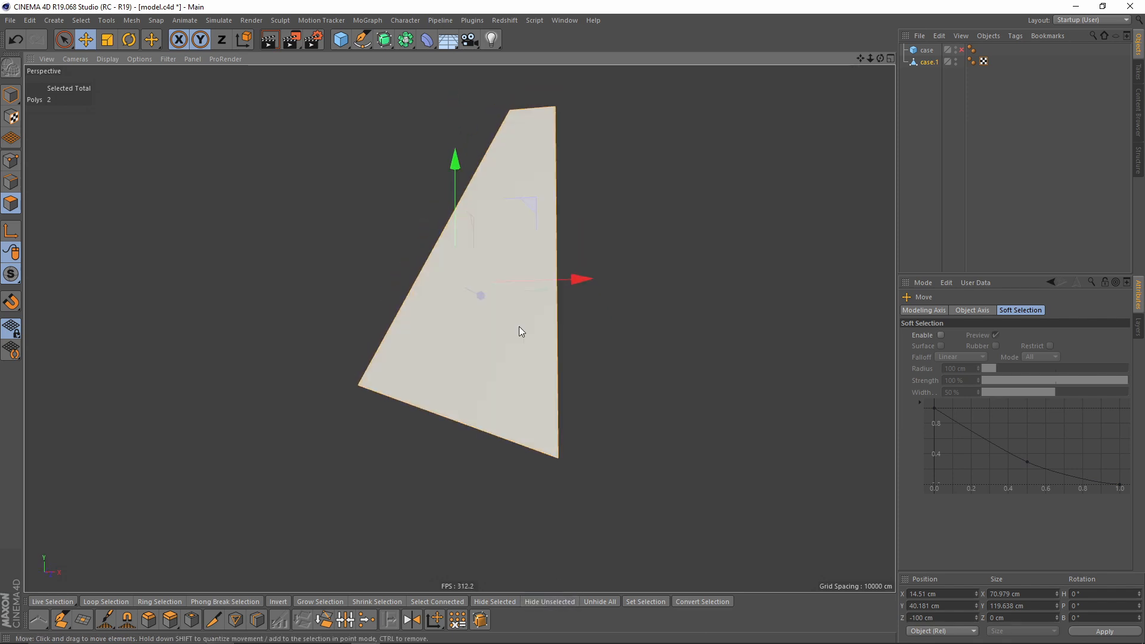
right_click(522, 331)
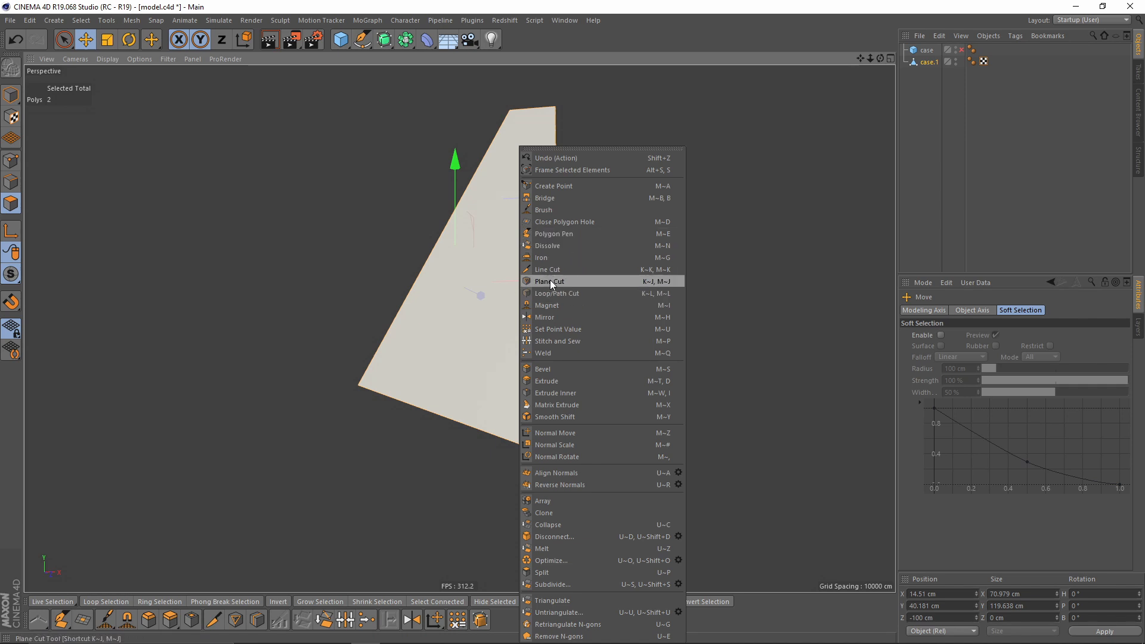
left_click(549, 280)
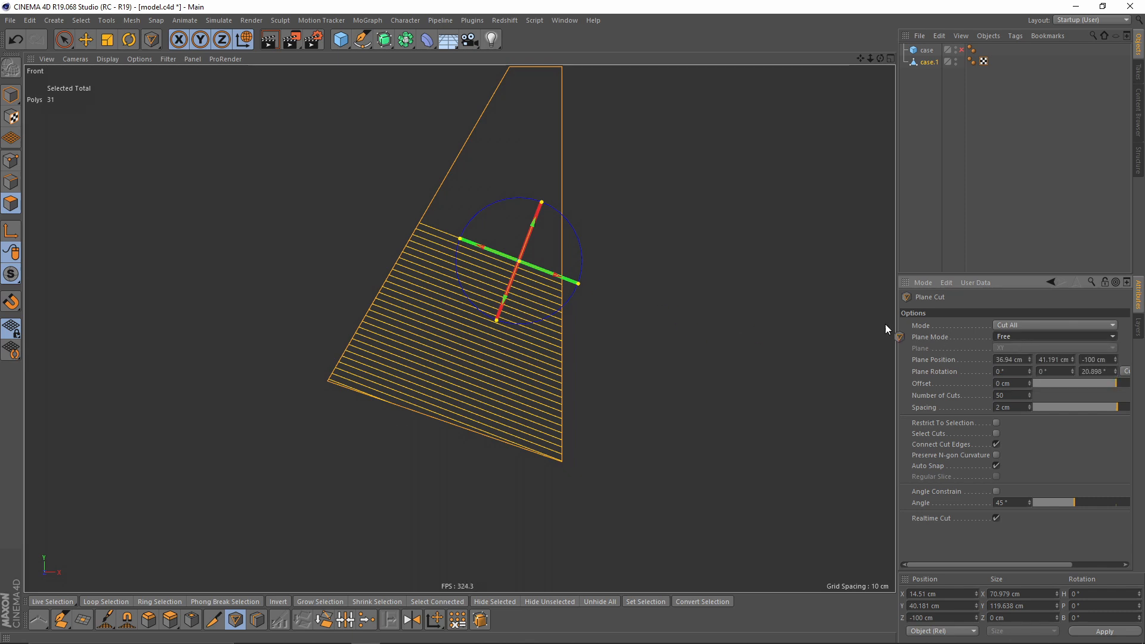
Position the cut plane and set 50 parallel cuts at 2 cm spacing
left_click_drag(540, 203, 531, 200)
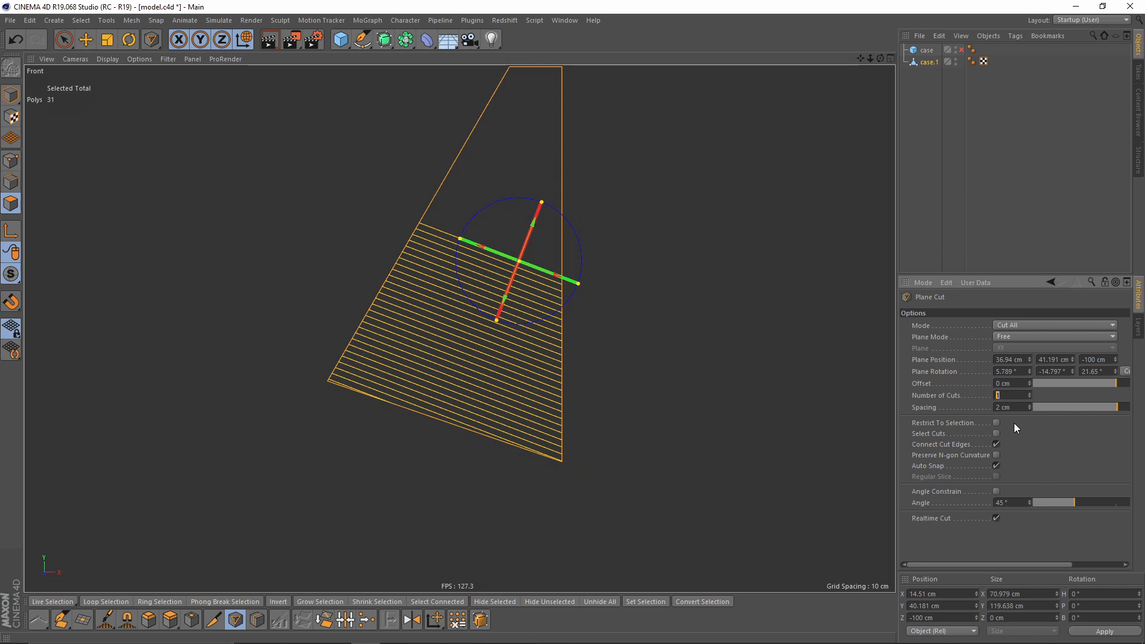
type("50")
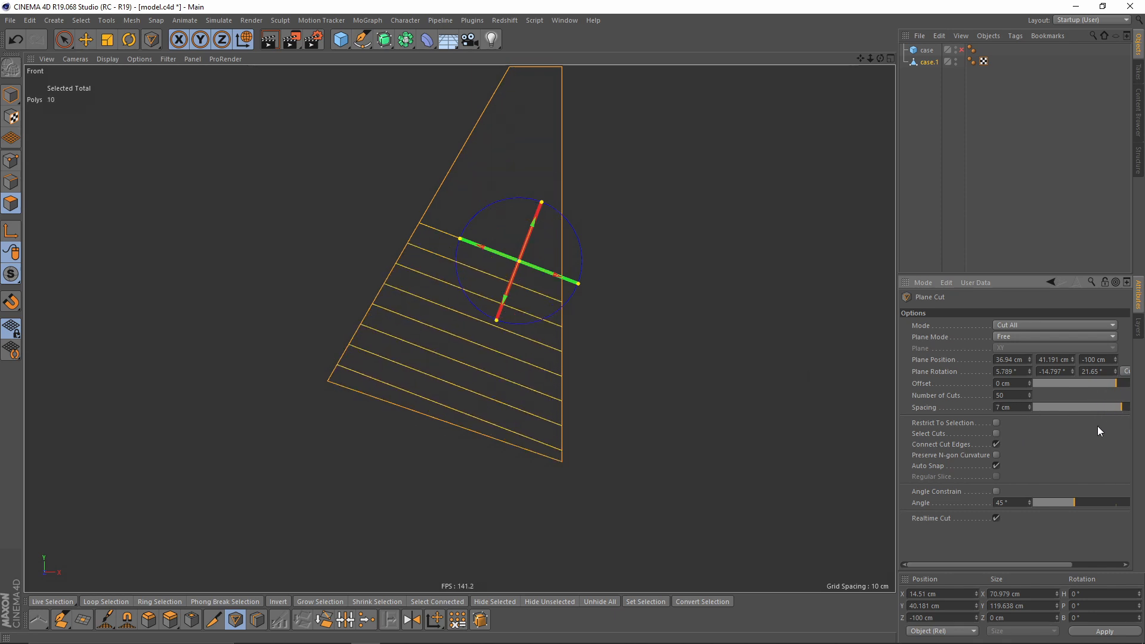
left_click(1007, 394)
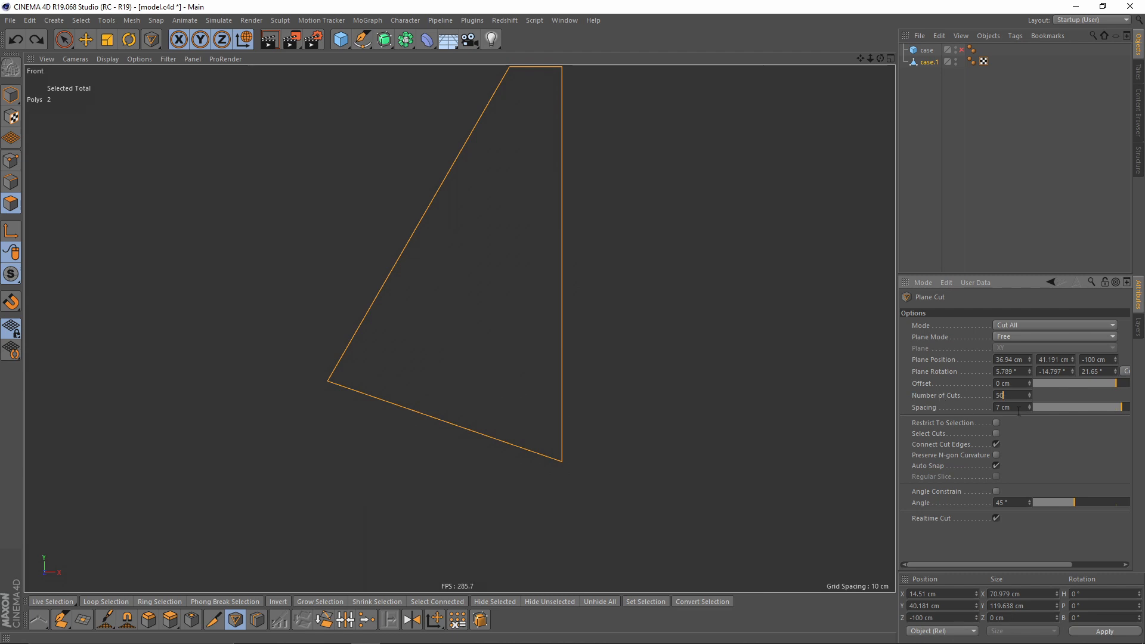
type("1")
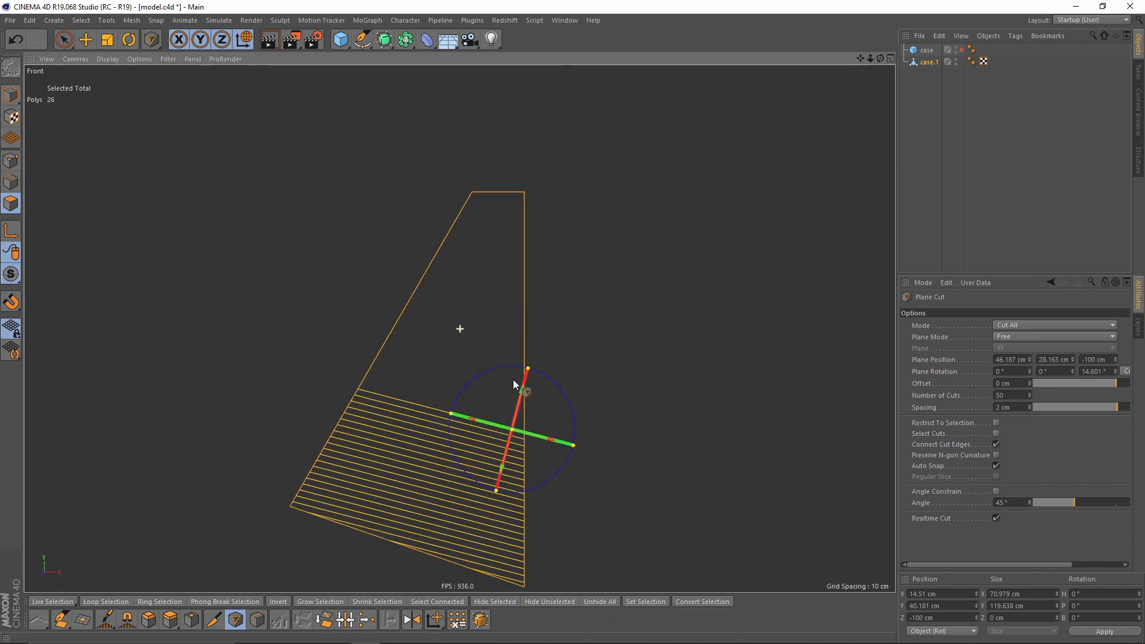
Align the parallel cuts with the wedge's slanted side
left_click_drag(526, 369, 508, 214)
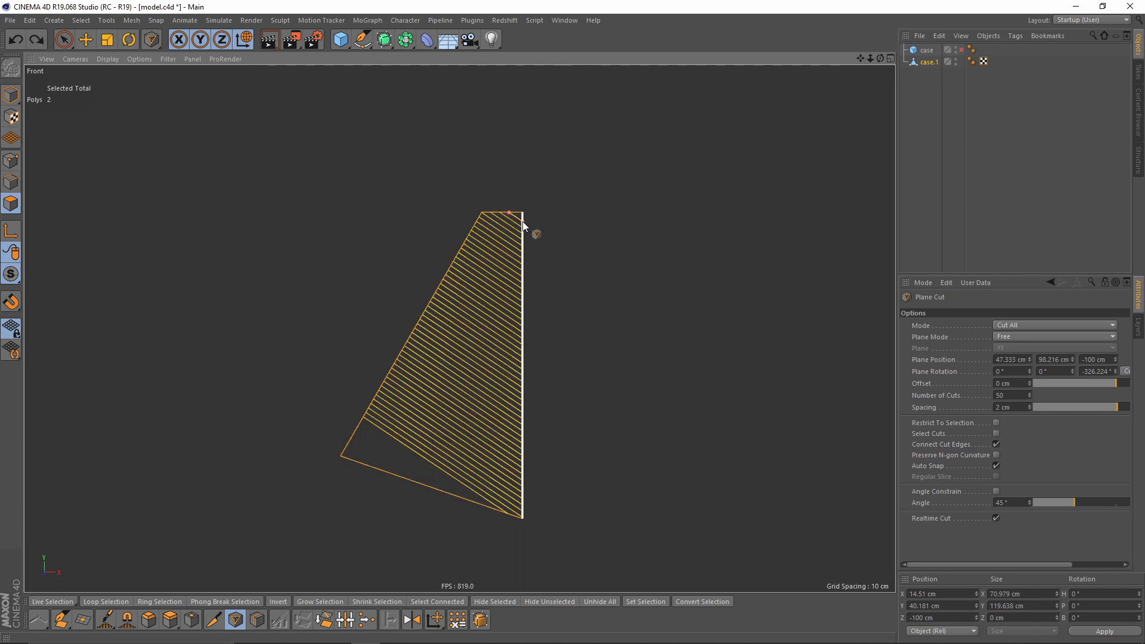
left_click_drag(537, 230, 420, 438)
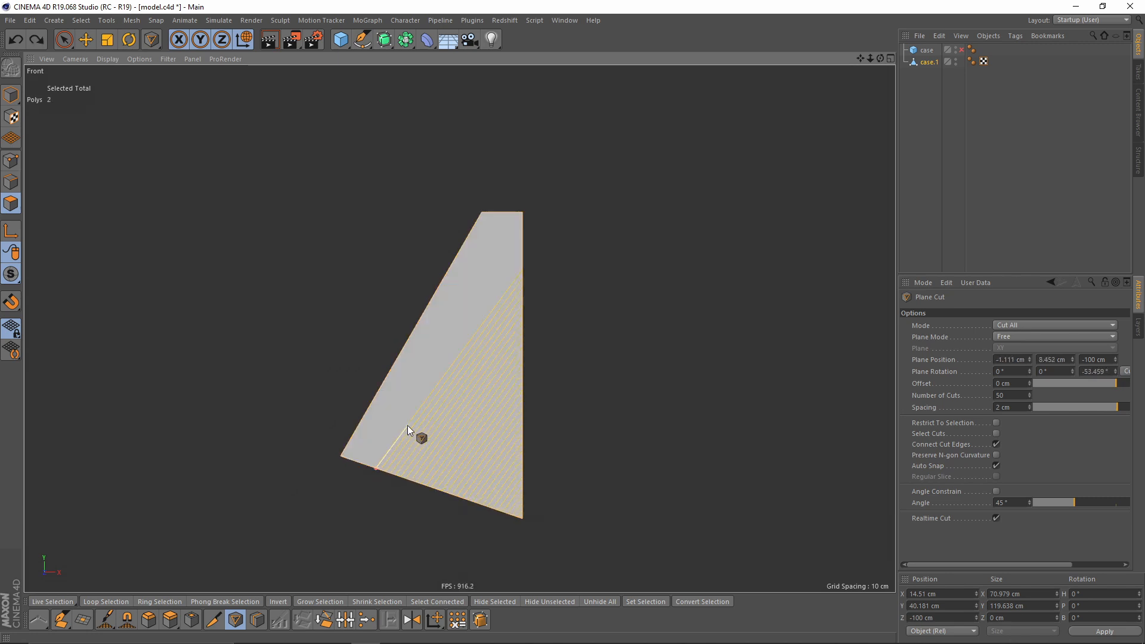
left_click_drag(420, 439, 537, 276)
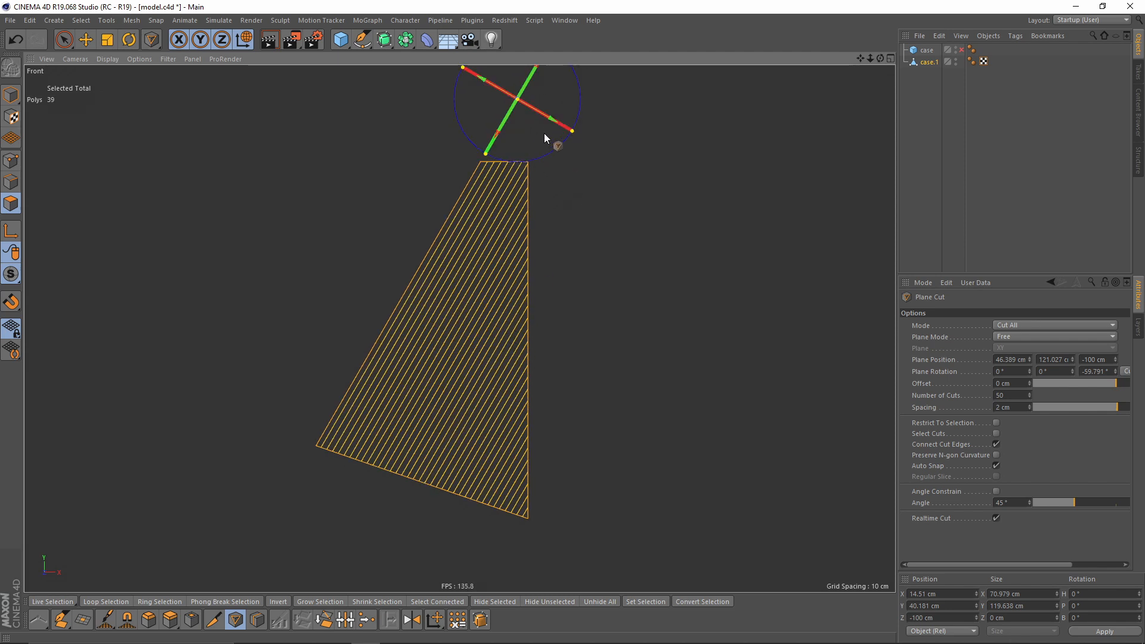
left_click_drag(544, 139, 522, 369)
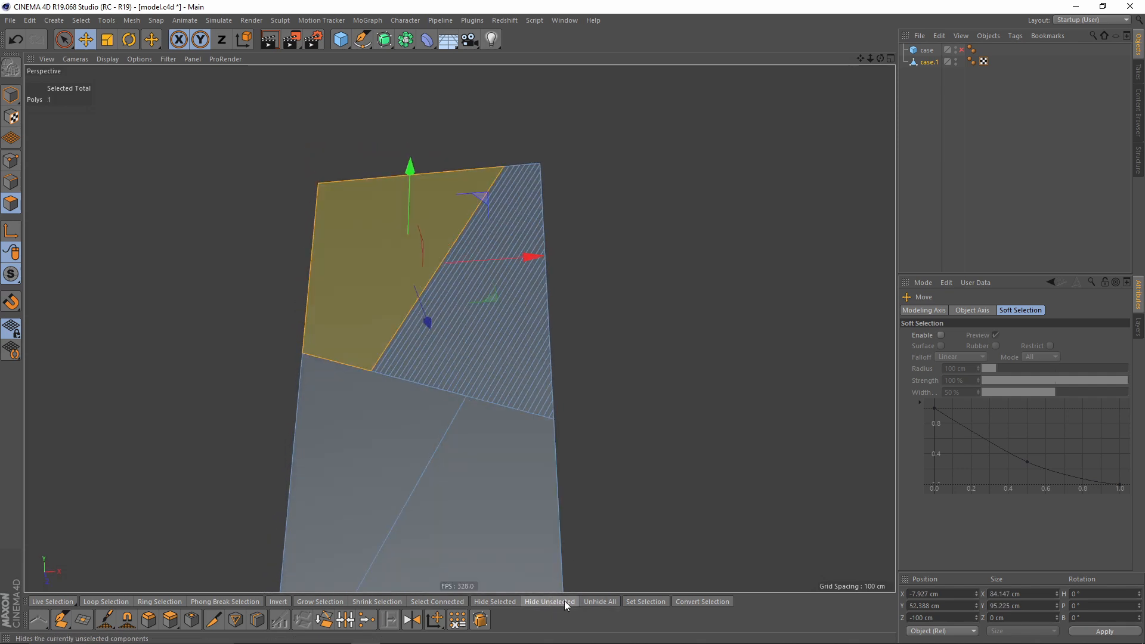
Isolate the next face piece and lay parallel Plane Cuts across it
left_click(549, 600)
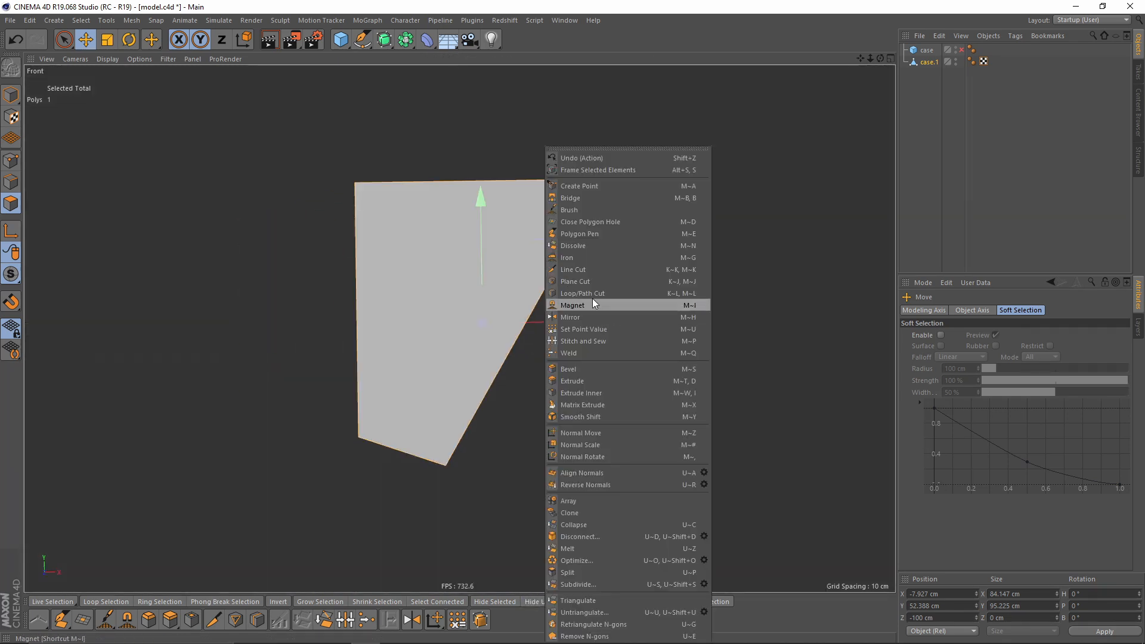
left_click(574, 281)
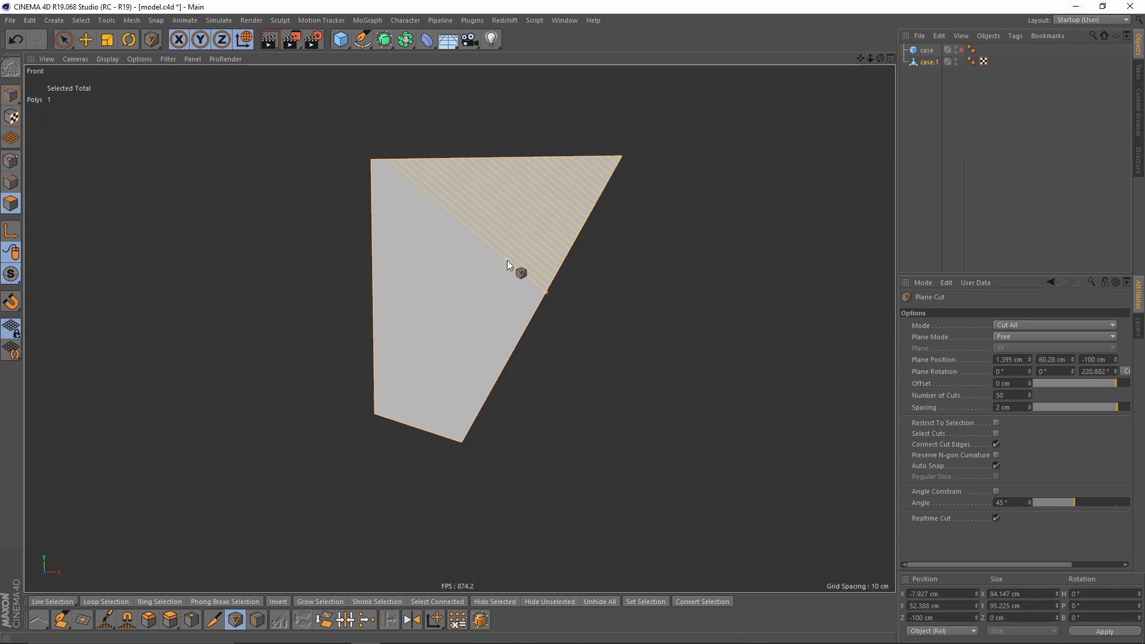
left_click_drag(520, 273, 415, 422)
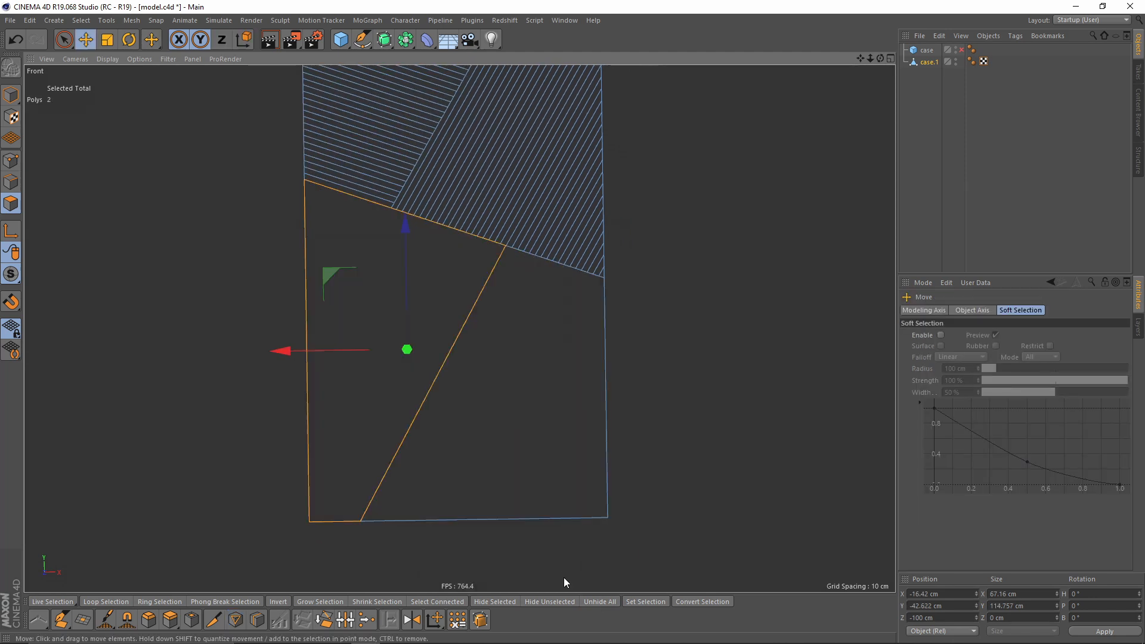
Slice the lower-left piece with 54 cuts parallel to its slanted edge
right_click(456, 287)
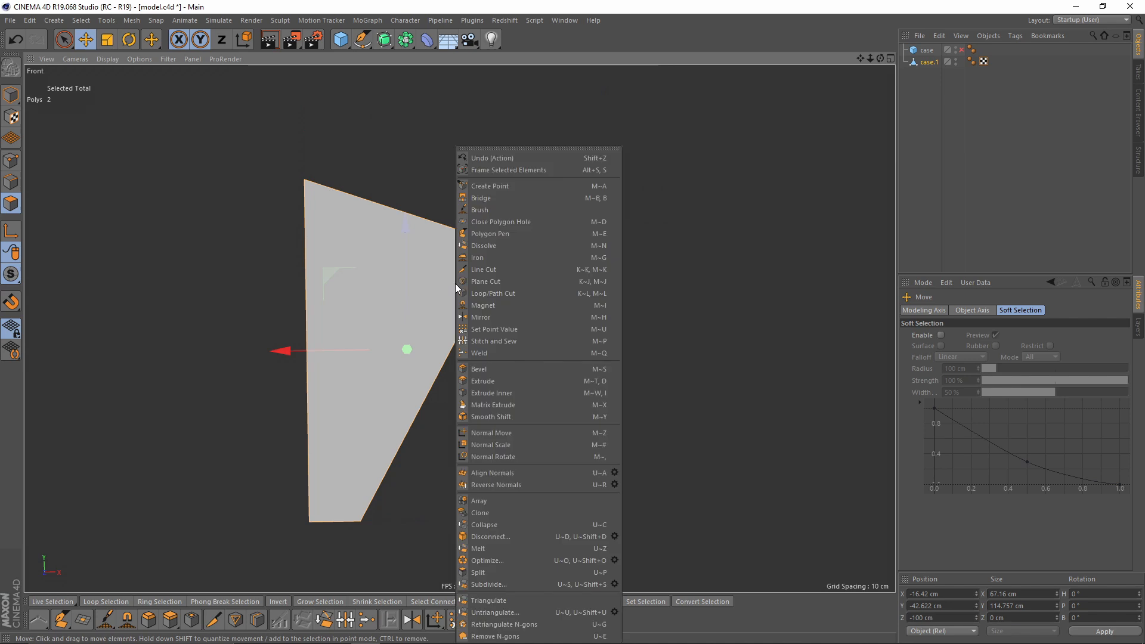
mouse_move(486, 280)
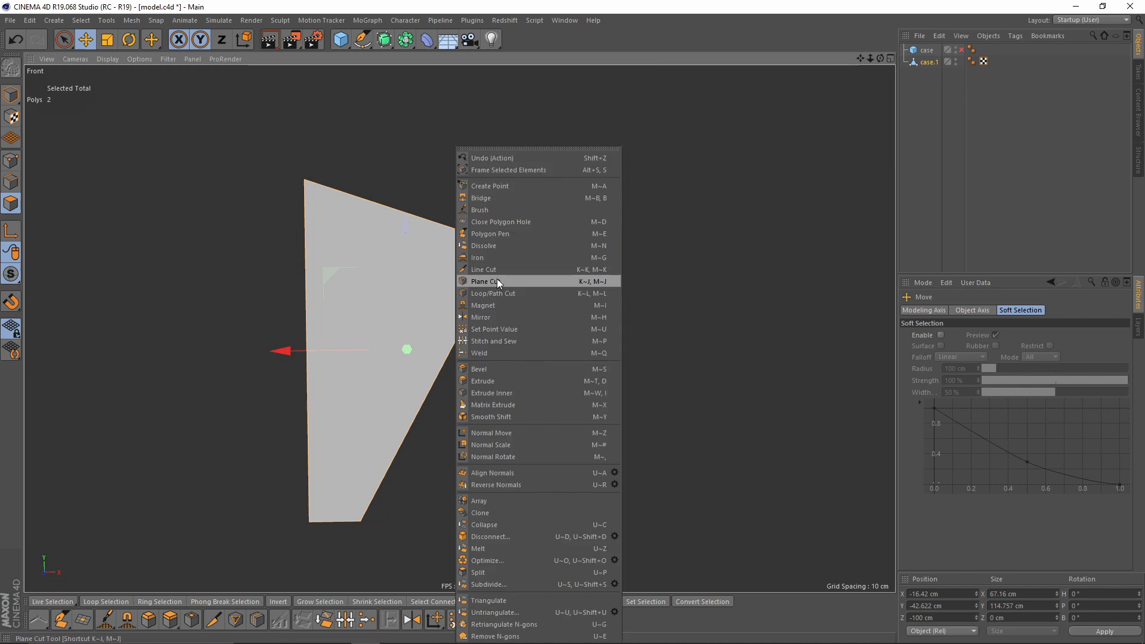
left_click(484, 280)
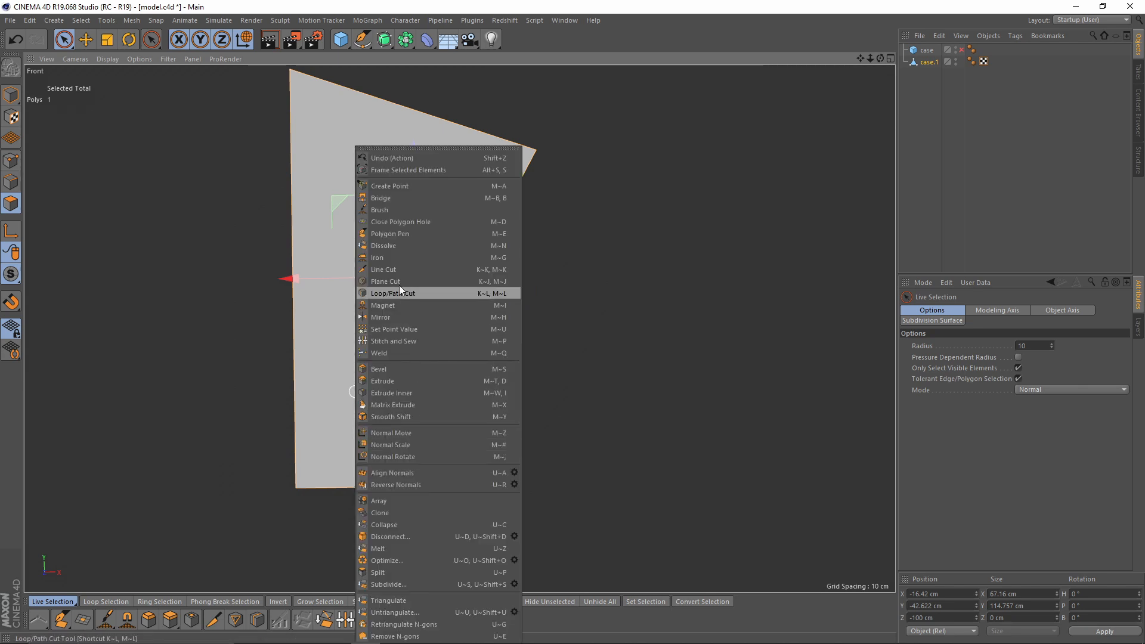
left_click(385, 280)
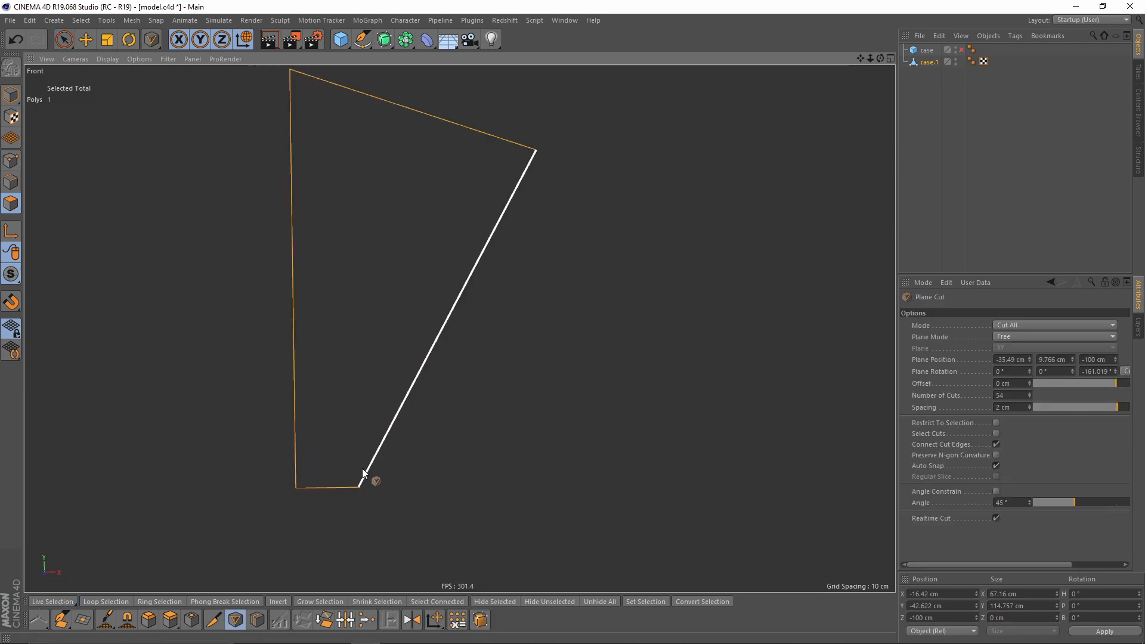
left_click_drag(363, 473, 347, 522)
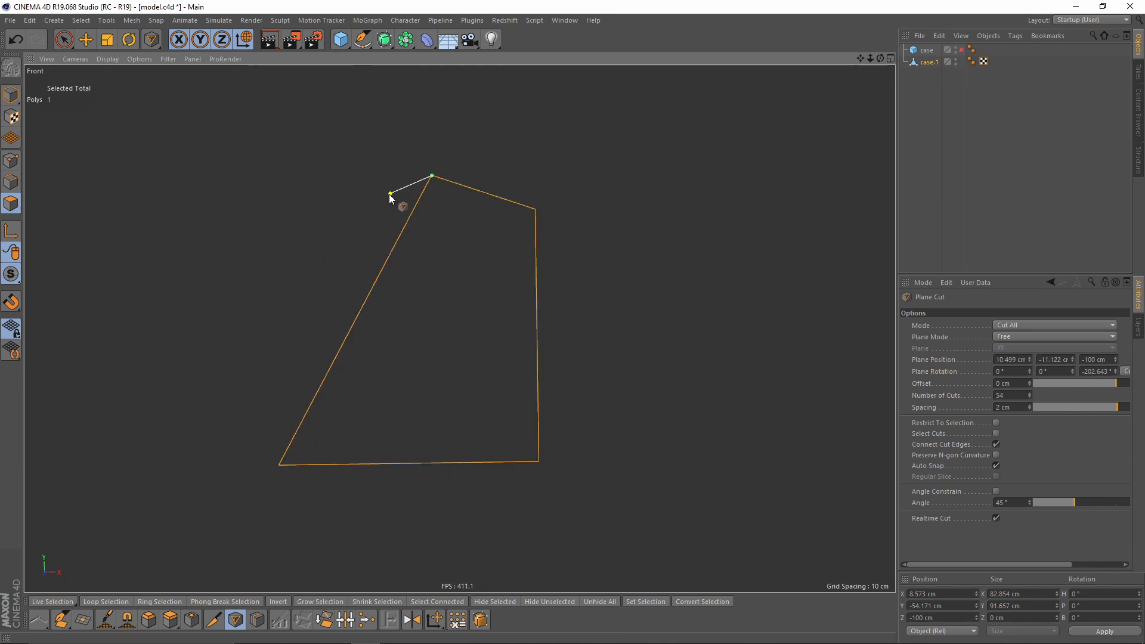
Align the parallel cuts along the lower-right piece's short top edge
left_click_drag(391, 197, 543, 215)
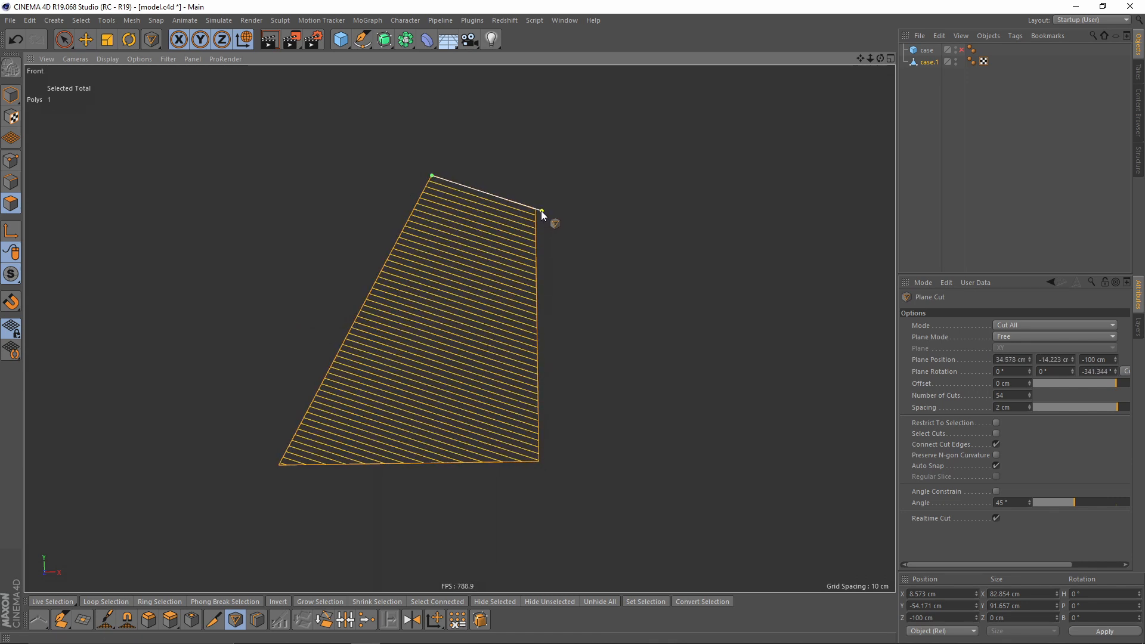
left_click_drag(542, 214, 533, 239)
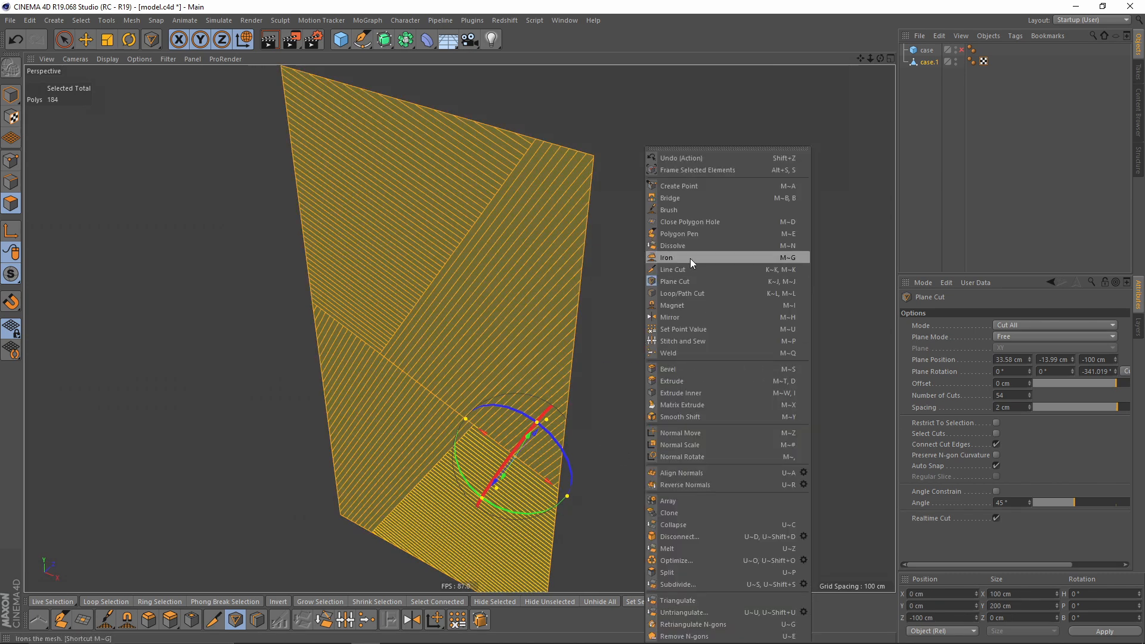
mouse_move(685, 380)
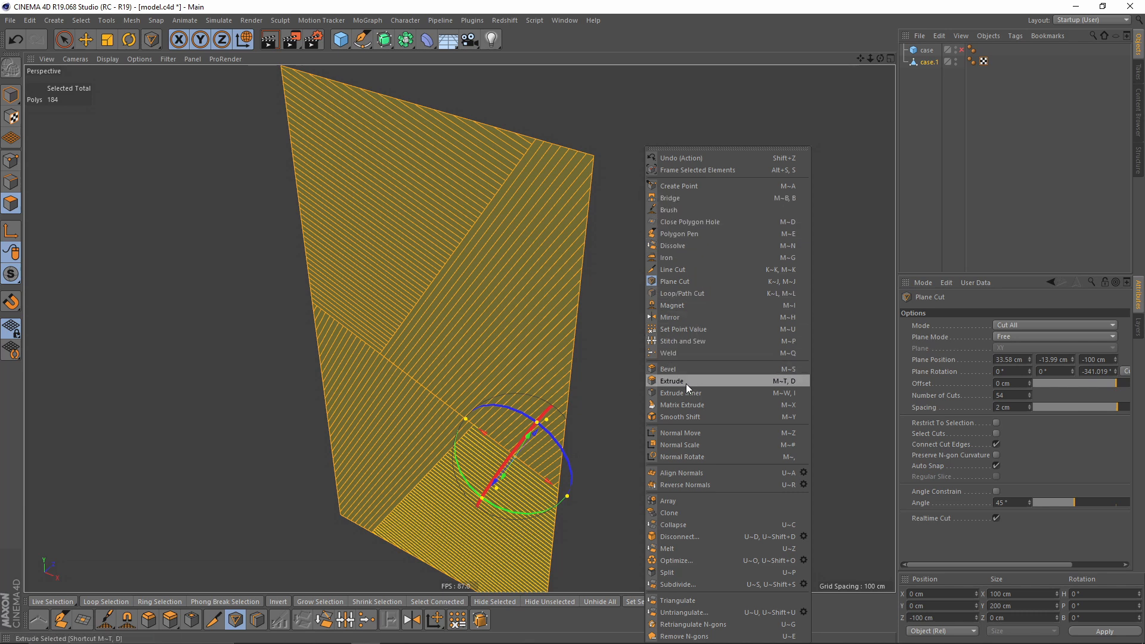
Extrude the selected front-face strips outward into raised slats with depth
left_click(670, 380)
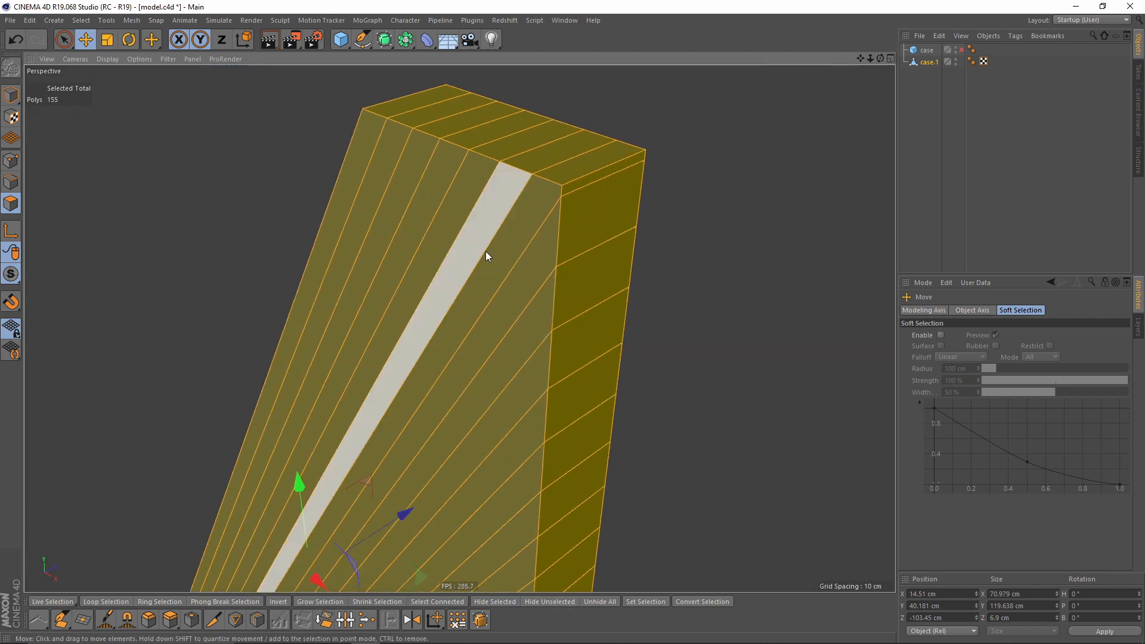
Slide two slat corner edges along the slats to reshape them, then return to Polygon mode
right_click(487, 256)
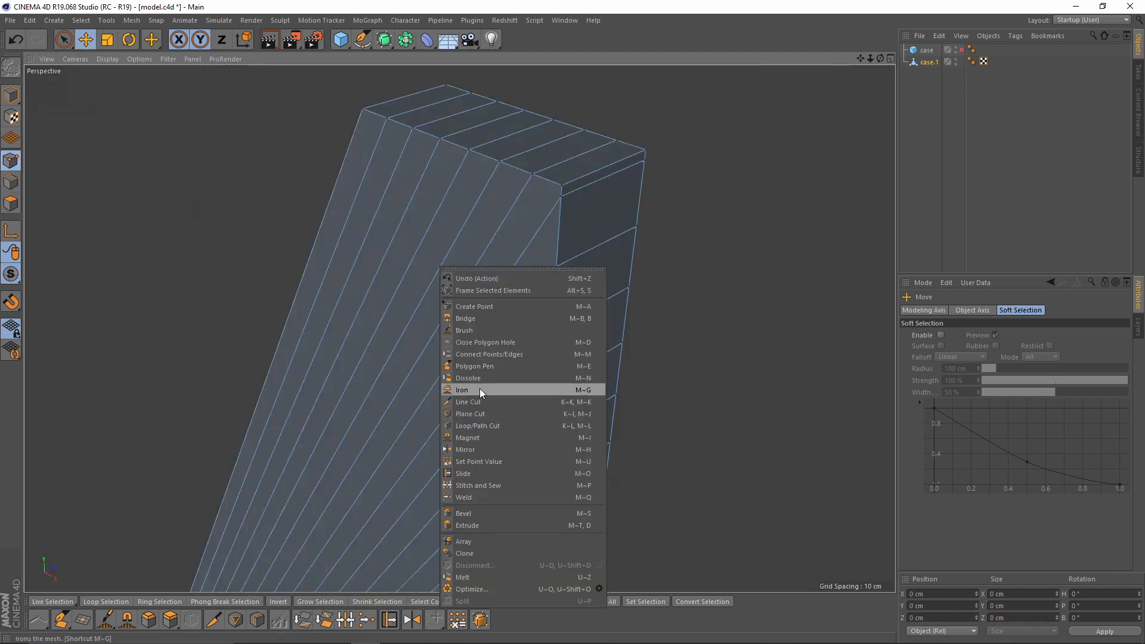
left_click(462, 472)
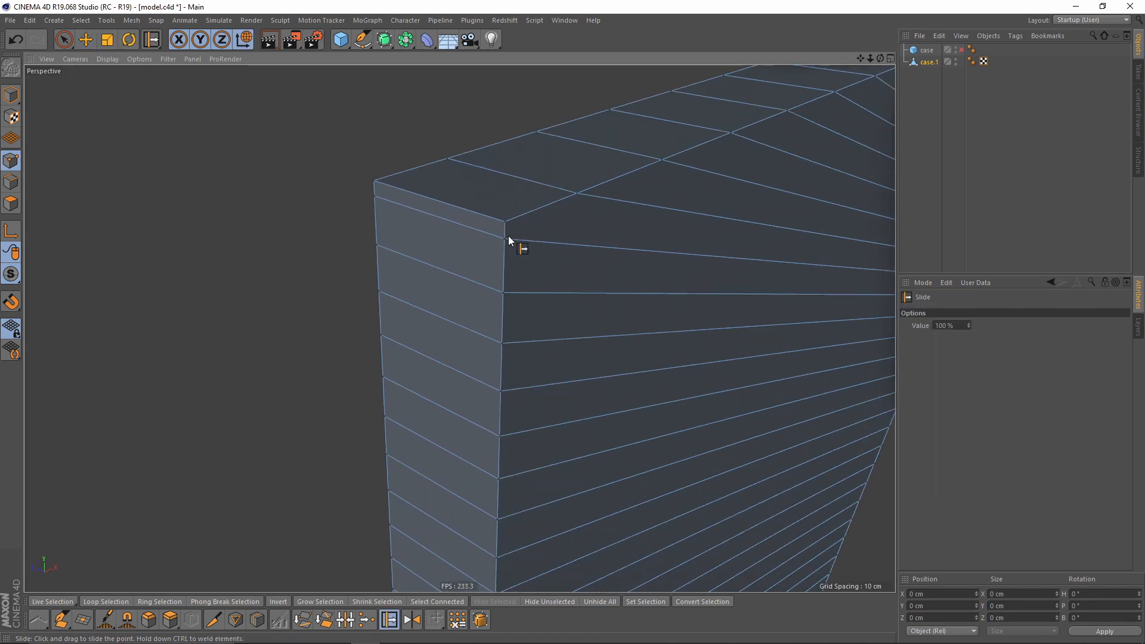
left_click_drag(510, 241, 374, 201)
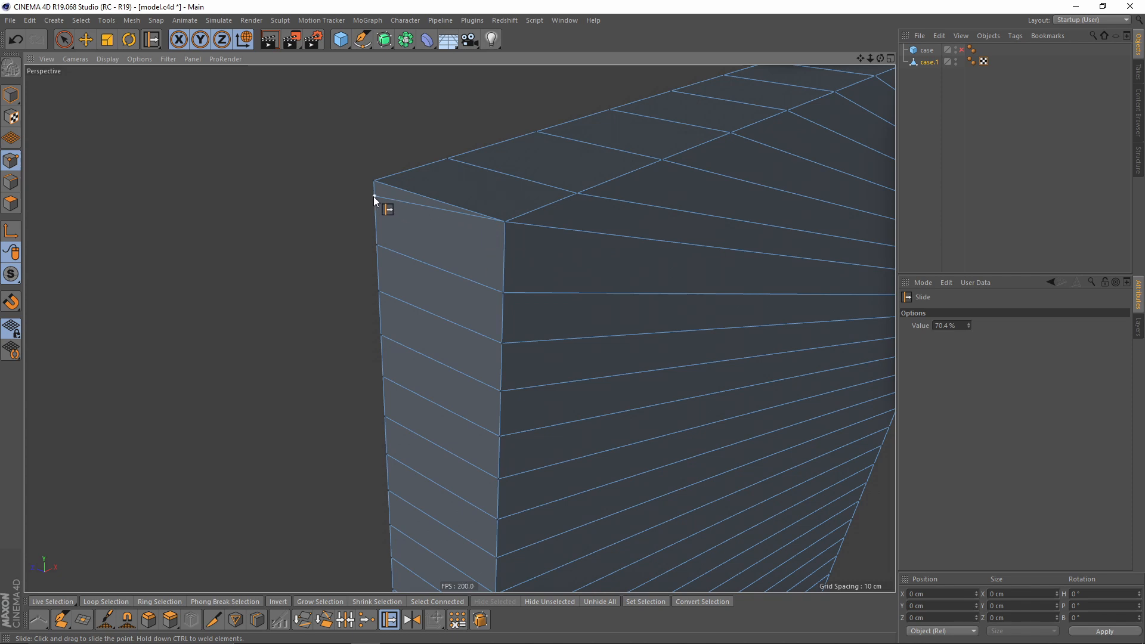
left_click_drag(374, 203, 427, 227)
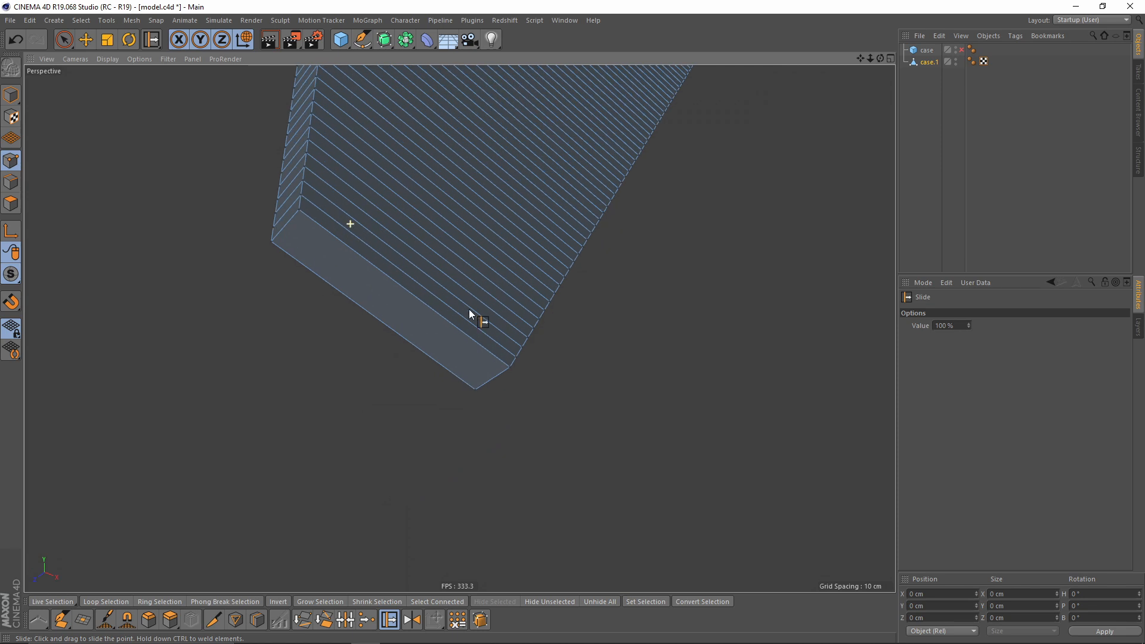
scroll("down", 3)
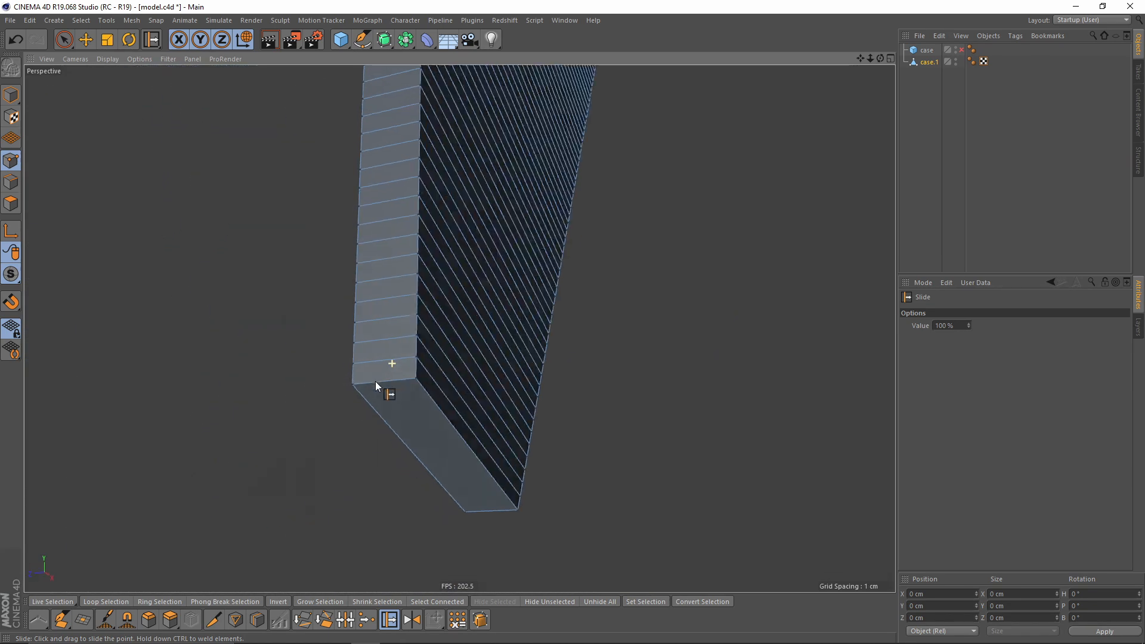
left_click(598, 601)
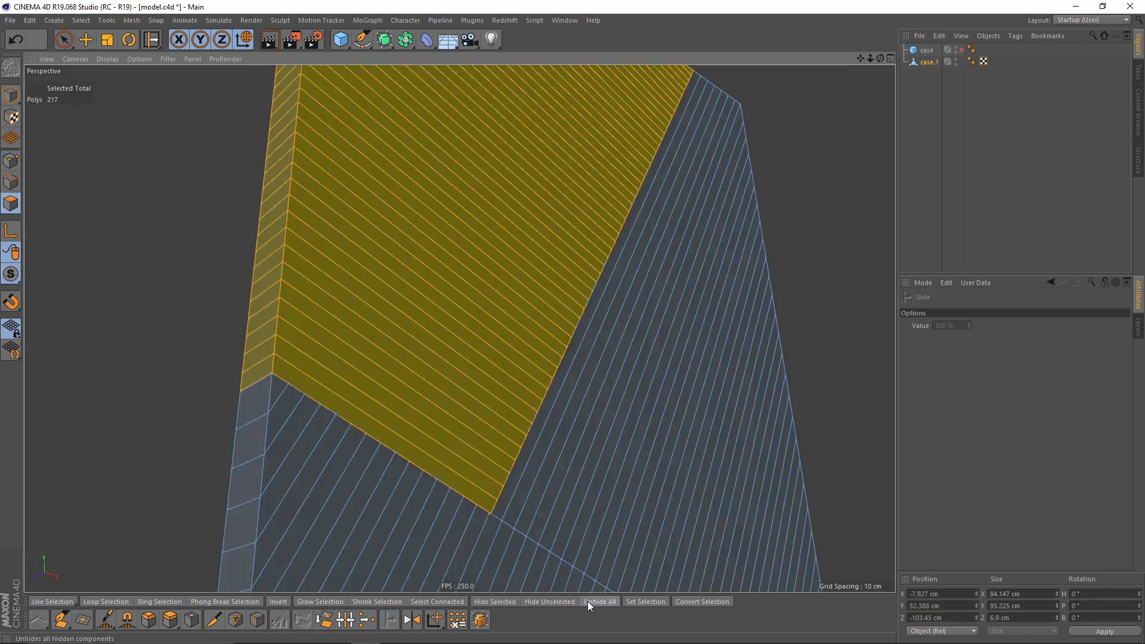
Unhide all front-face parts and pick the first panel strips
left_click(84, 39)
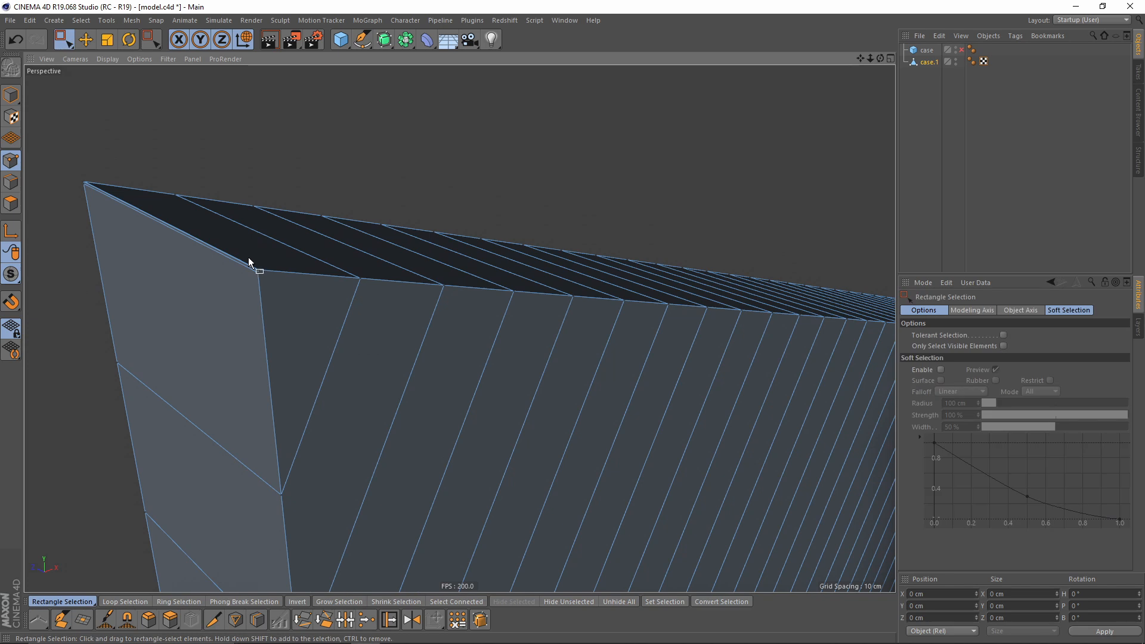
left_click(62, 39)
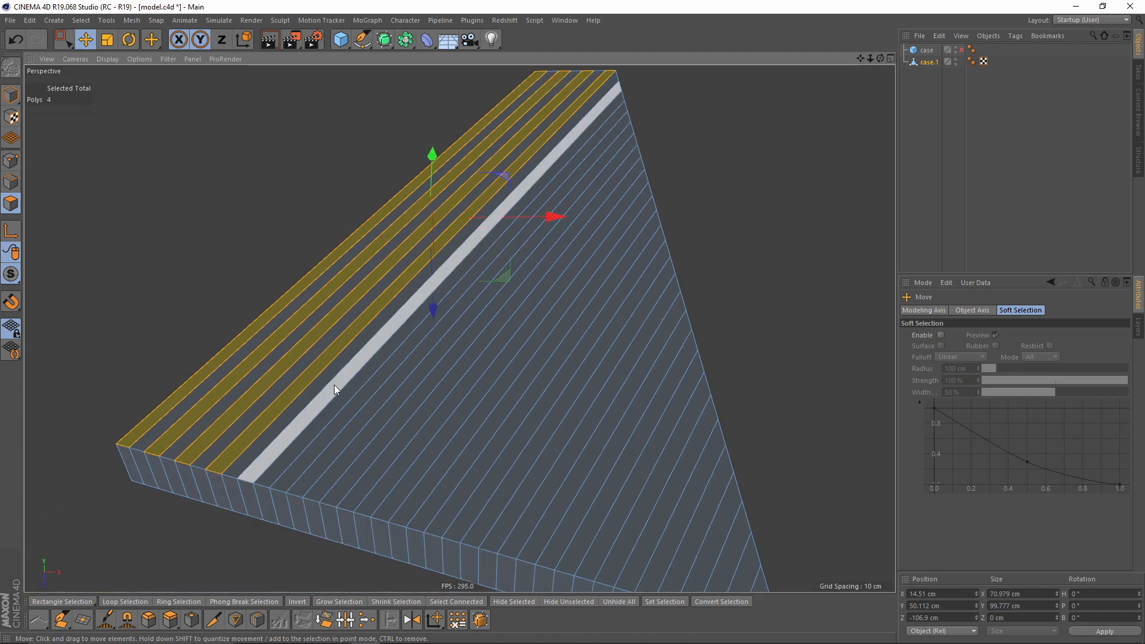
Add more strips to the selection and slice two Line Cut lines across them
left_click_drag(335, 390, 435, 505)
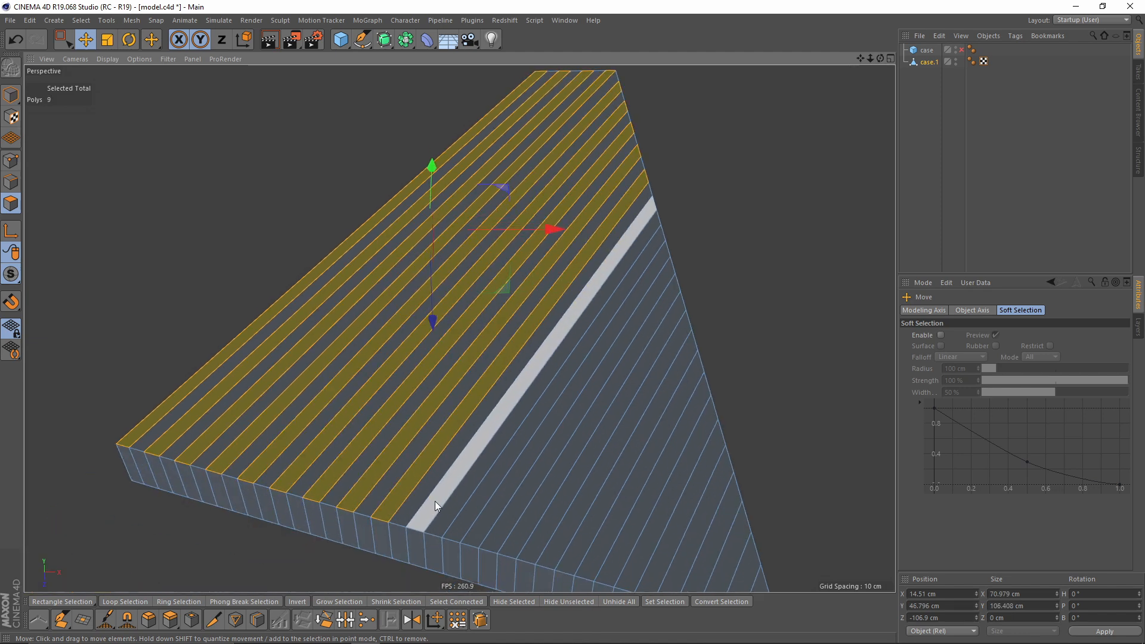
left_click_drag(435, 506, 447, 458)
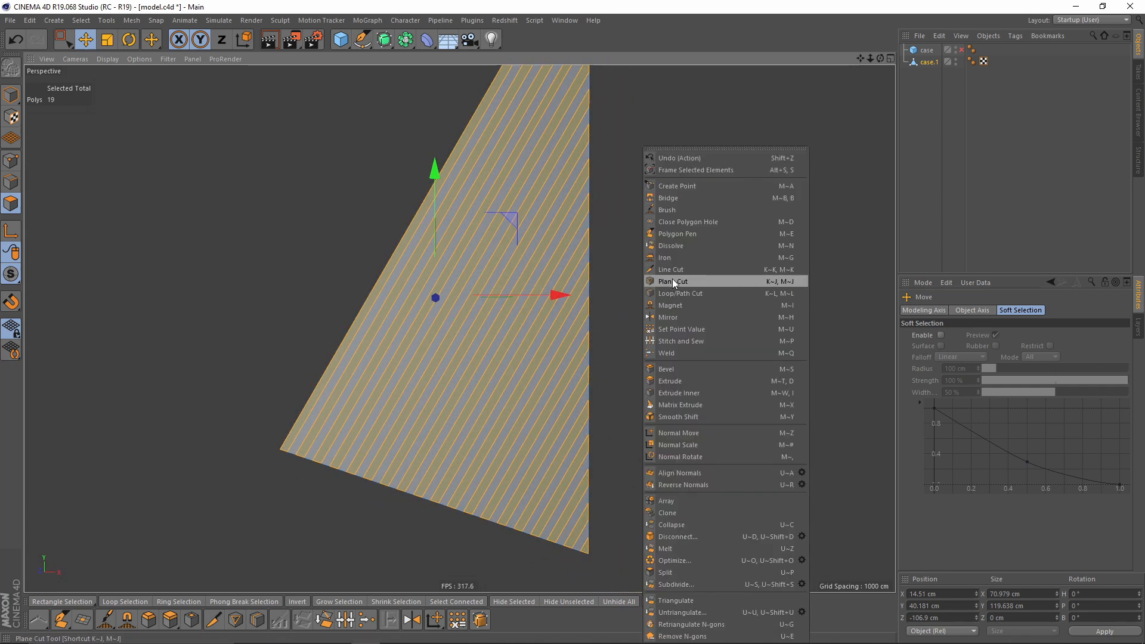
left_click(669, 269)
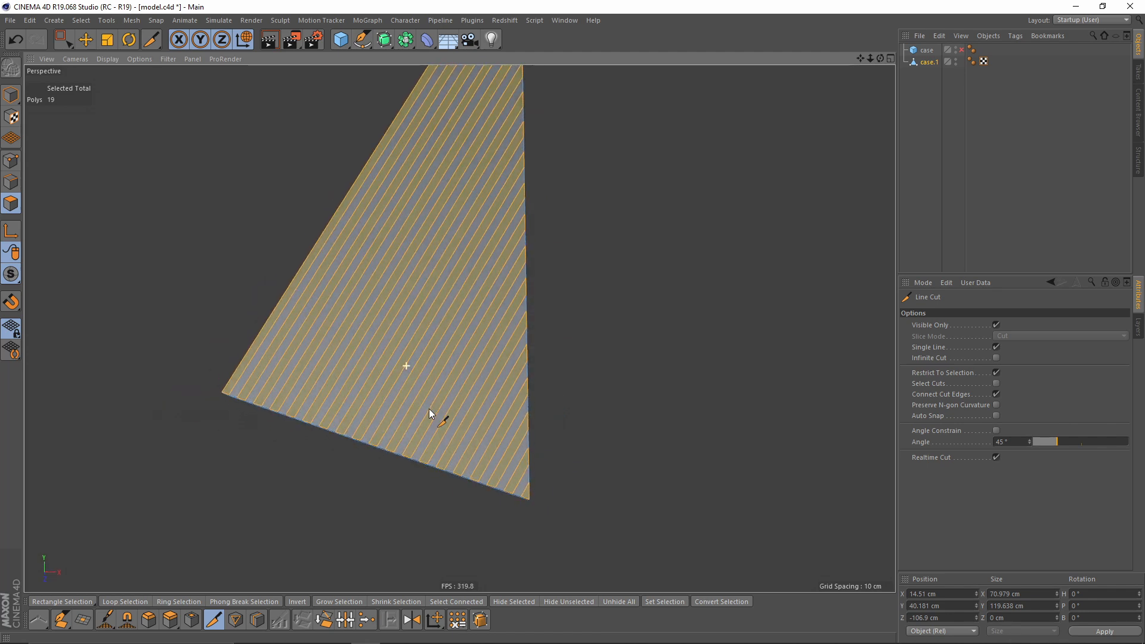
left_click_drag(284, 251, 565, 353)
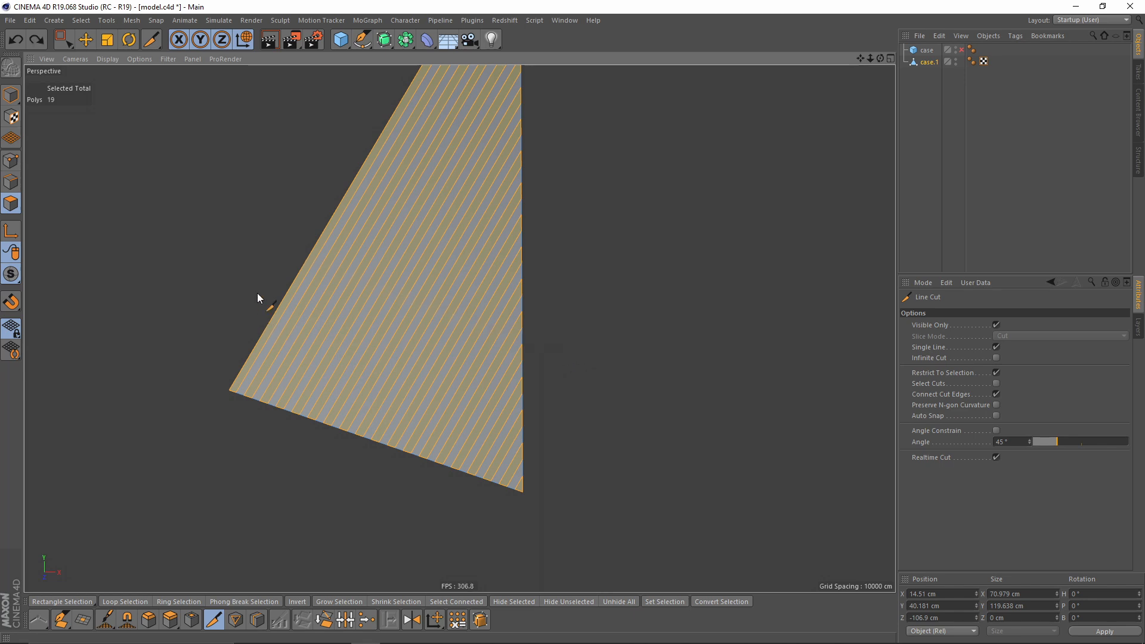
left_click_drag(257, 288, 558, 412)
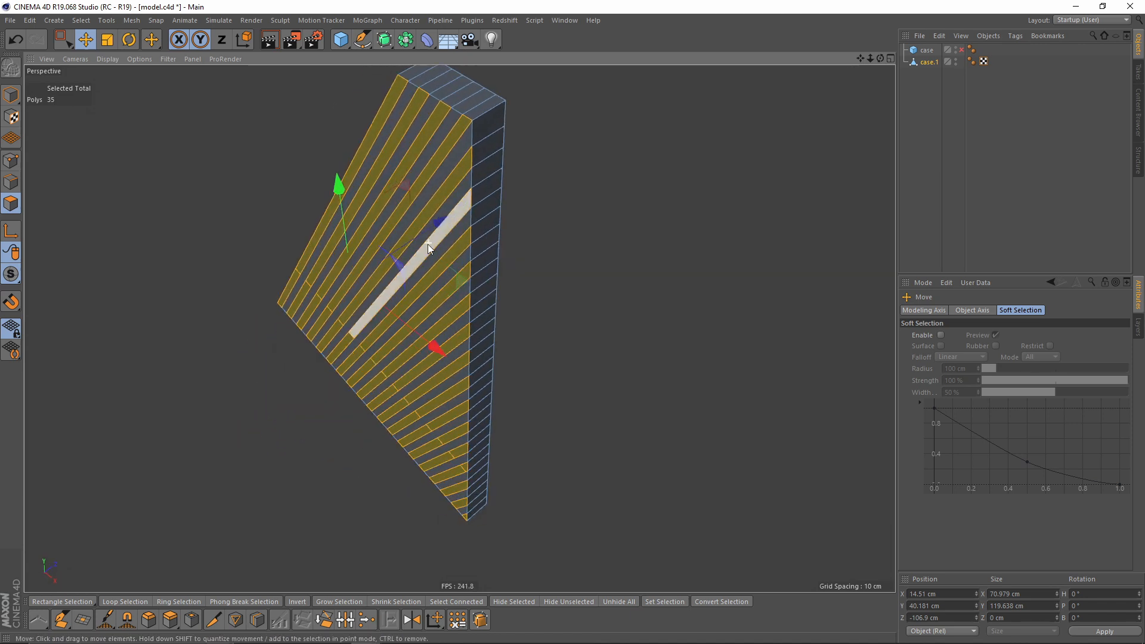
Push the cut strips out in depth, then select the edges along the cut line
left_click_drag(427, 248, 470, 214)
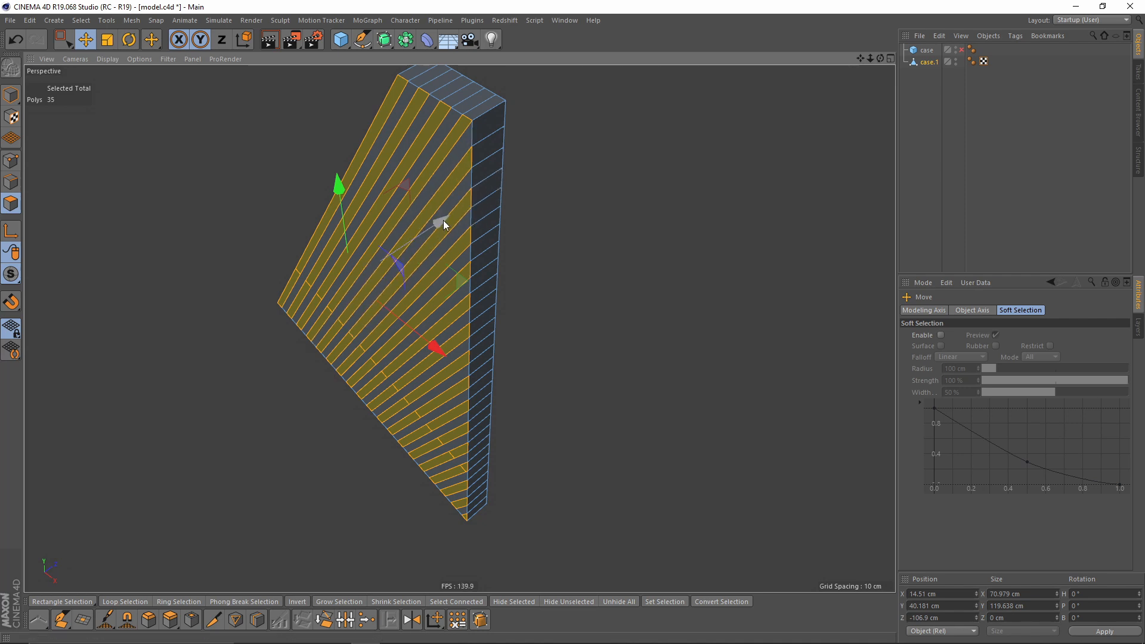
left_click_drag(439, 234, 434, 230)
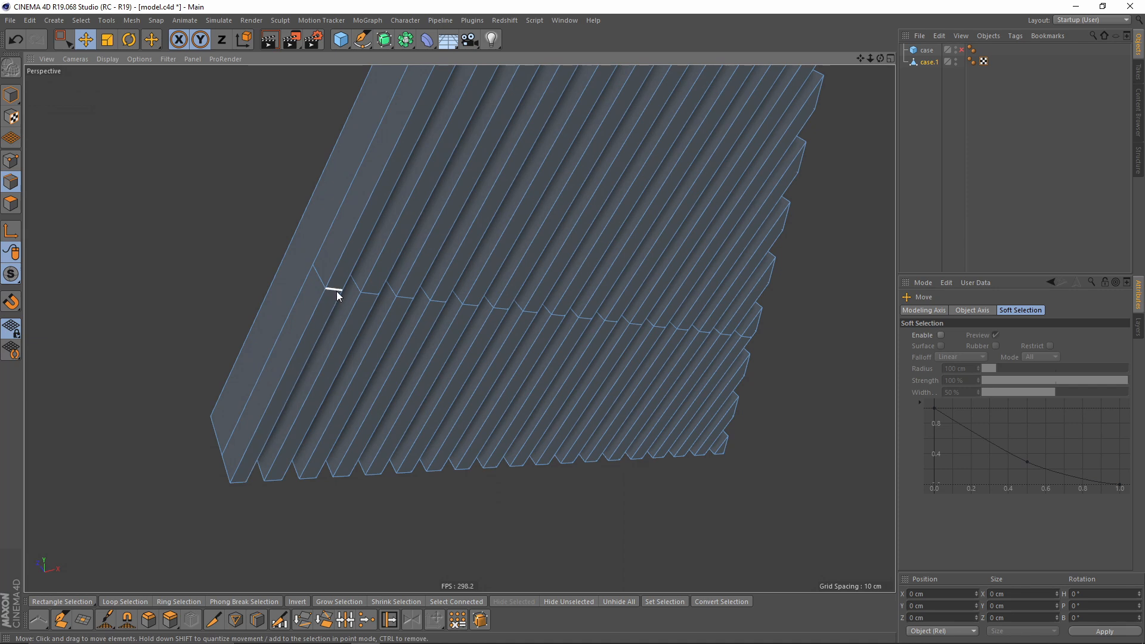
left_click(335, 289)
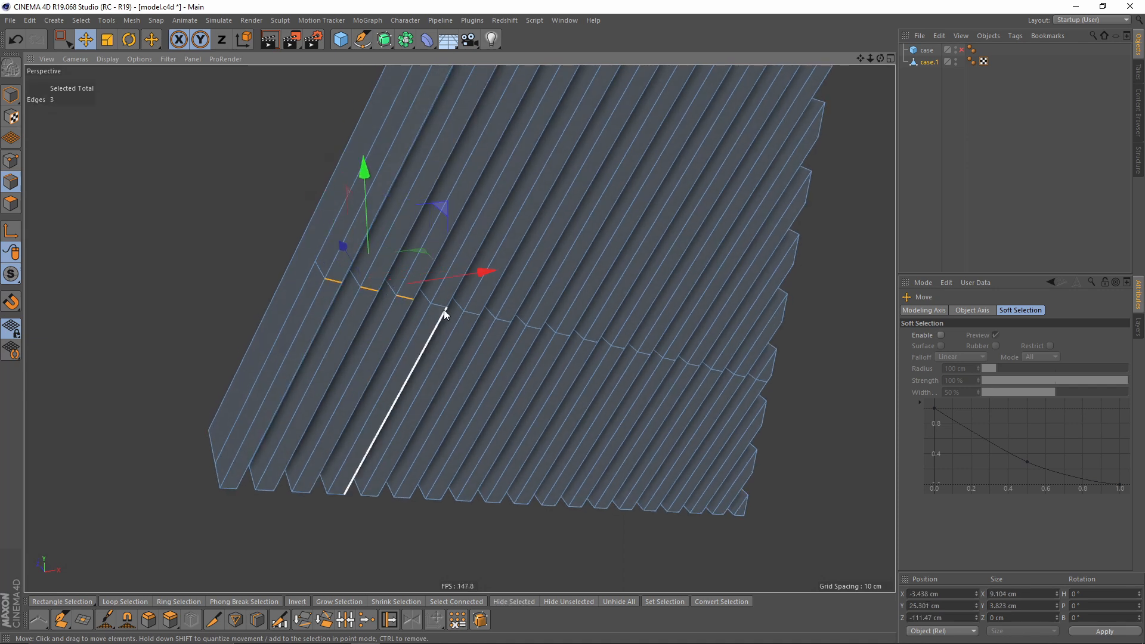
left_click_drag(445, 314, 537, 332)
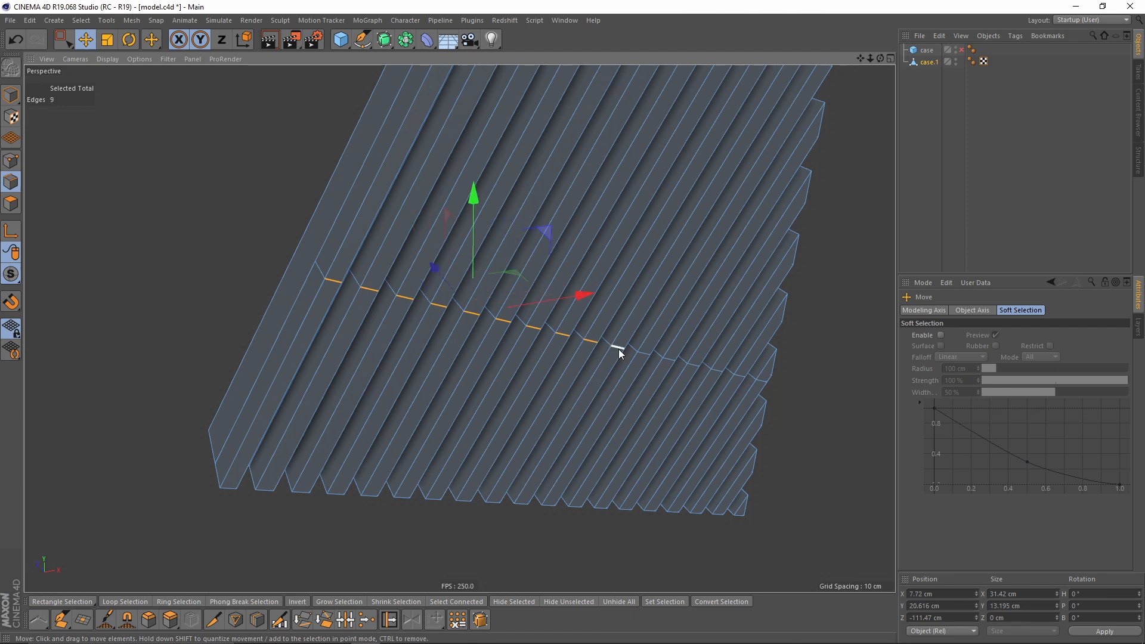
left_click_drag(618, 352, 719, 375)
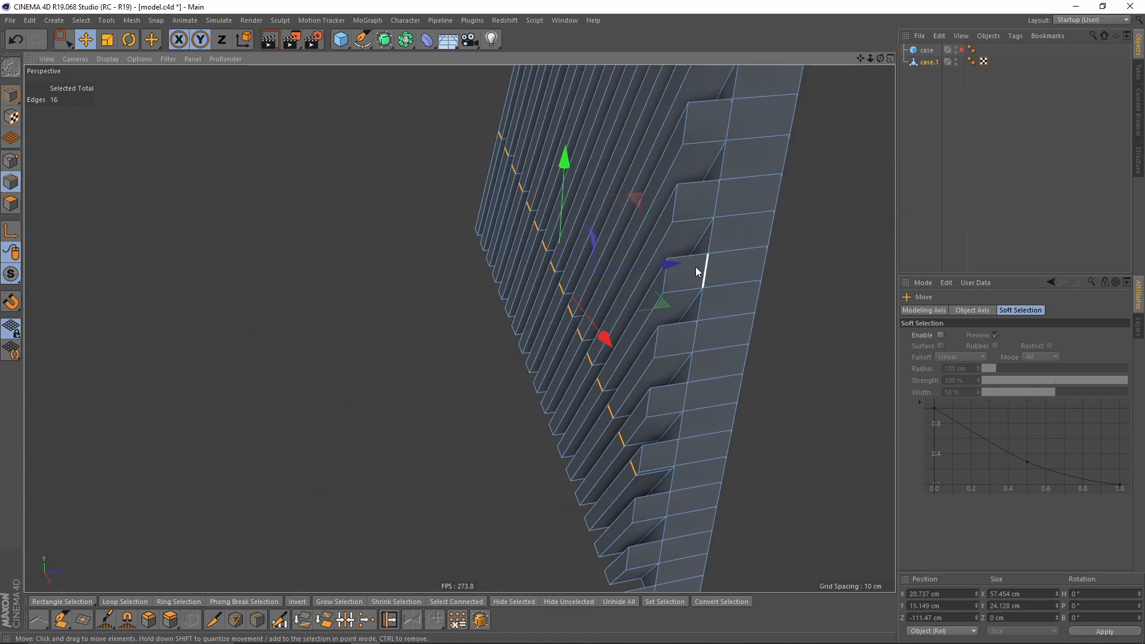
left_click_drag(693, 272, 634, 284)
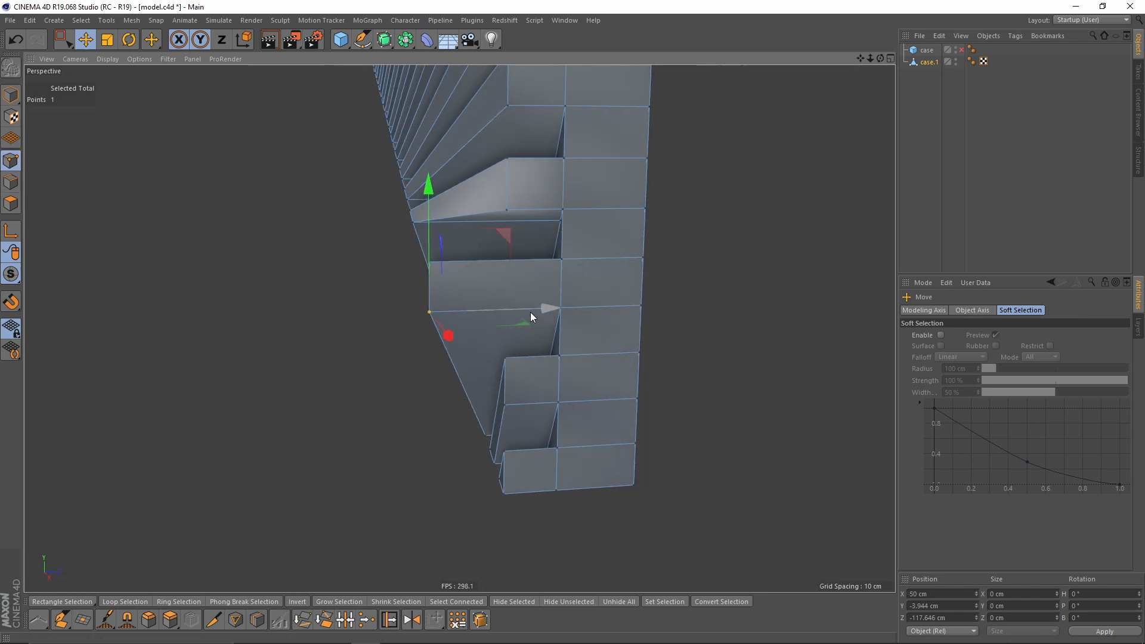
Move three slat-end points so the stepped ends slope into neighbouring slats
left_click_drag(547, 306, 561, 306)
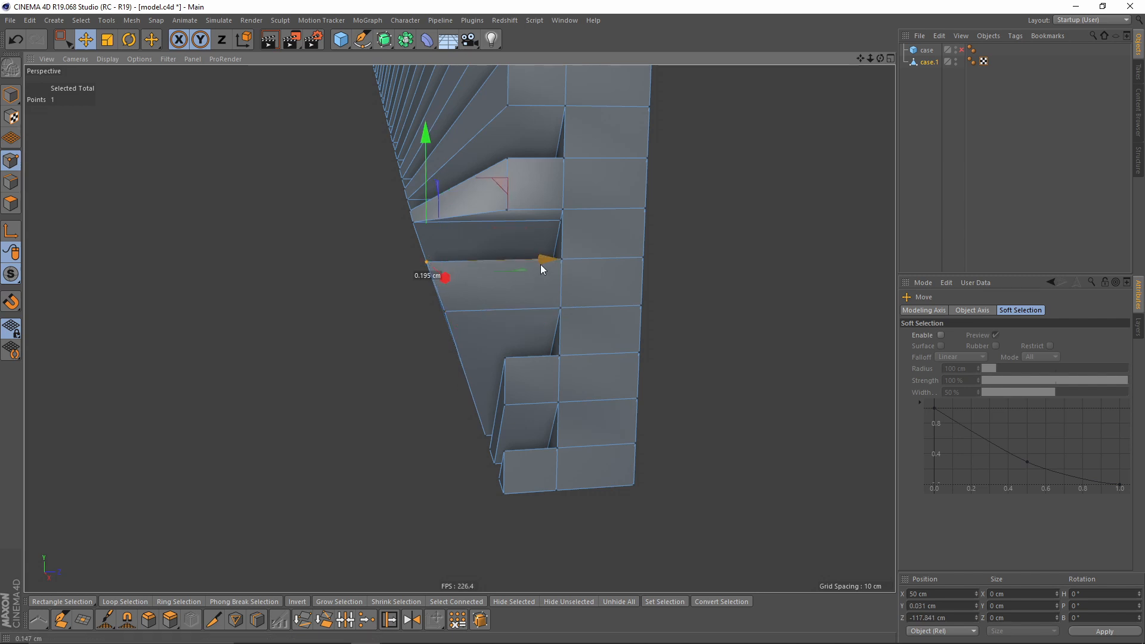
left_click_drag(445, 276, 481, 391)
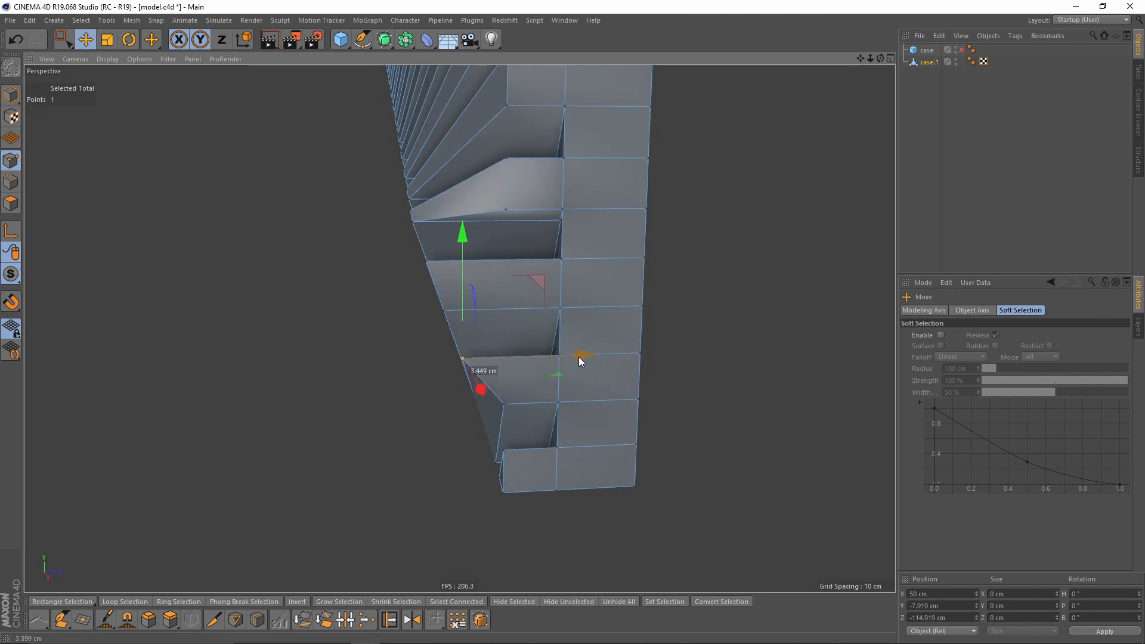
left_click_drag(478, 357, 478, 406)
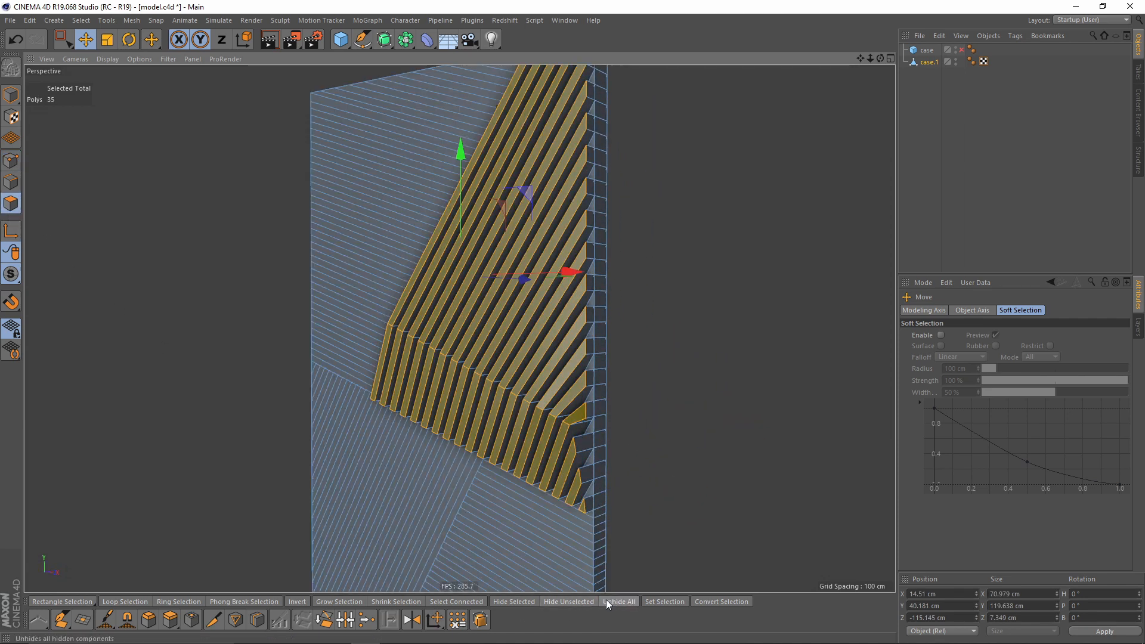
Unhide all panel parts and extend the slat-end edge selection on the next group
left_click(619, 600)
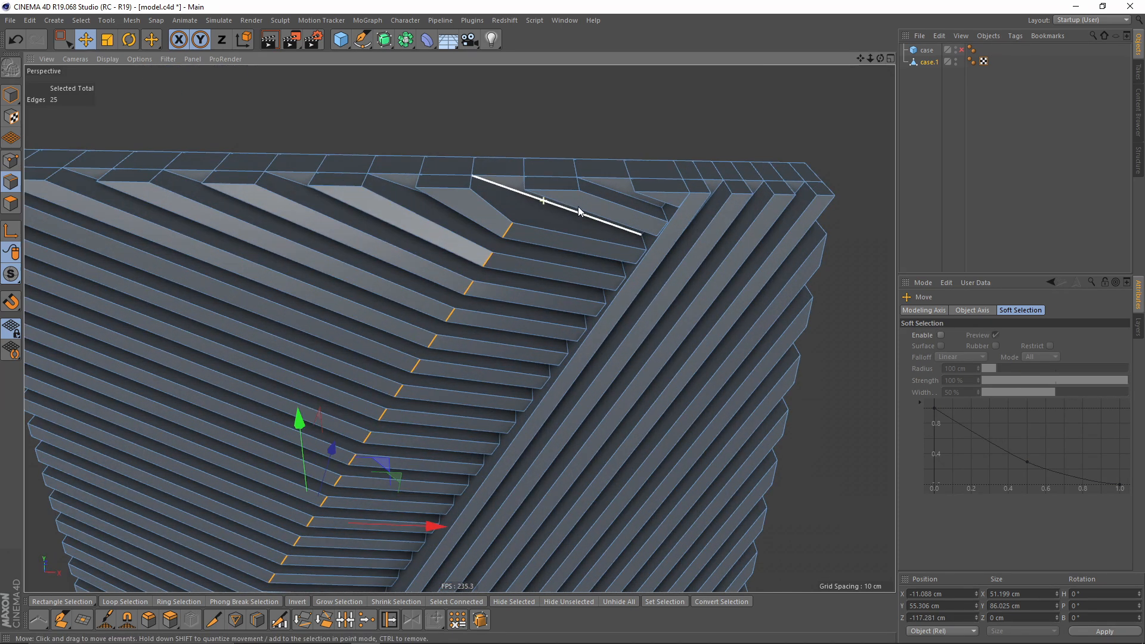
left_click_drag(580, 211, 551, 239)
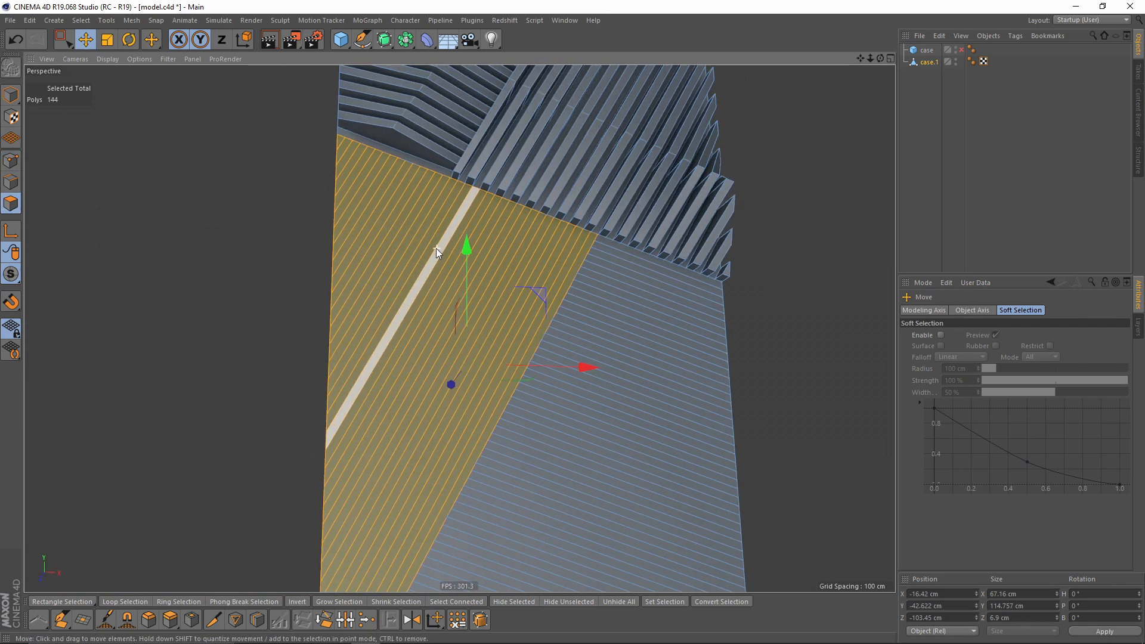
Draw a Line Cut across the selected 18-strip group on the lower panel section
scroll("down", 3)
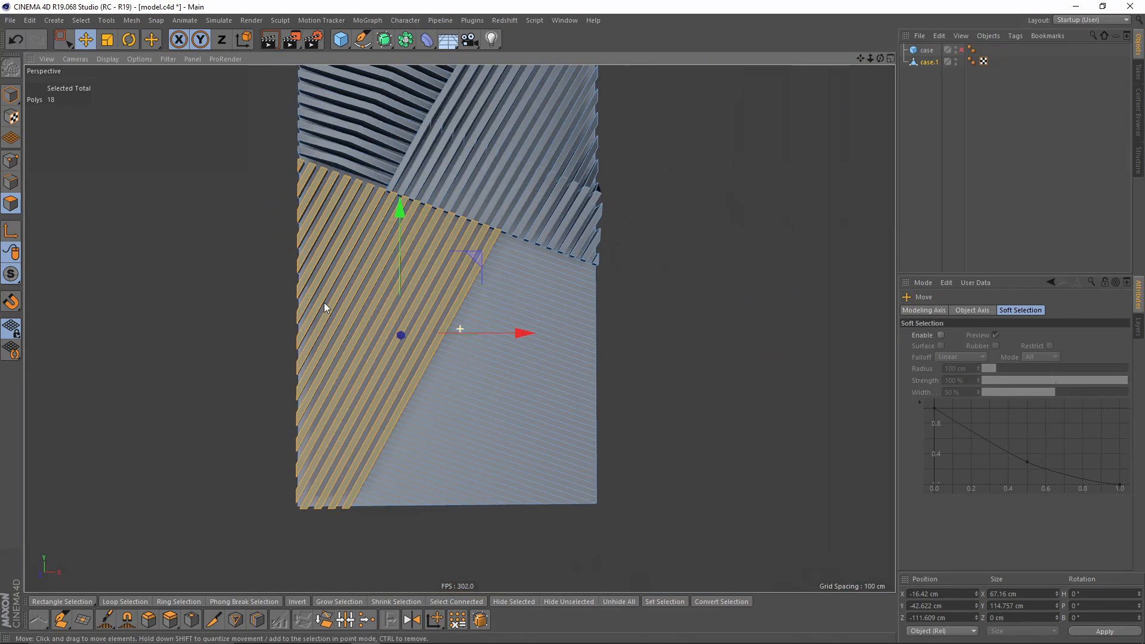
right_click(325, 307)
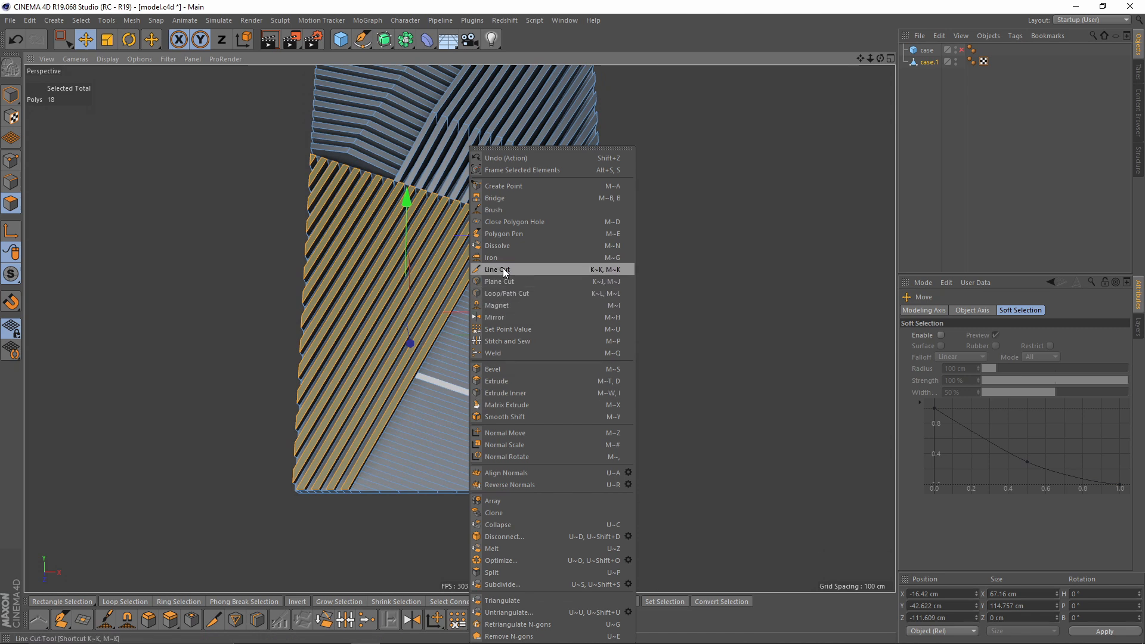
left_click(496, 269)
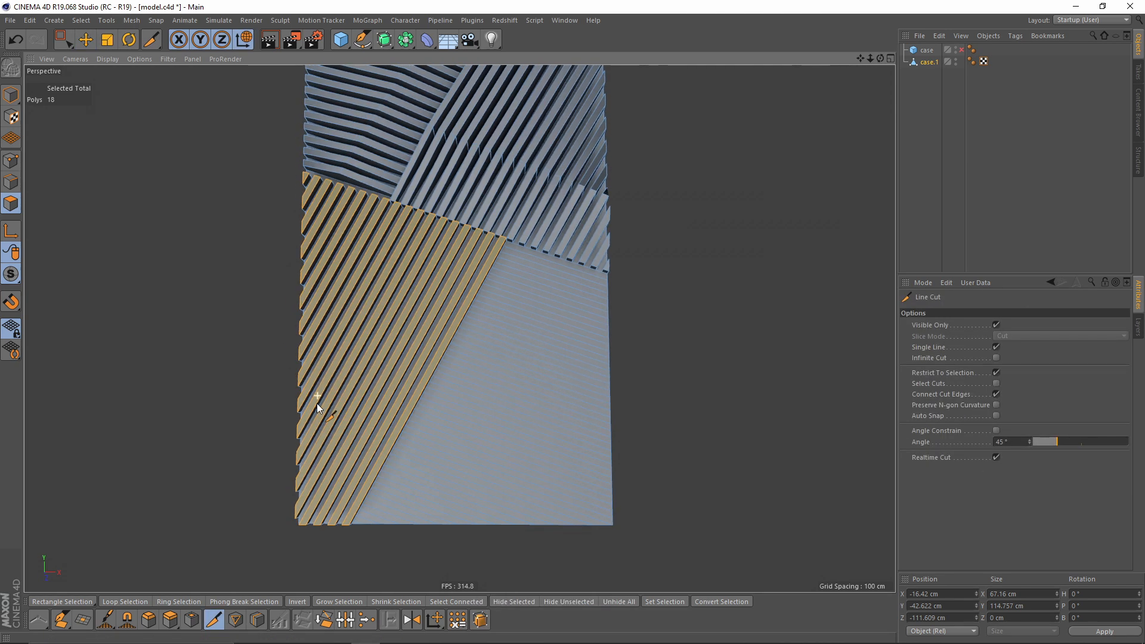
left_click_drag(296, 372, 438, 430)
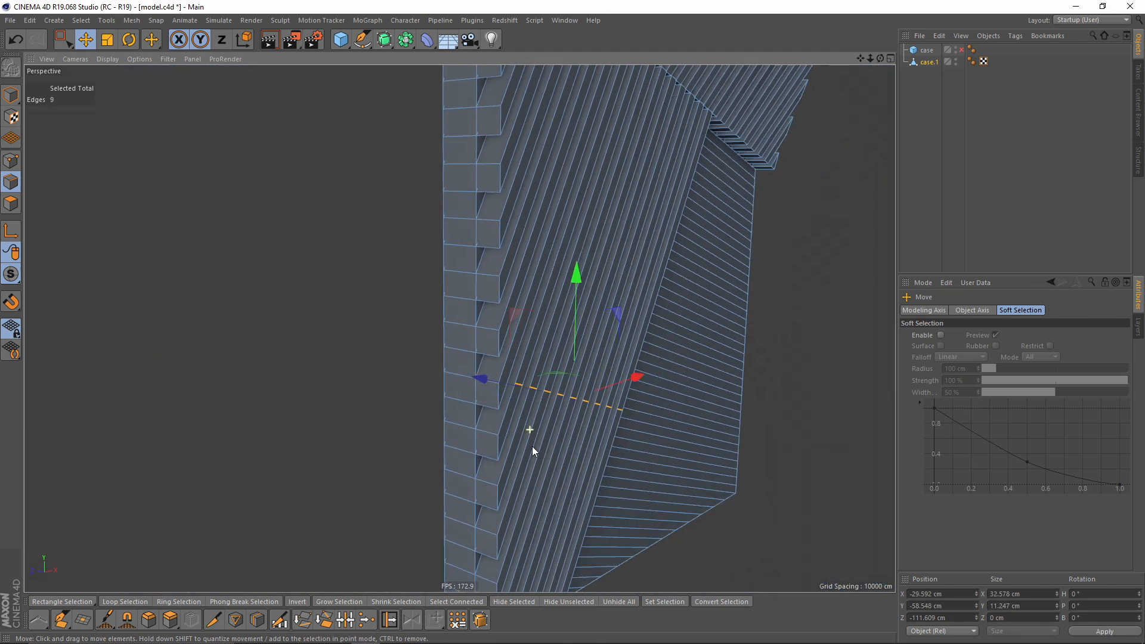
Shift the cut-line edges along the slats and slide one slat-end edge sideways
left_click_drag(529, 429, 523, 384)
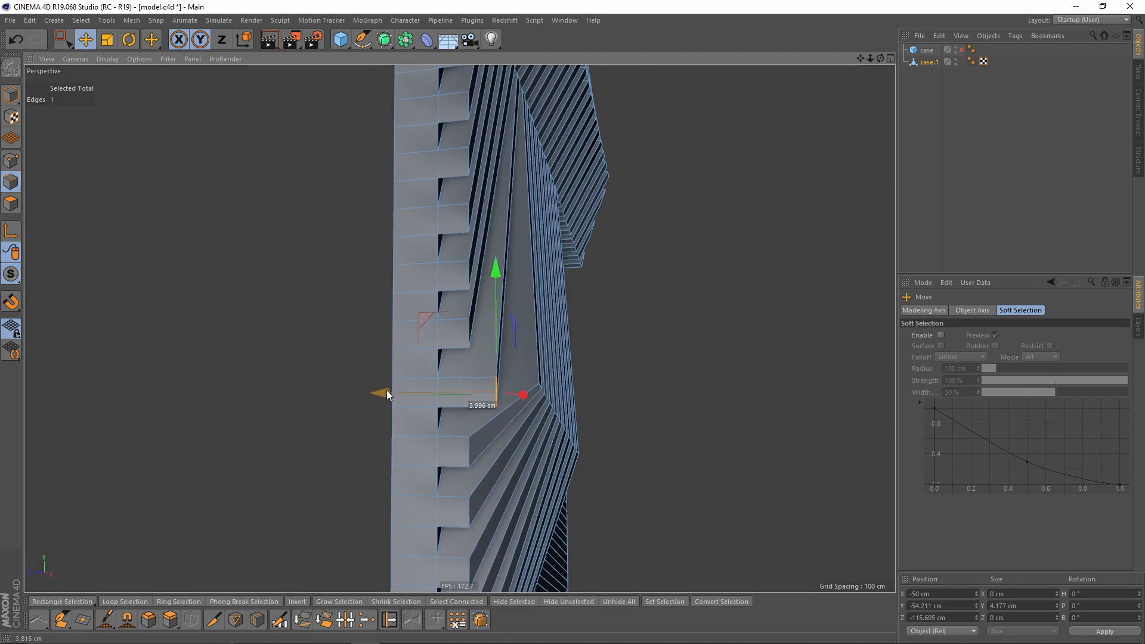
left_click_drag(495, 394, 467, 336)
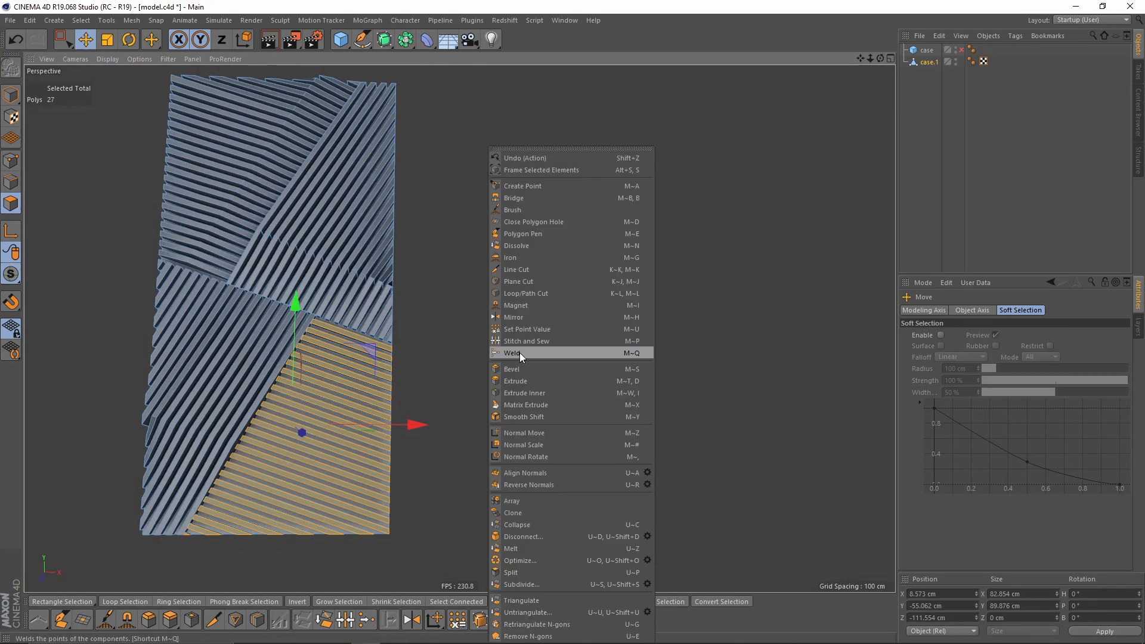
Line Cut across the bottom-right strips and select the cut edges across the slats
left_click(515, 270)
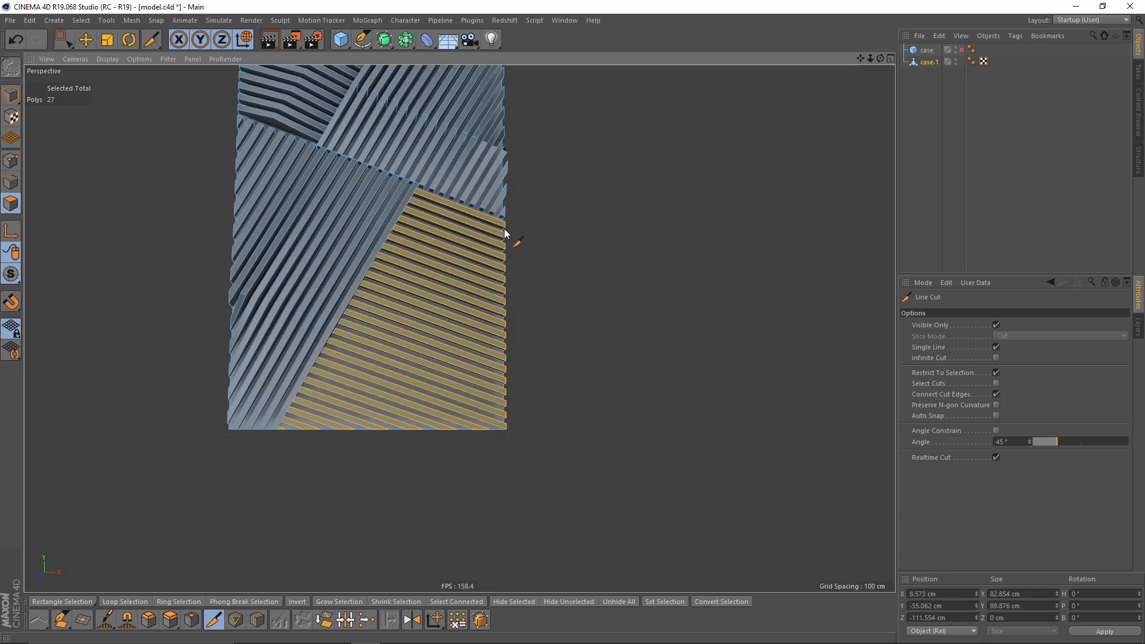
left_click_drag(510, 233, 394, 478)
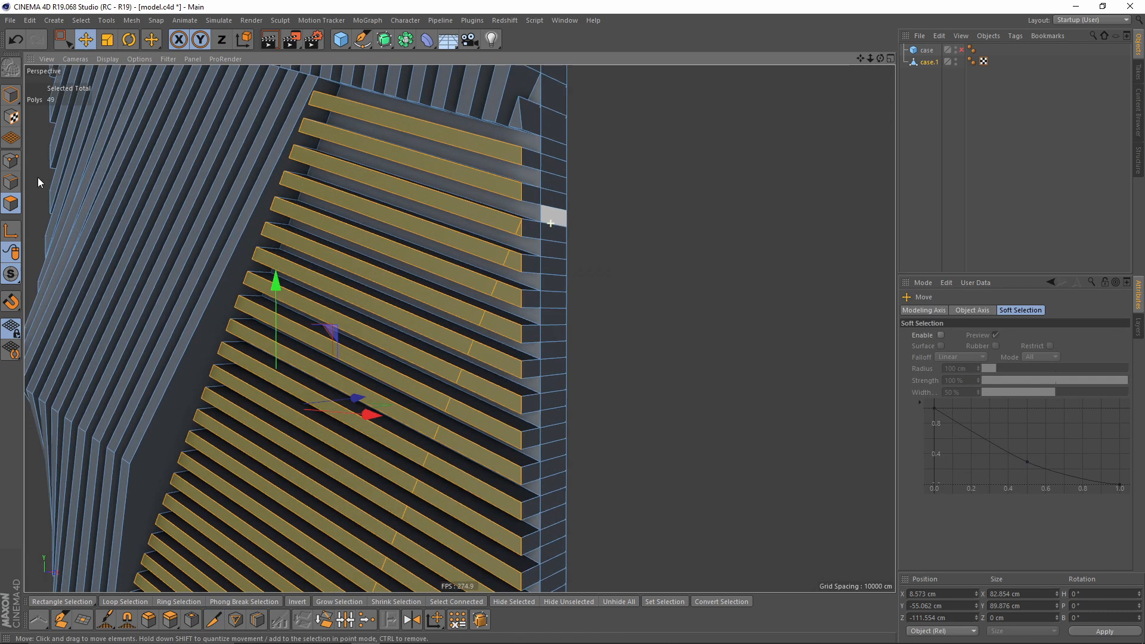
left_click(388, 619)
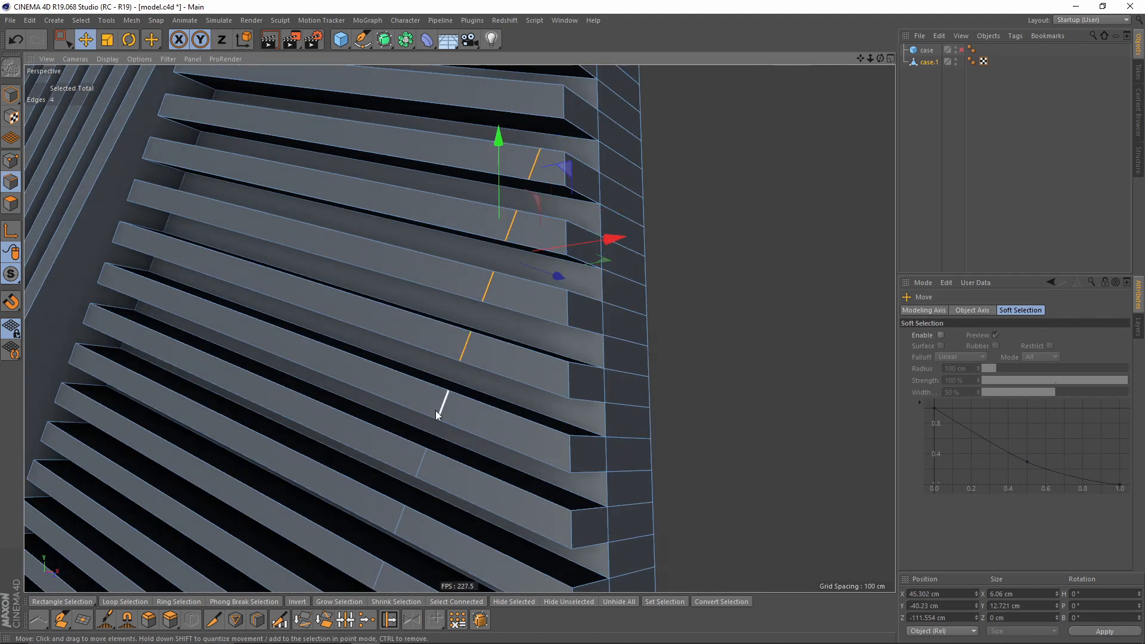
left_click_drag(436, 415, 427, 461)
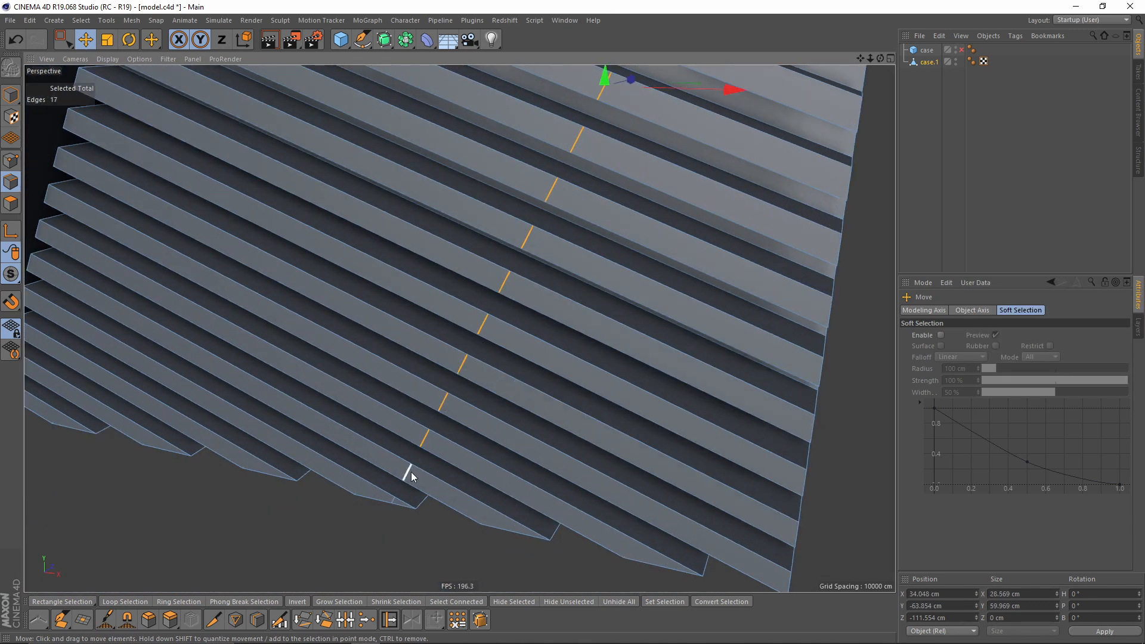
left_click_drag(409, 475, 409, 328)
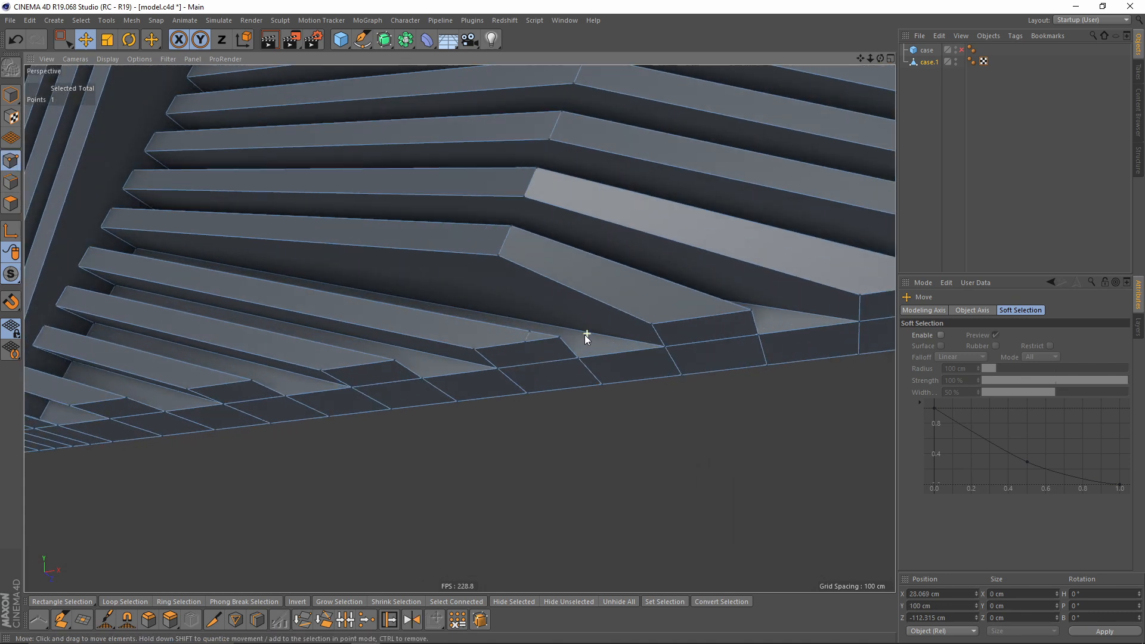
Slide the slat-end point along its edge with the Slide tool
right_click(585, 336)
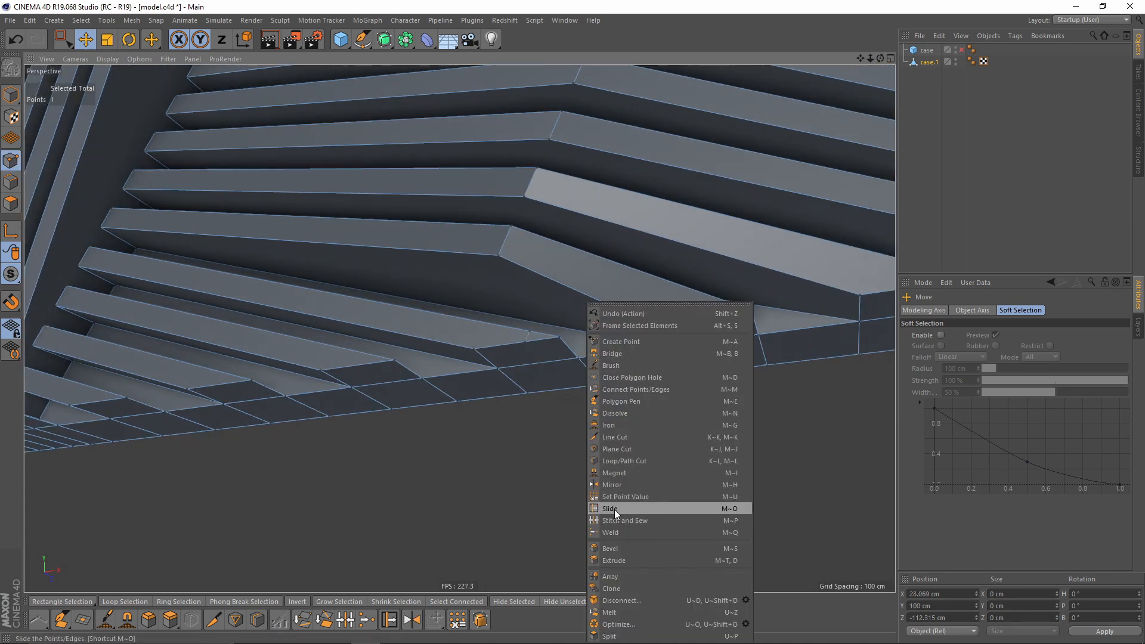
left_click(608, 508)
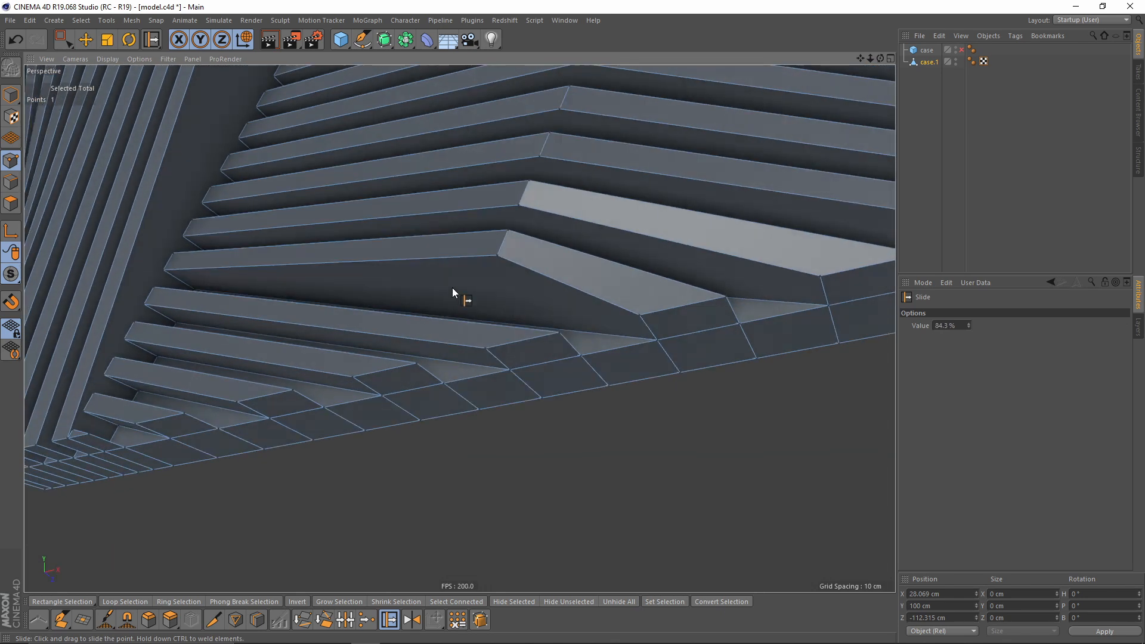
left_click(86, 40)
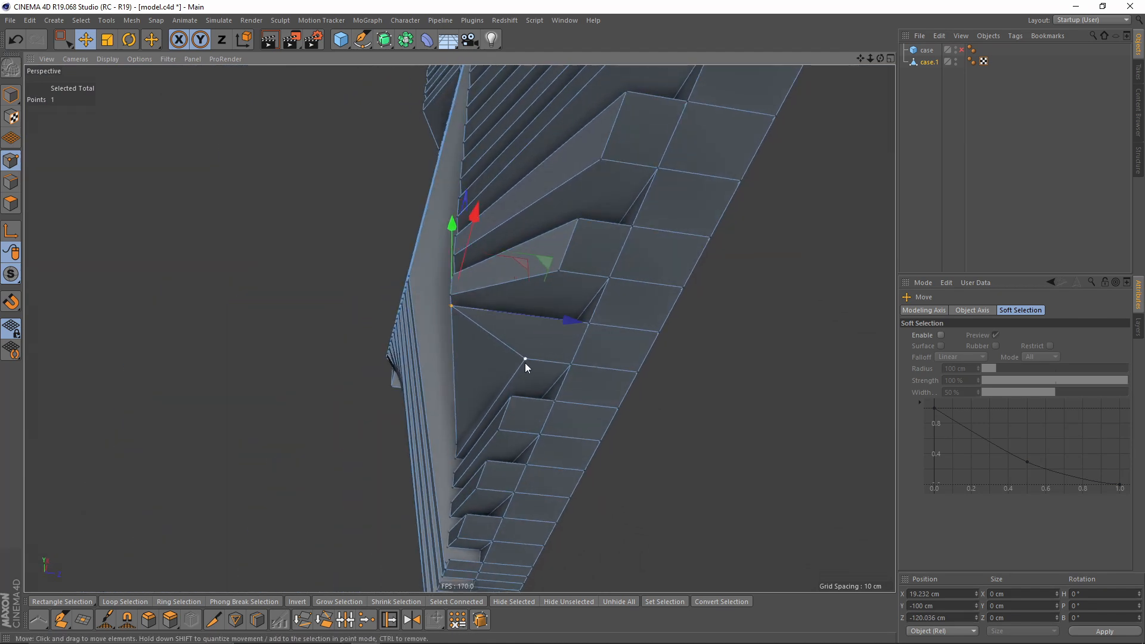
left_click_drag(526, 358, 566, 361)
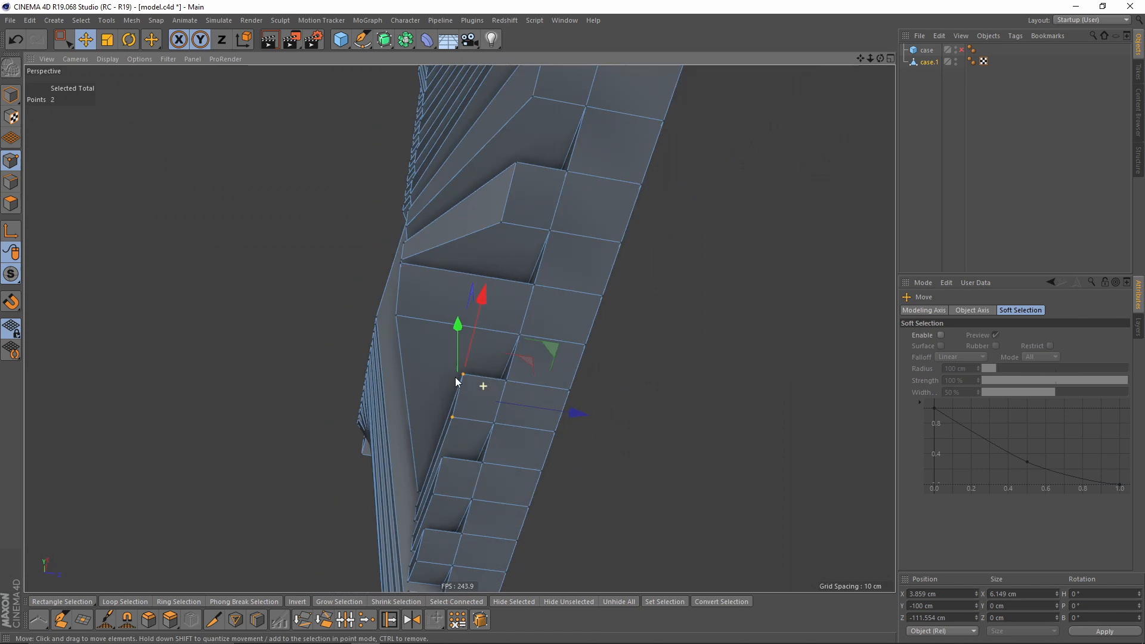
Move the selected slat-end points along X to line them up on the bottom edge
left_click_drag(462, 374, 515, 409)
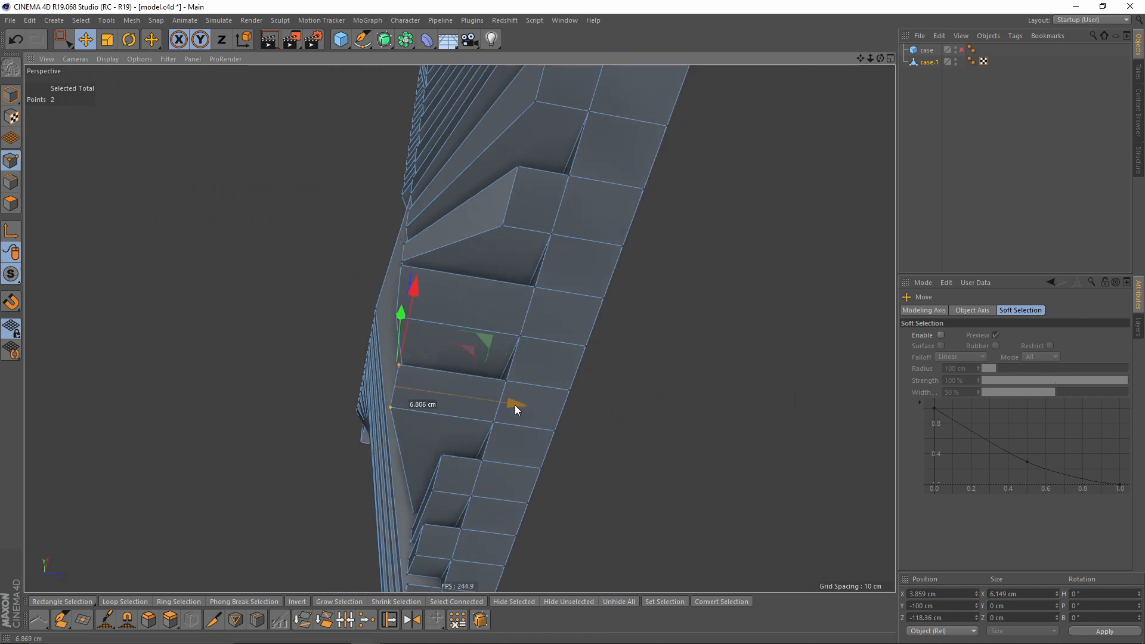
left_click_drag(514, 409, 582, 406)
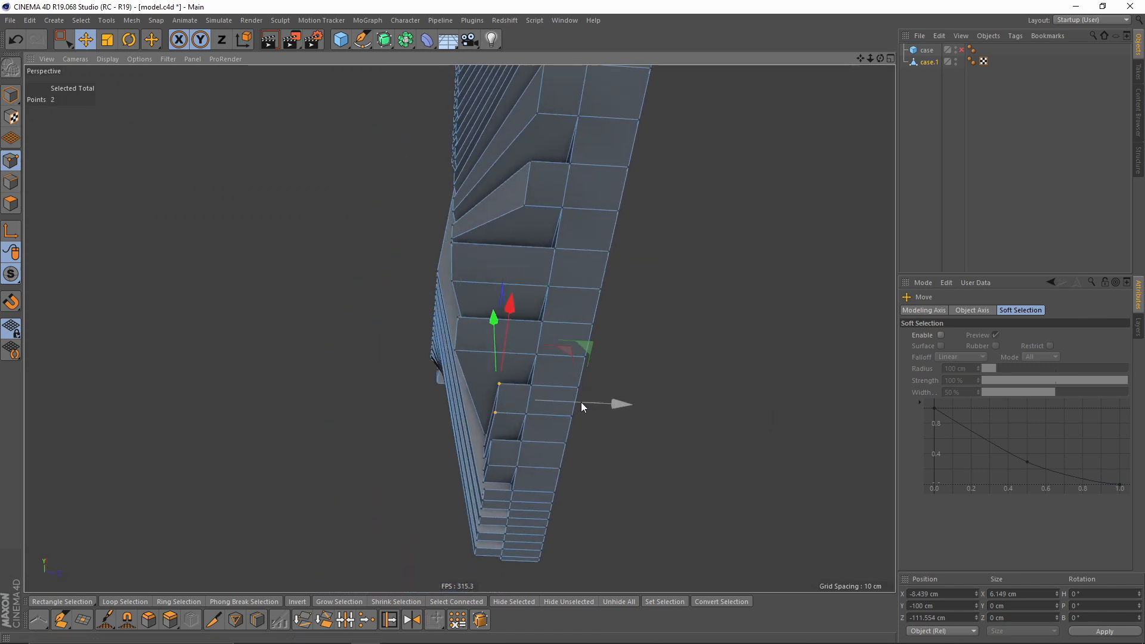
left_click_drag(582, 407, 609, 458)
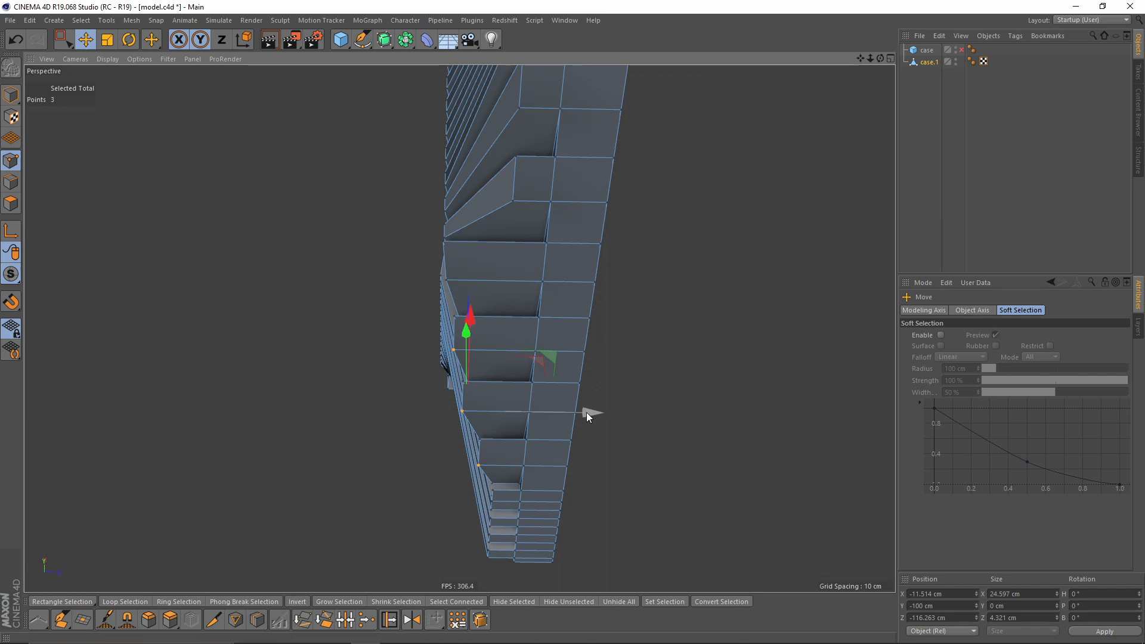
left_click_drag(588, 416, 526, 355)
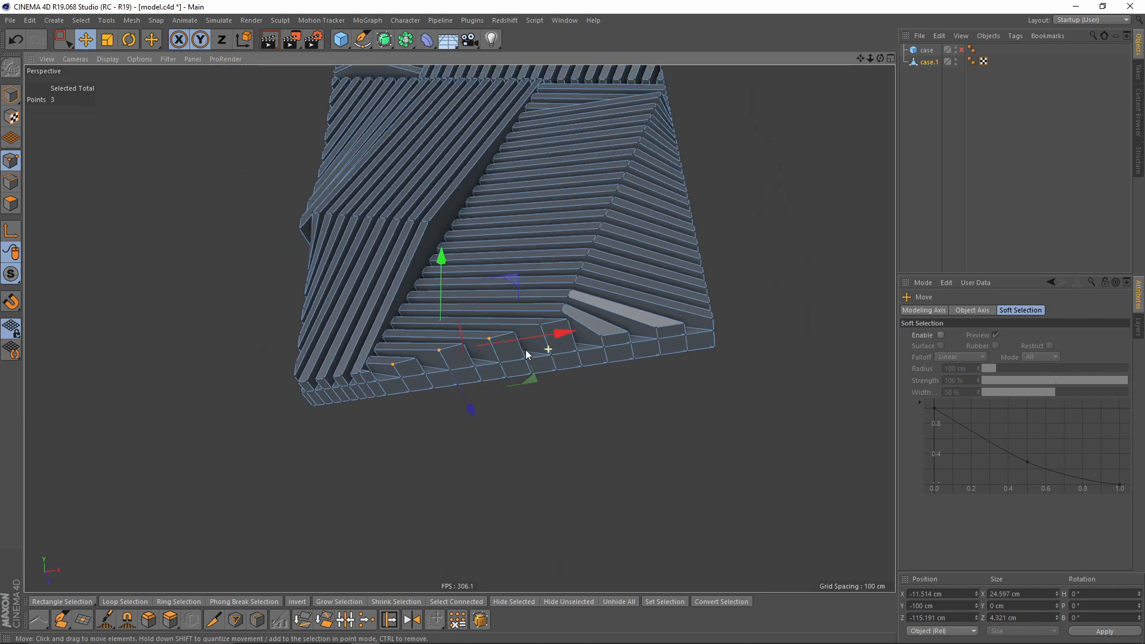
Add a Bevel deformer under the slatted frontcase panel
left_click_drag(525, 354, 606, 460)
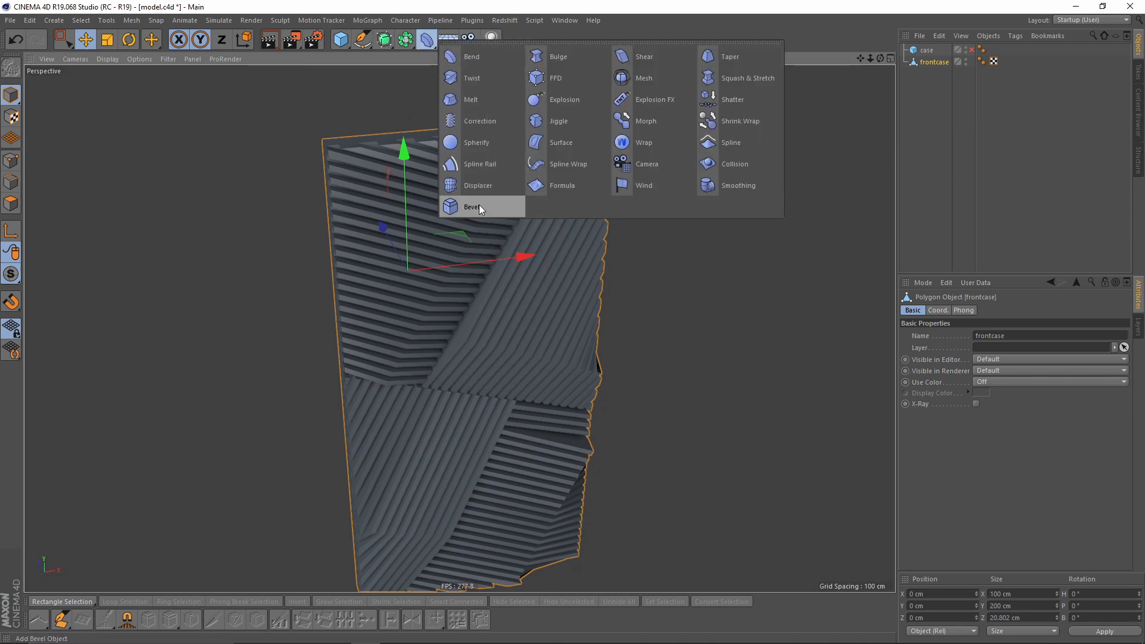
left_click(472, 207)
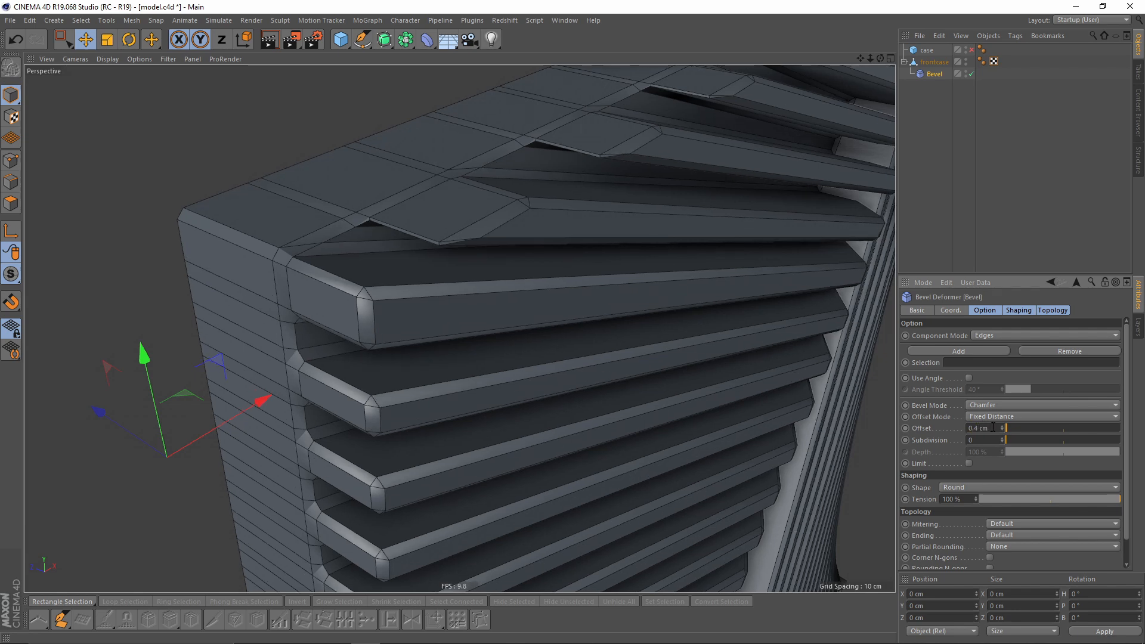
Set the Bevel to 0.3 cm offset, 2 subdivisions, with Use Angle on at 1° threshold
type("0.3 cm")
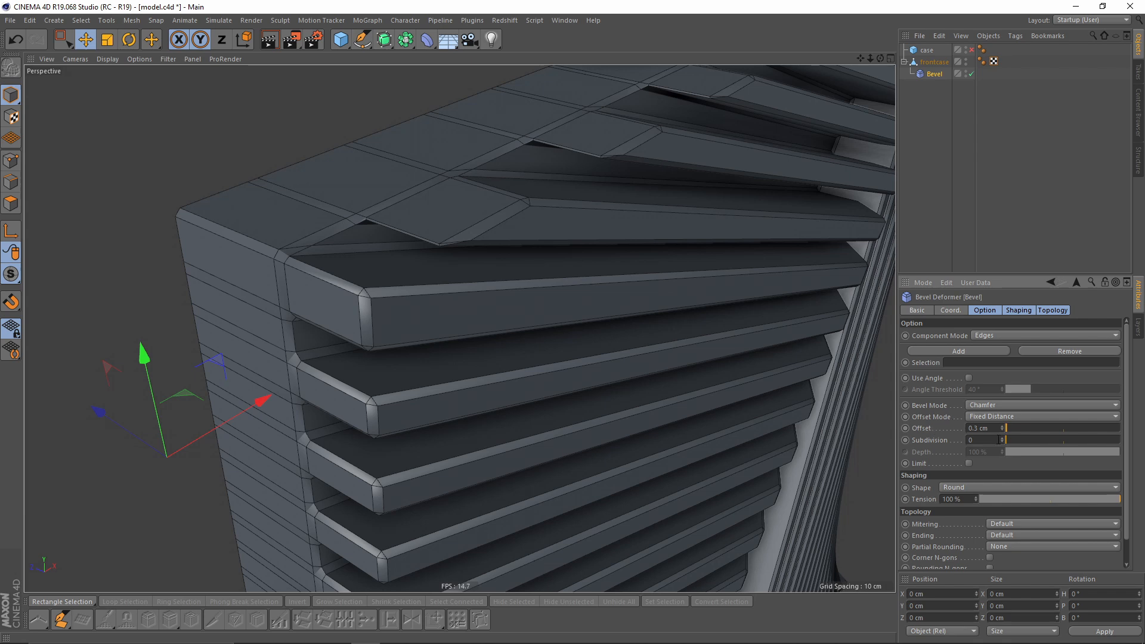
left_click(978, 439)
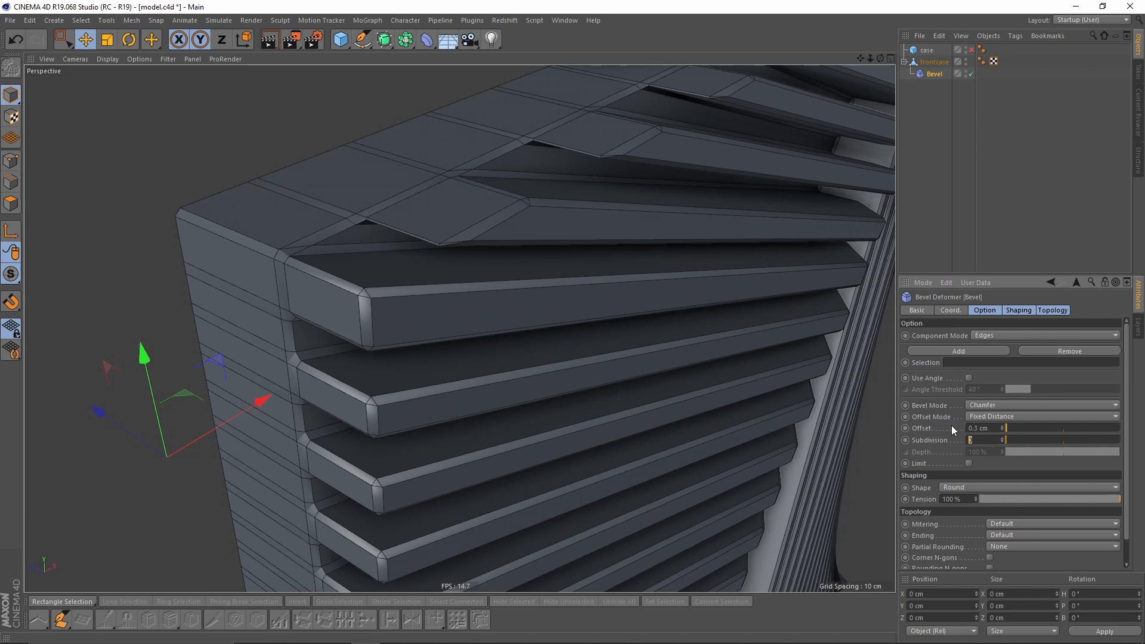
type("2")
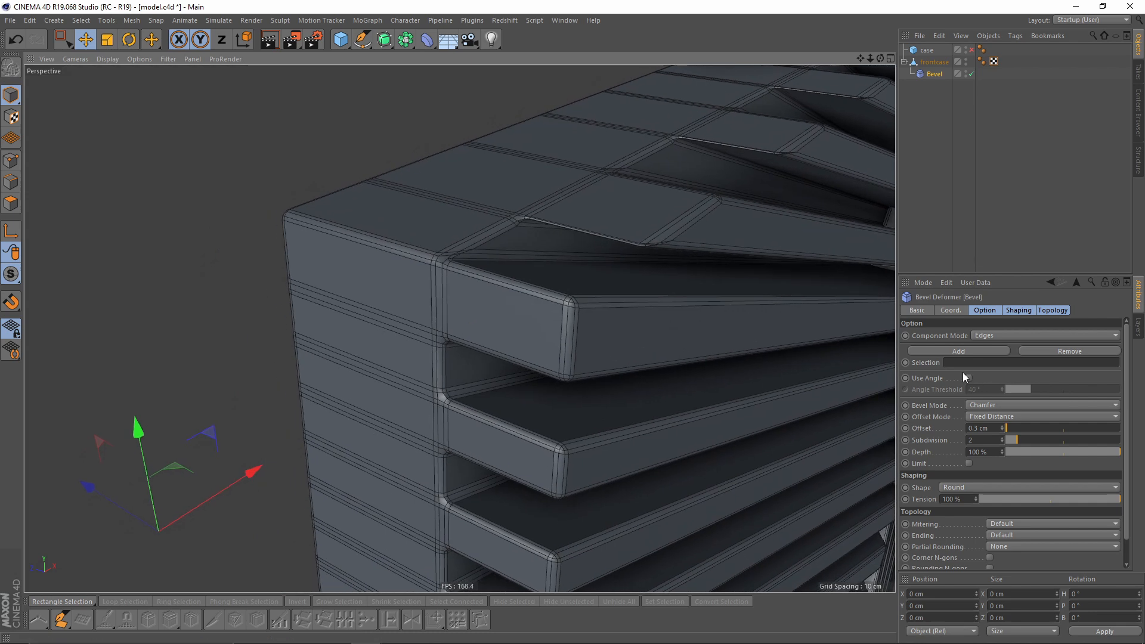
left_click(967, 377)
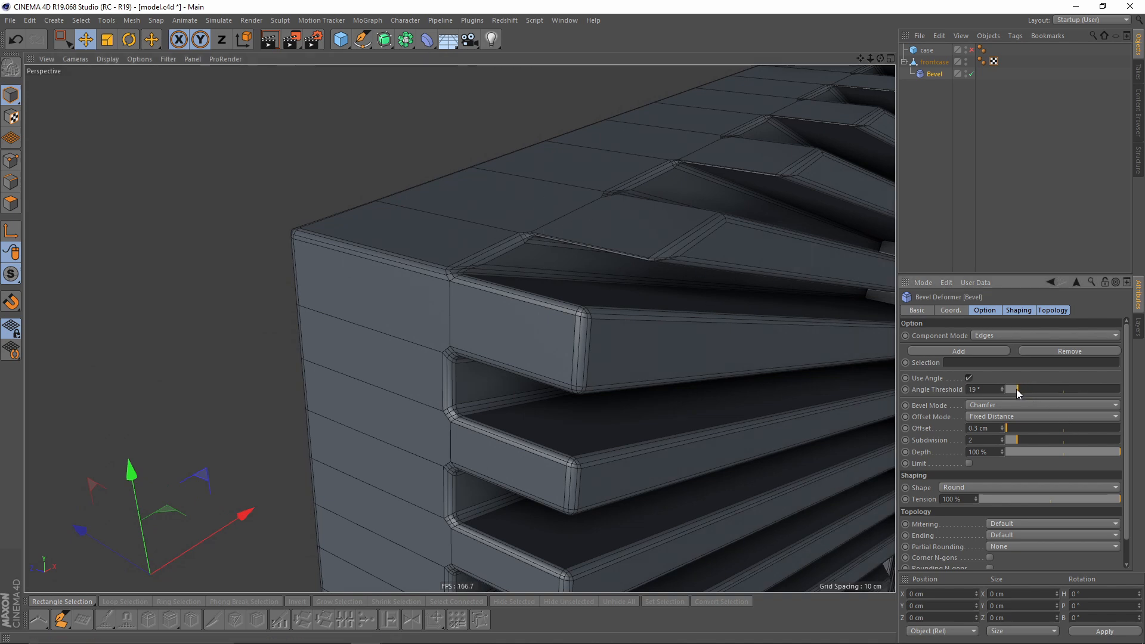
left_click_drag(1018, 388, 1004, 388)
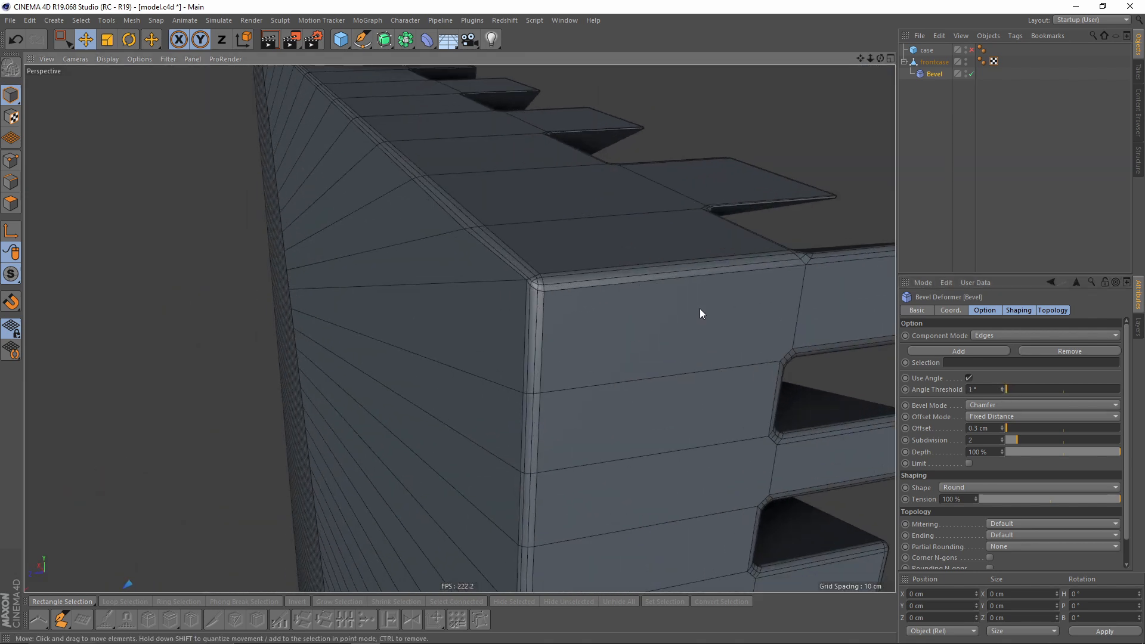
left_click(970, 377)
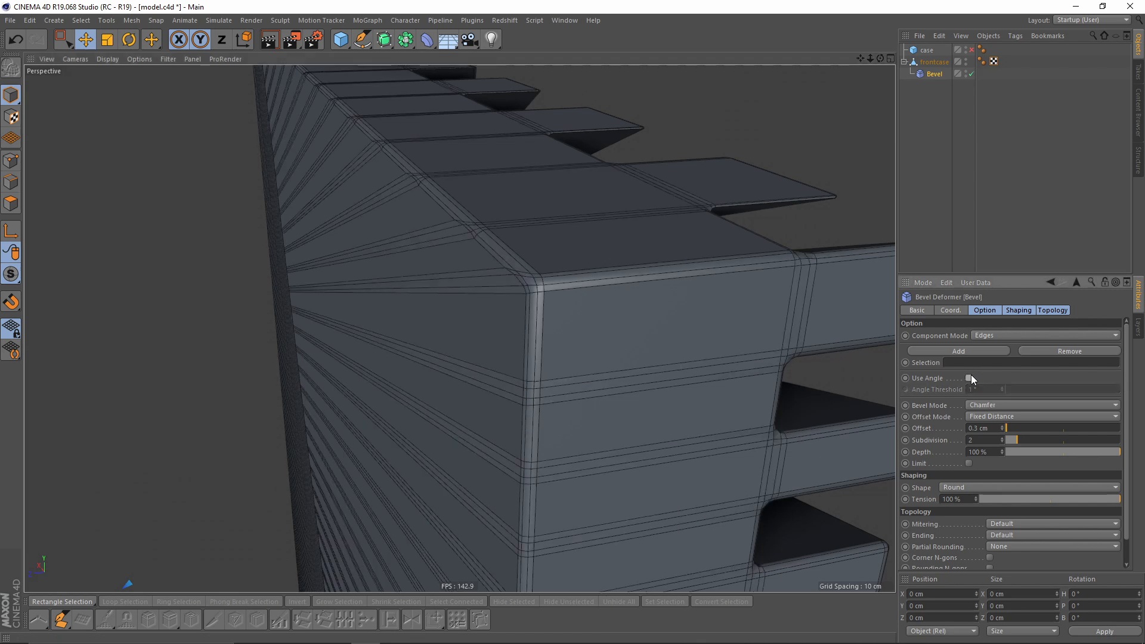
left_click(969, 377)
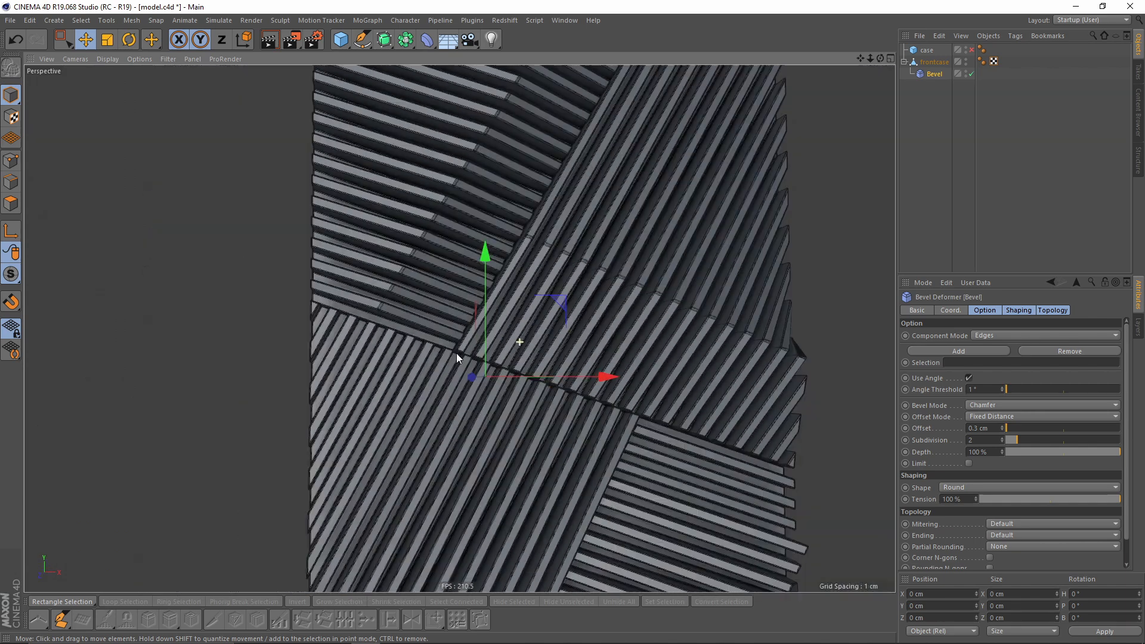
Switch the viewport display to Constant Shading
left_click(107, 59)
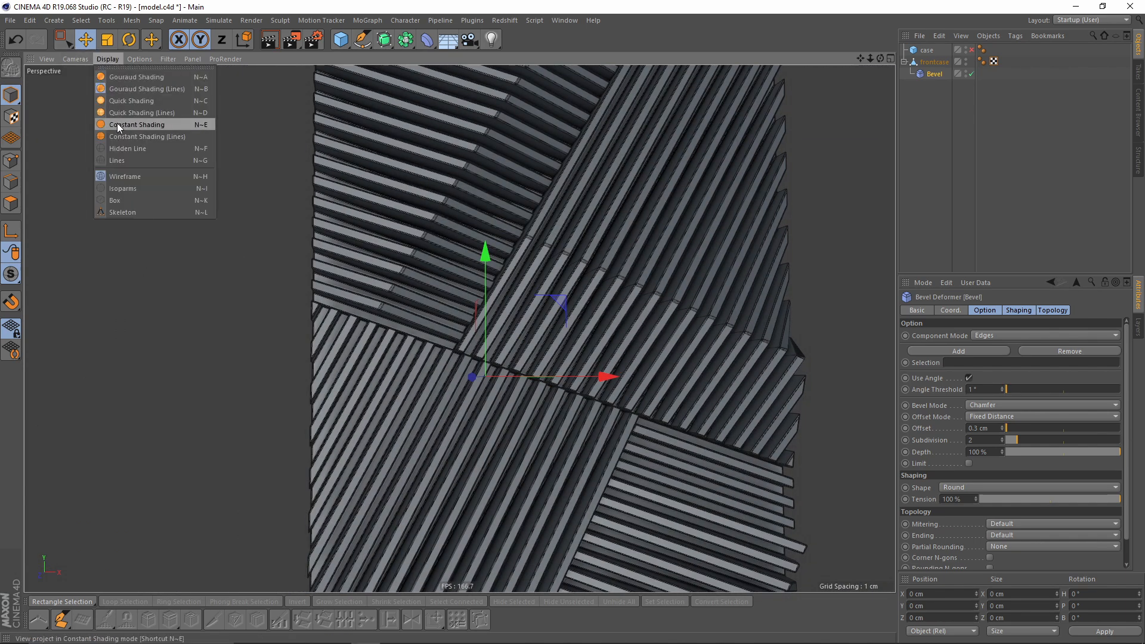
left_click(137, 124)
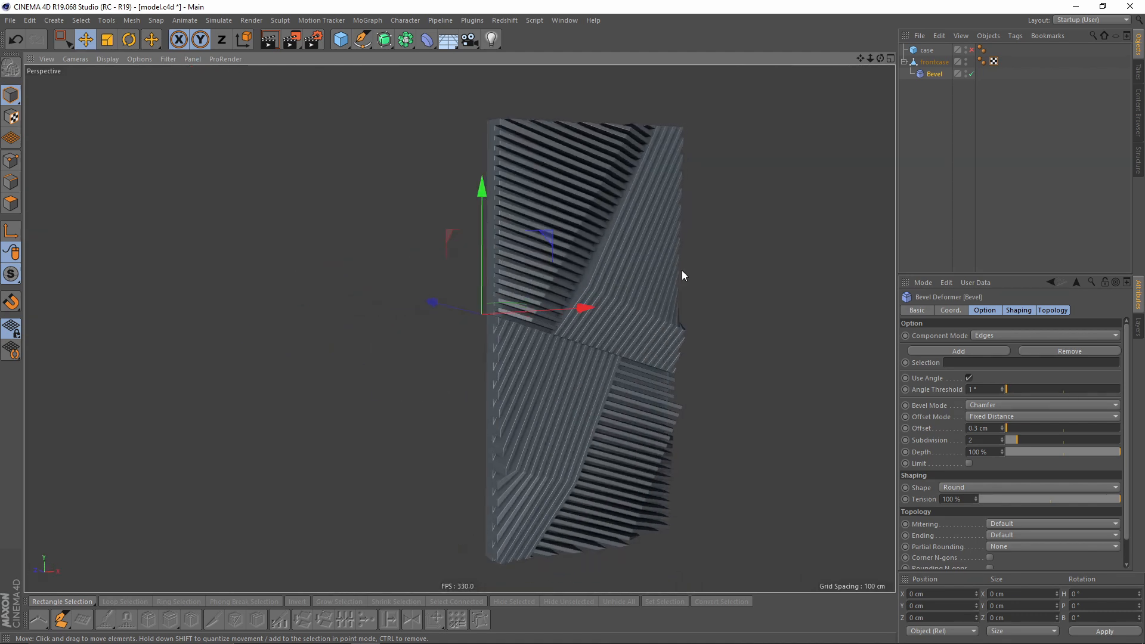
Orbit around the model to see the plain case body behind the slatted front
left_click_drag(683, 275, 660, 238)
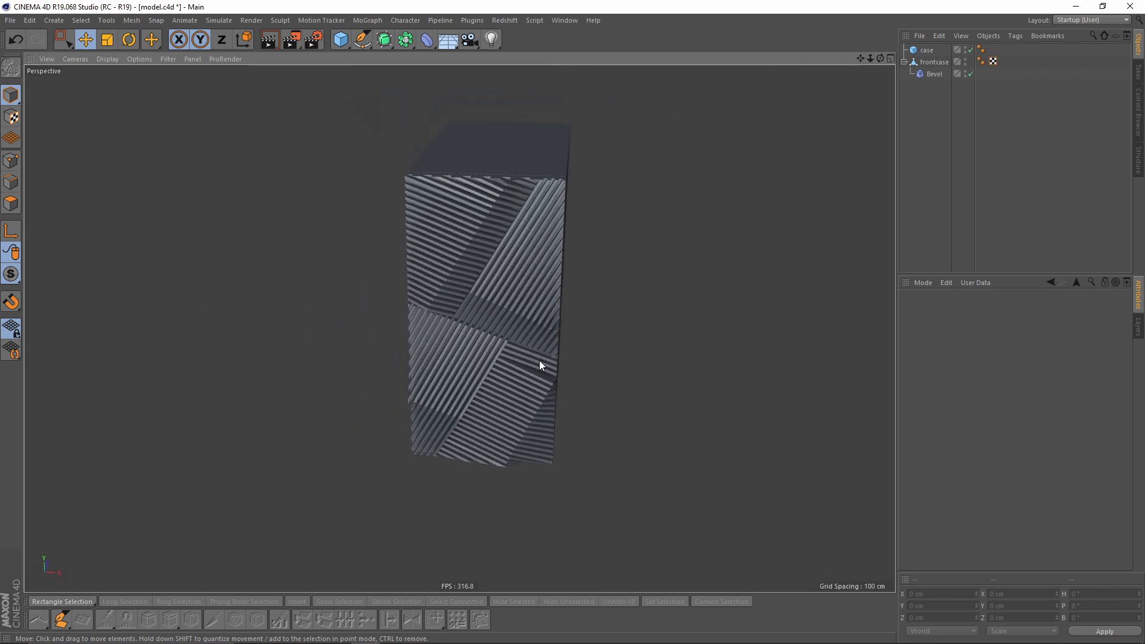
left_click_drag(540, 365, 533, 296)
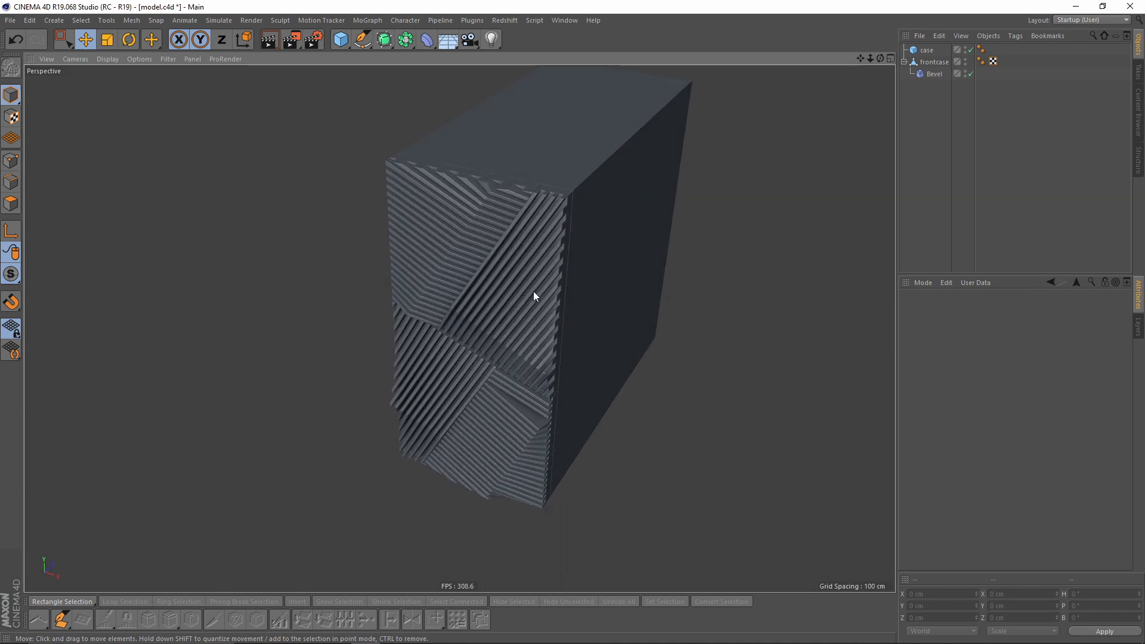